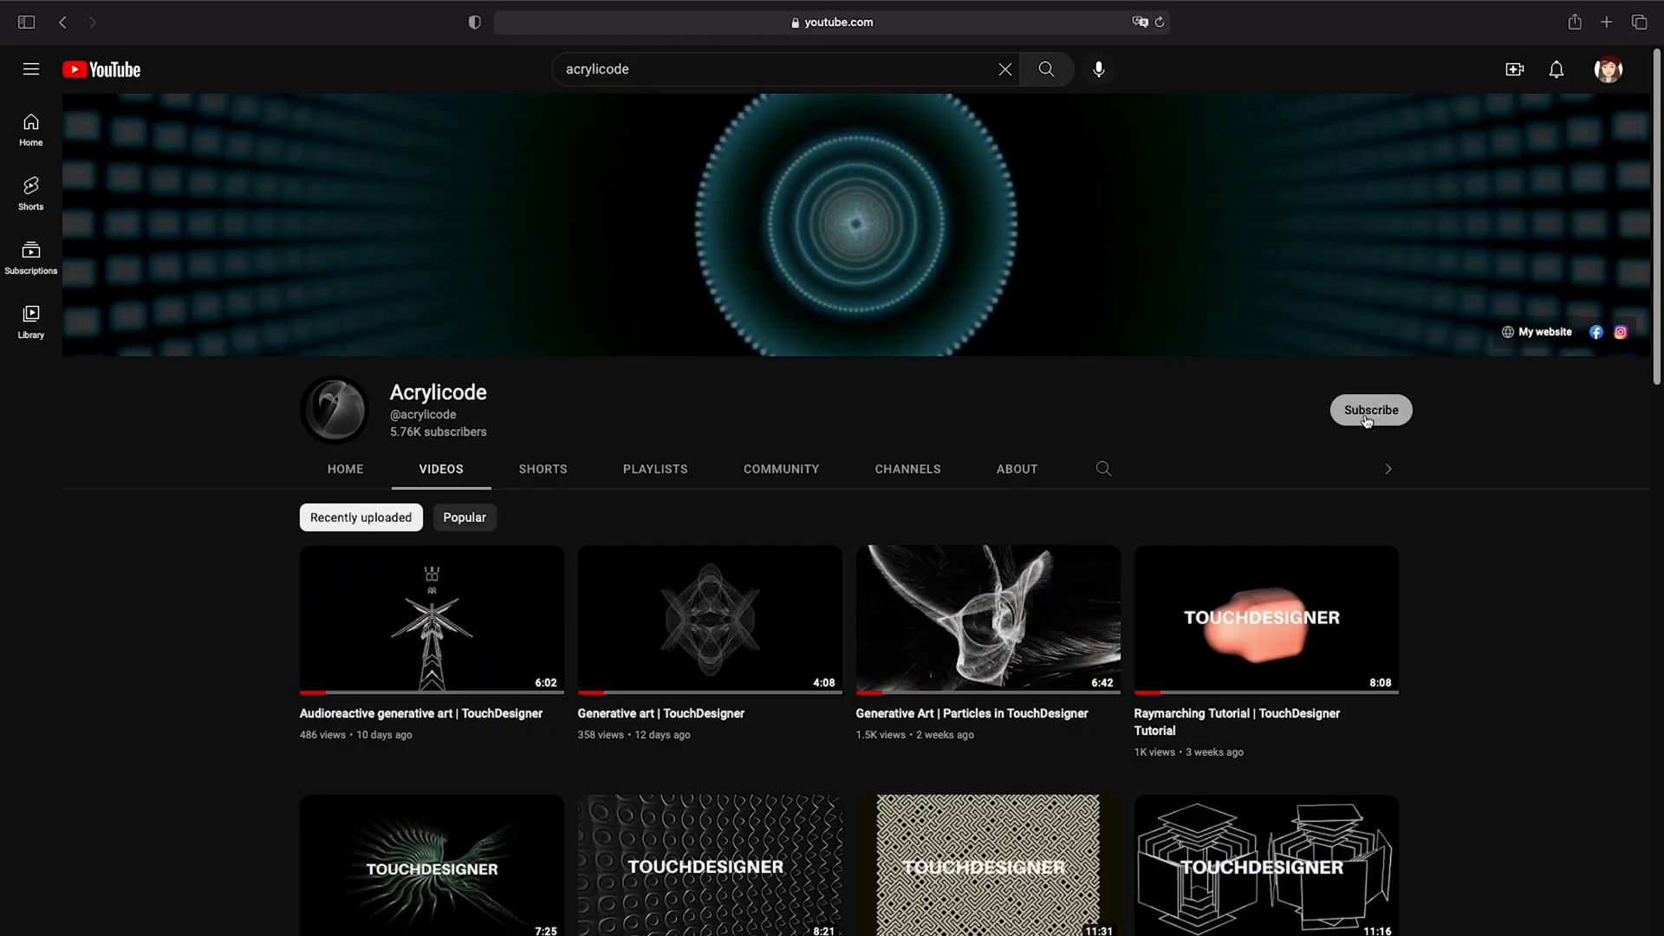
Go to the Acrylicode Gumroad store and scroll through its grid of loop products.
click(1370, 410)
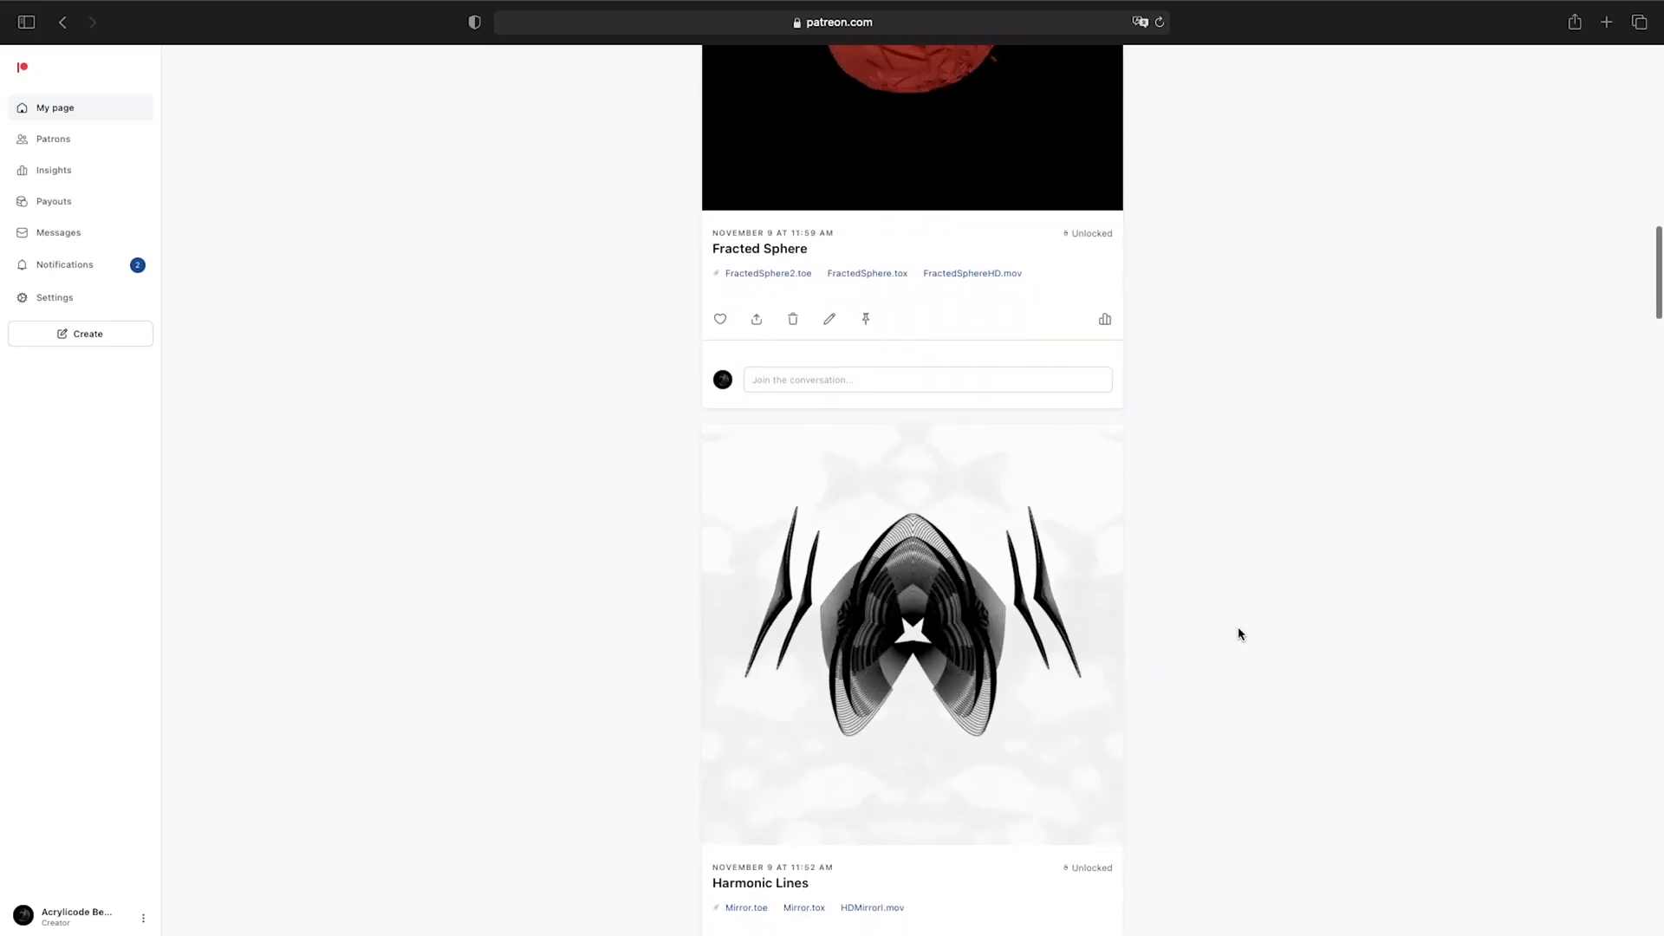
scroll(down, 3)
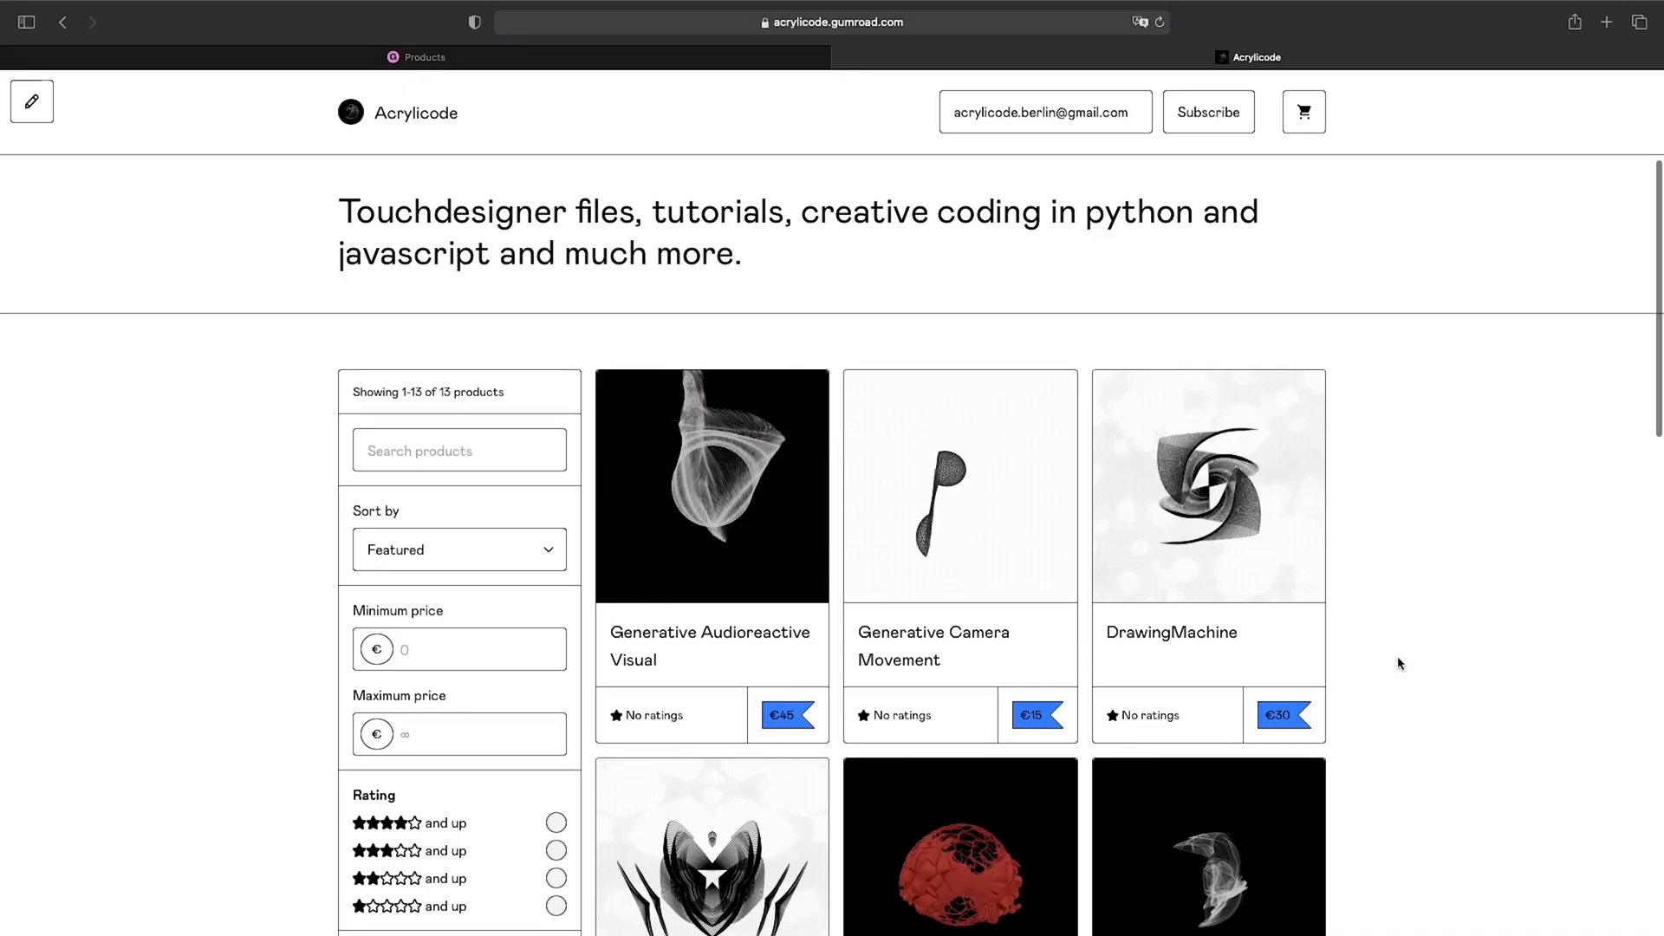
scroll(down, 3)
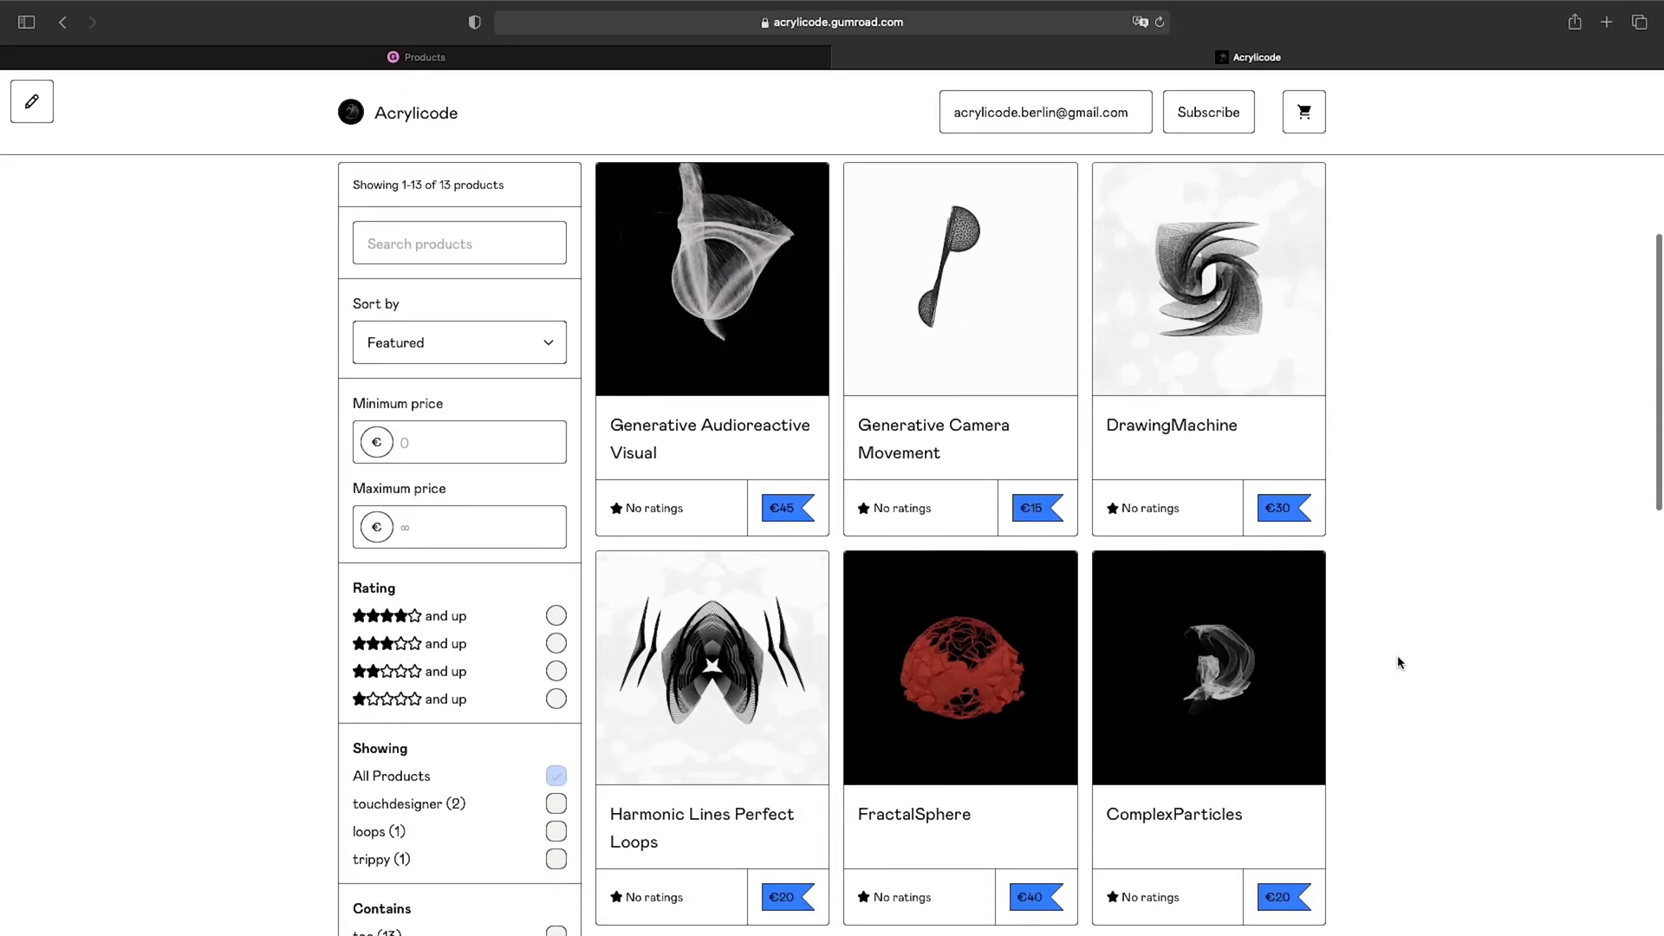
scroll(down, 3)
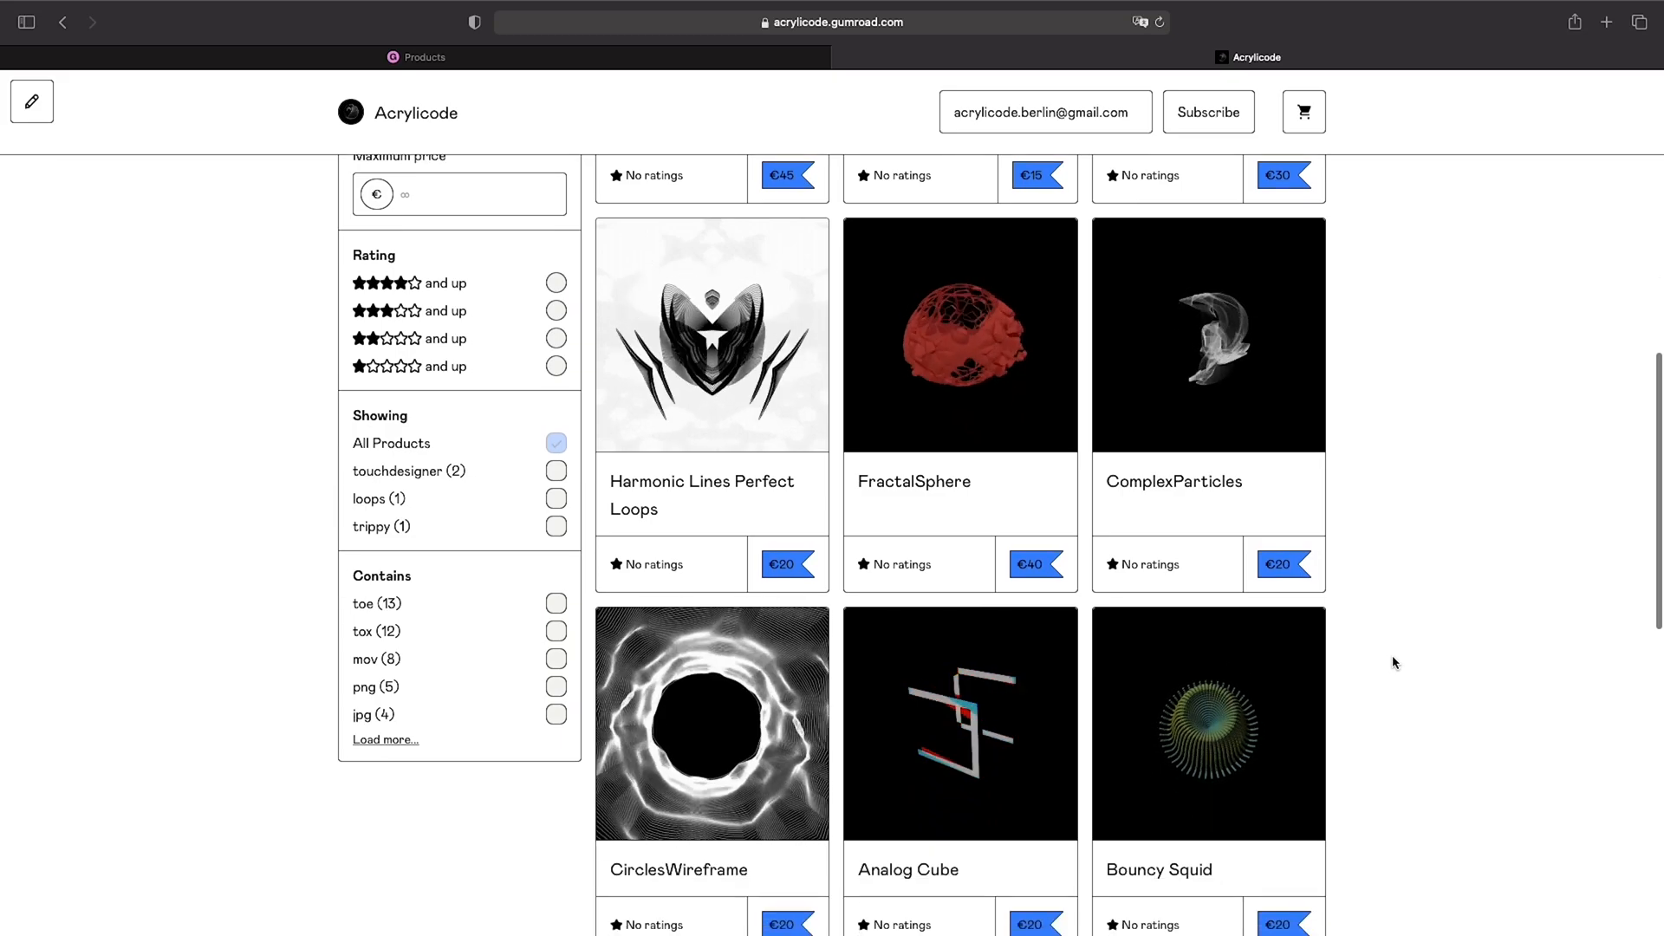
scroll(down, 3)
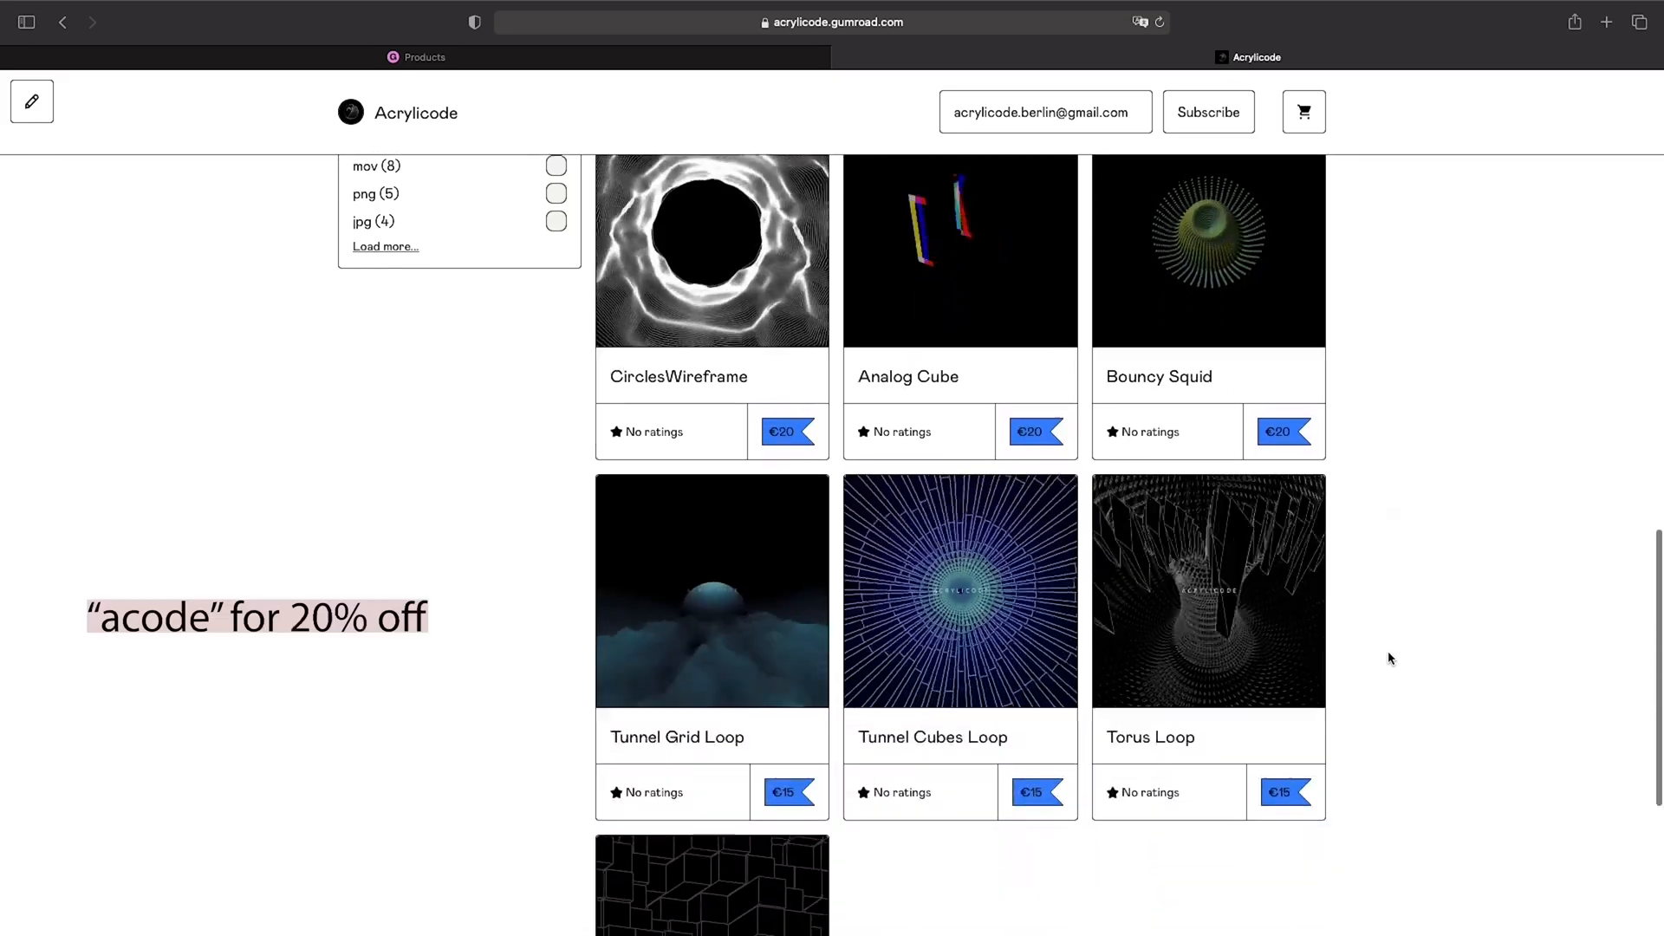
scroll(down, 3)
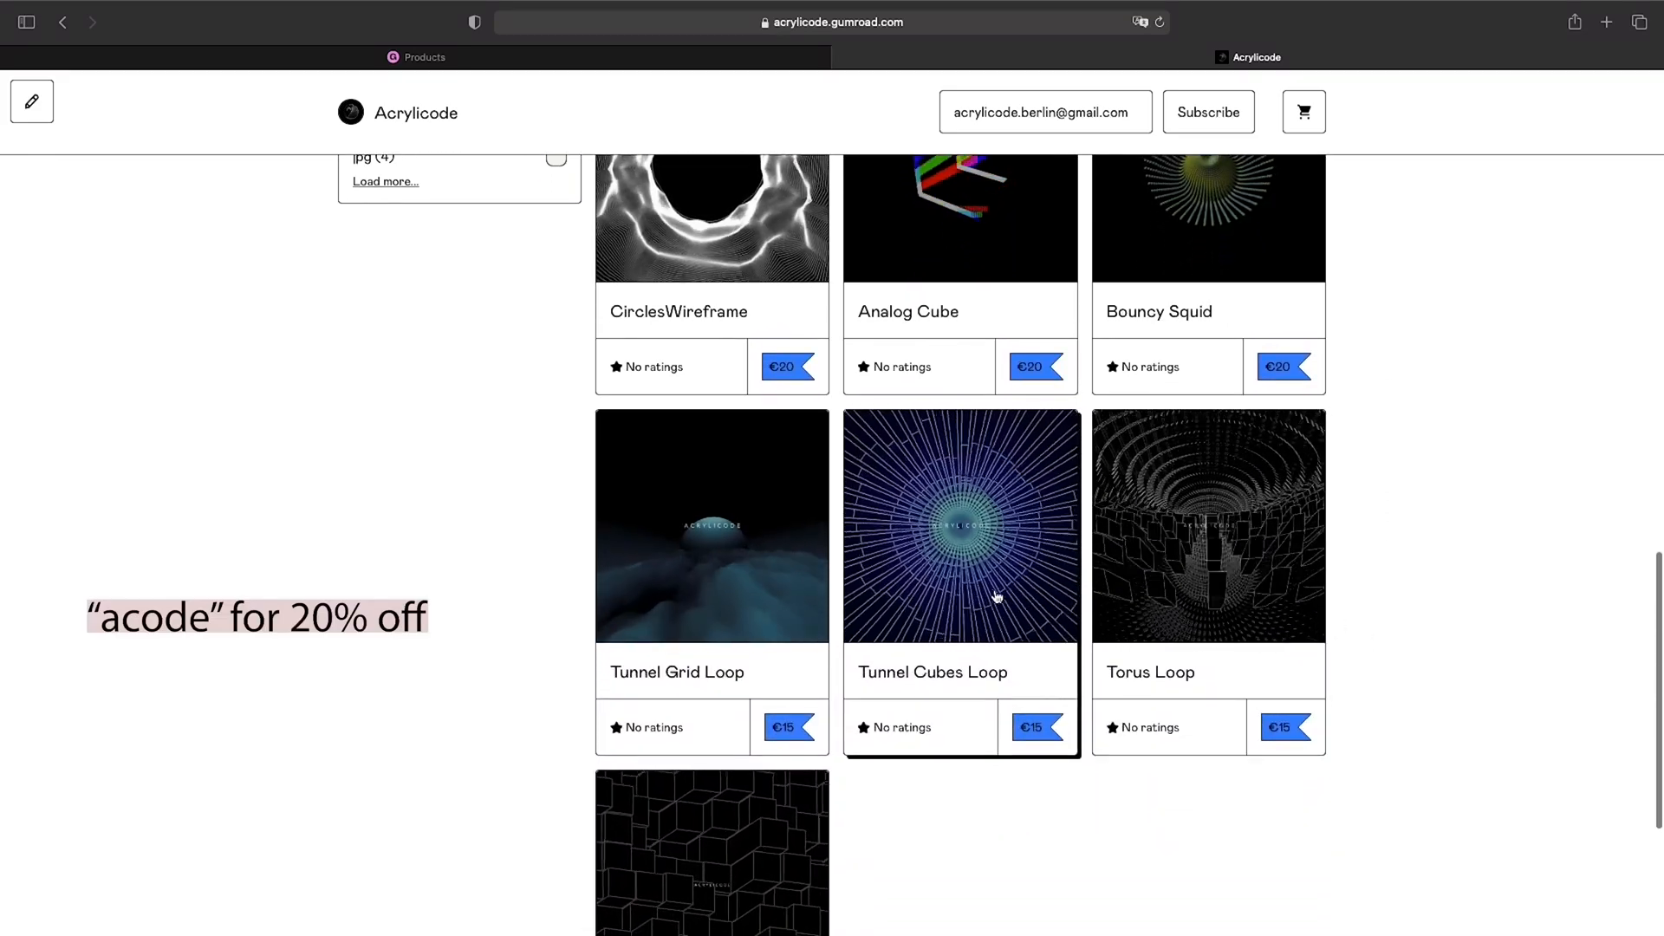
scroll(up, 3)
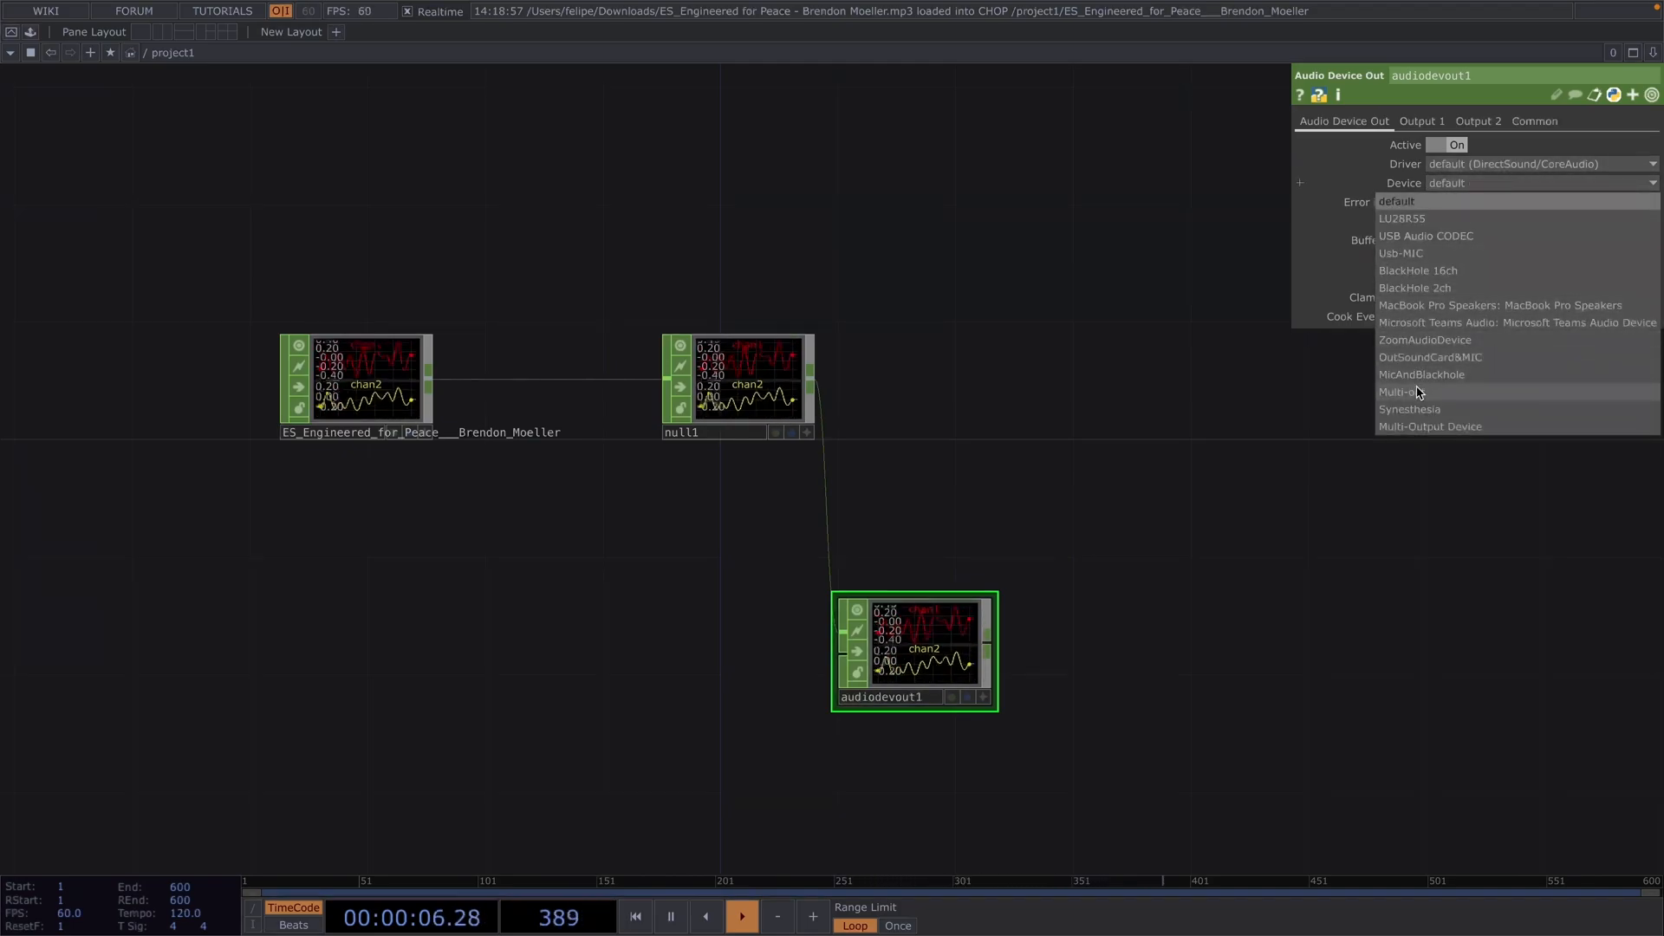
Set audiodevout1's Device to Multi-out.
click(1401, 392)
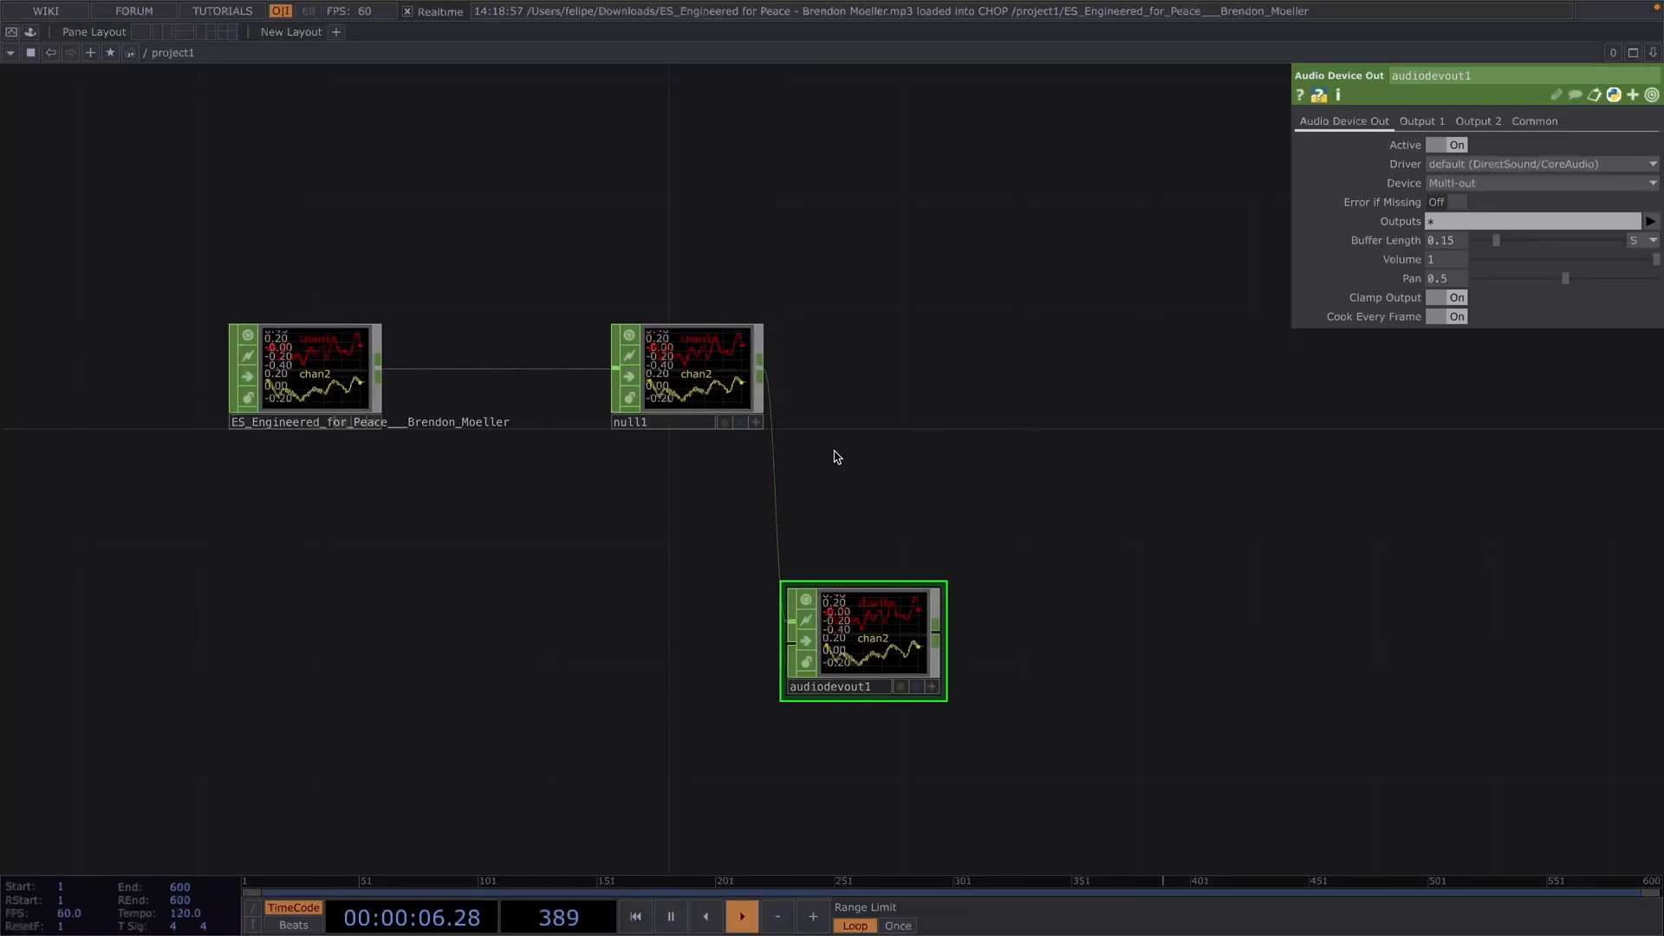
Insert an Audio Spectrum CHOP on the audio wire and add a Select CHOP after it.
right_click(807, 457)
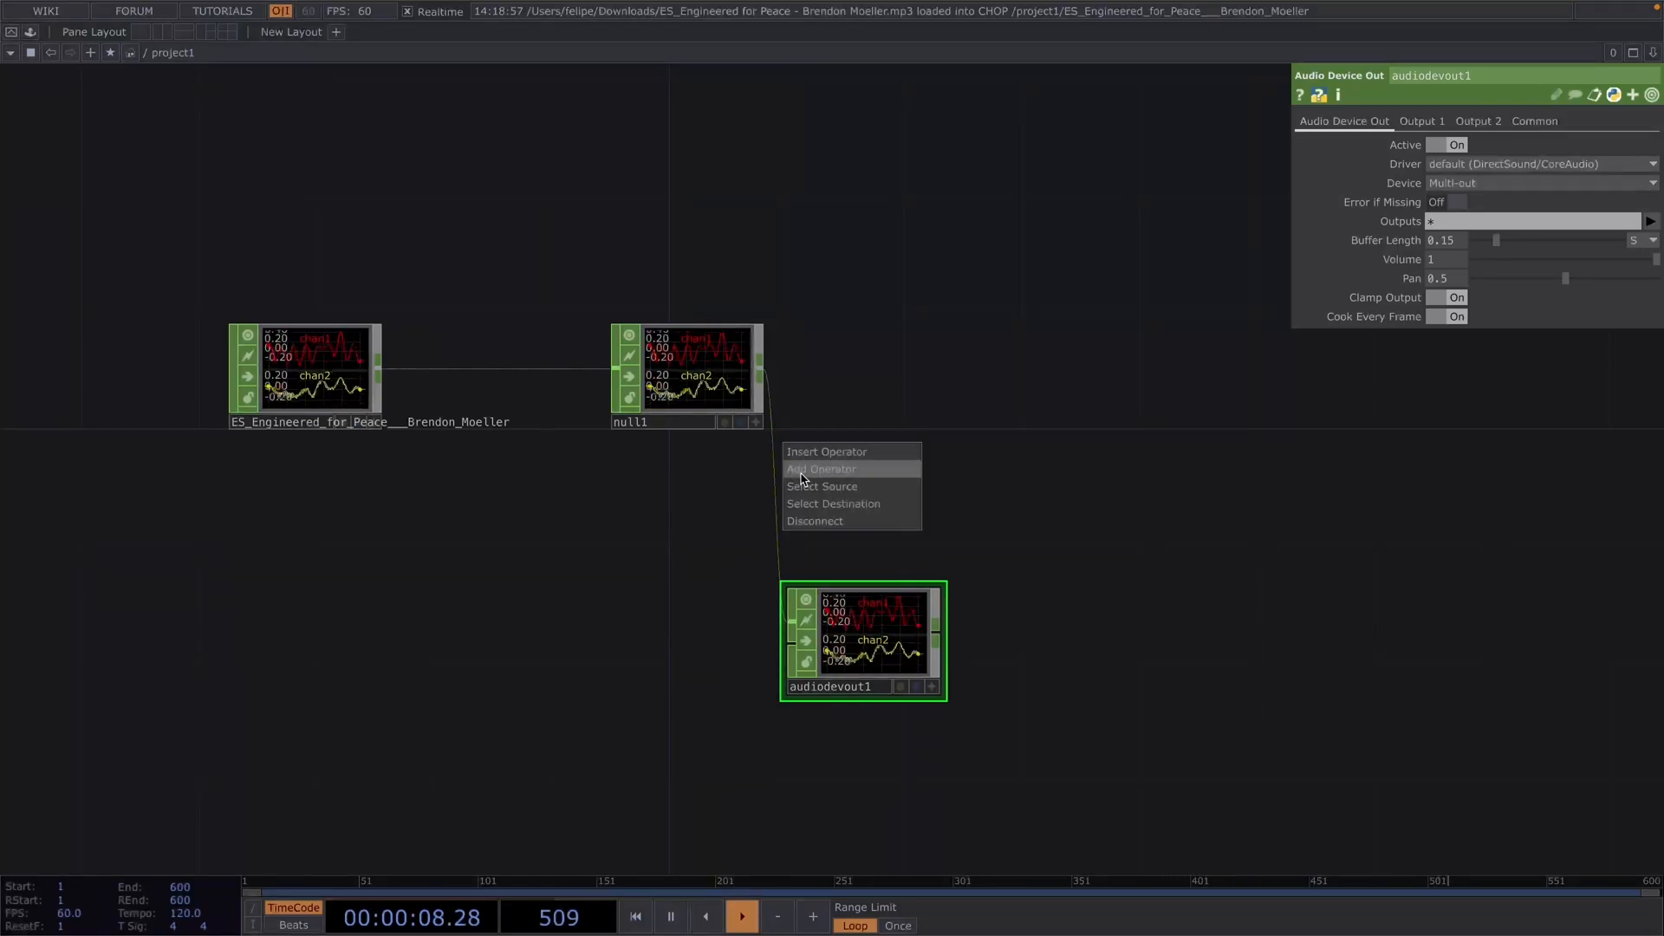
click(819, 468)
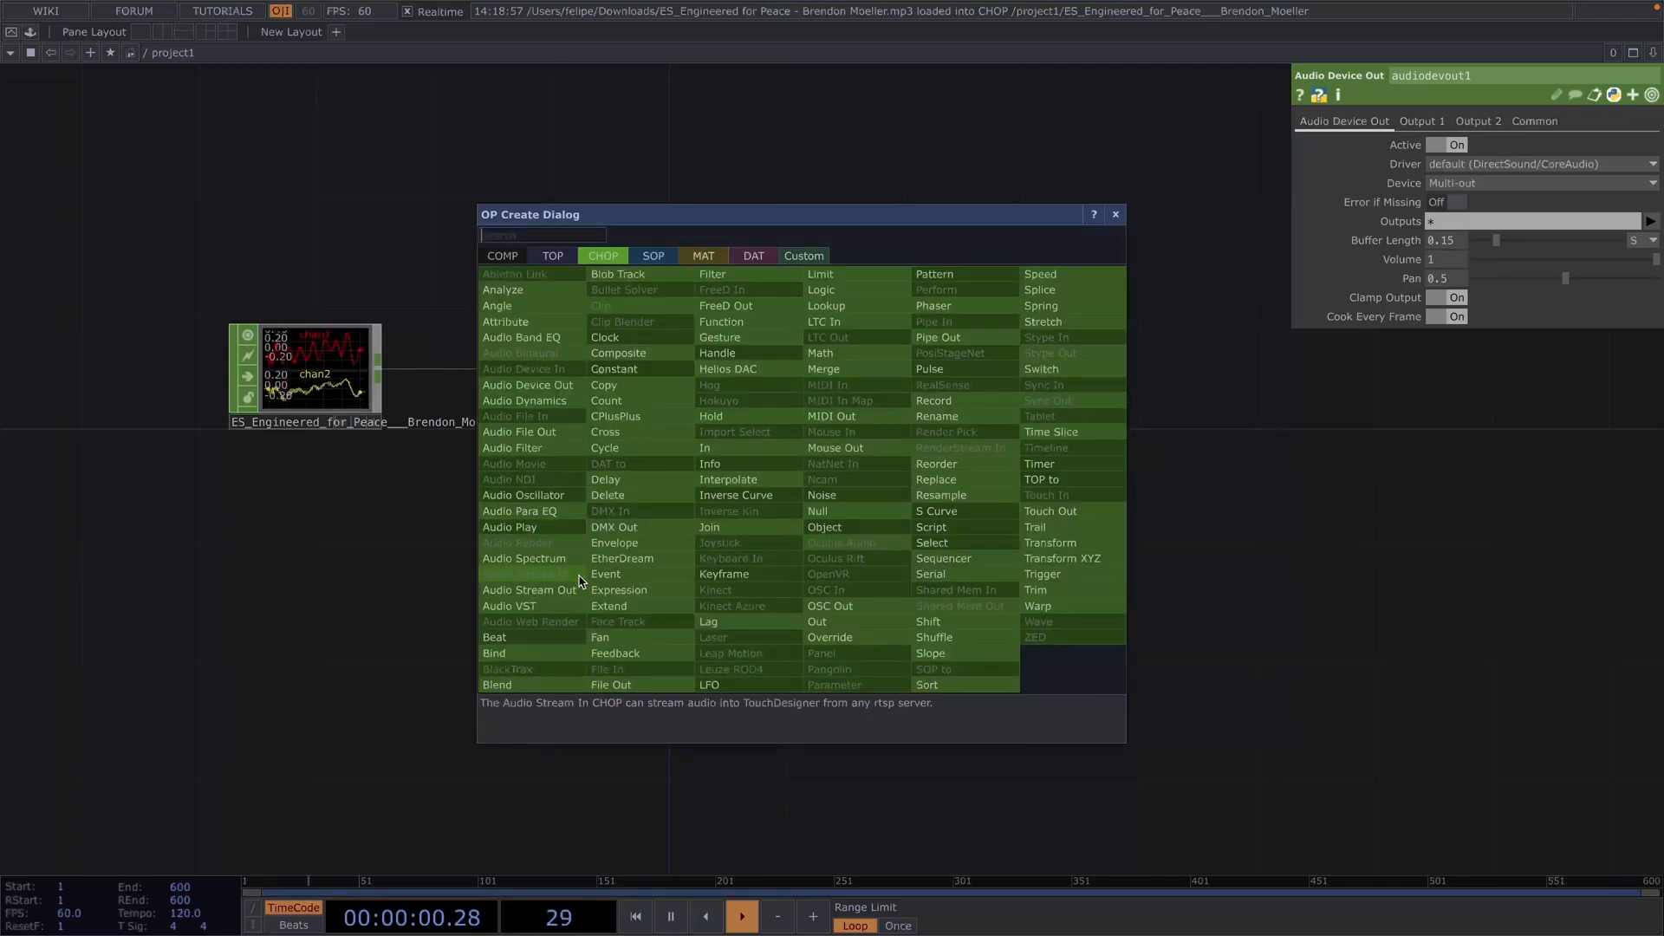
click(522, 558)
text(se)
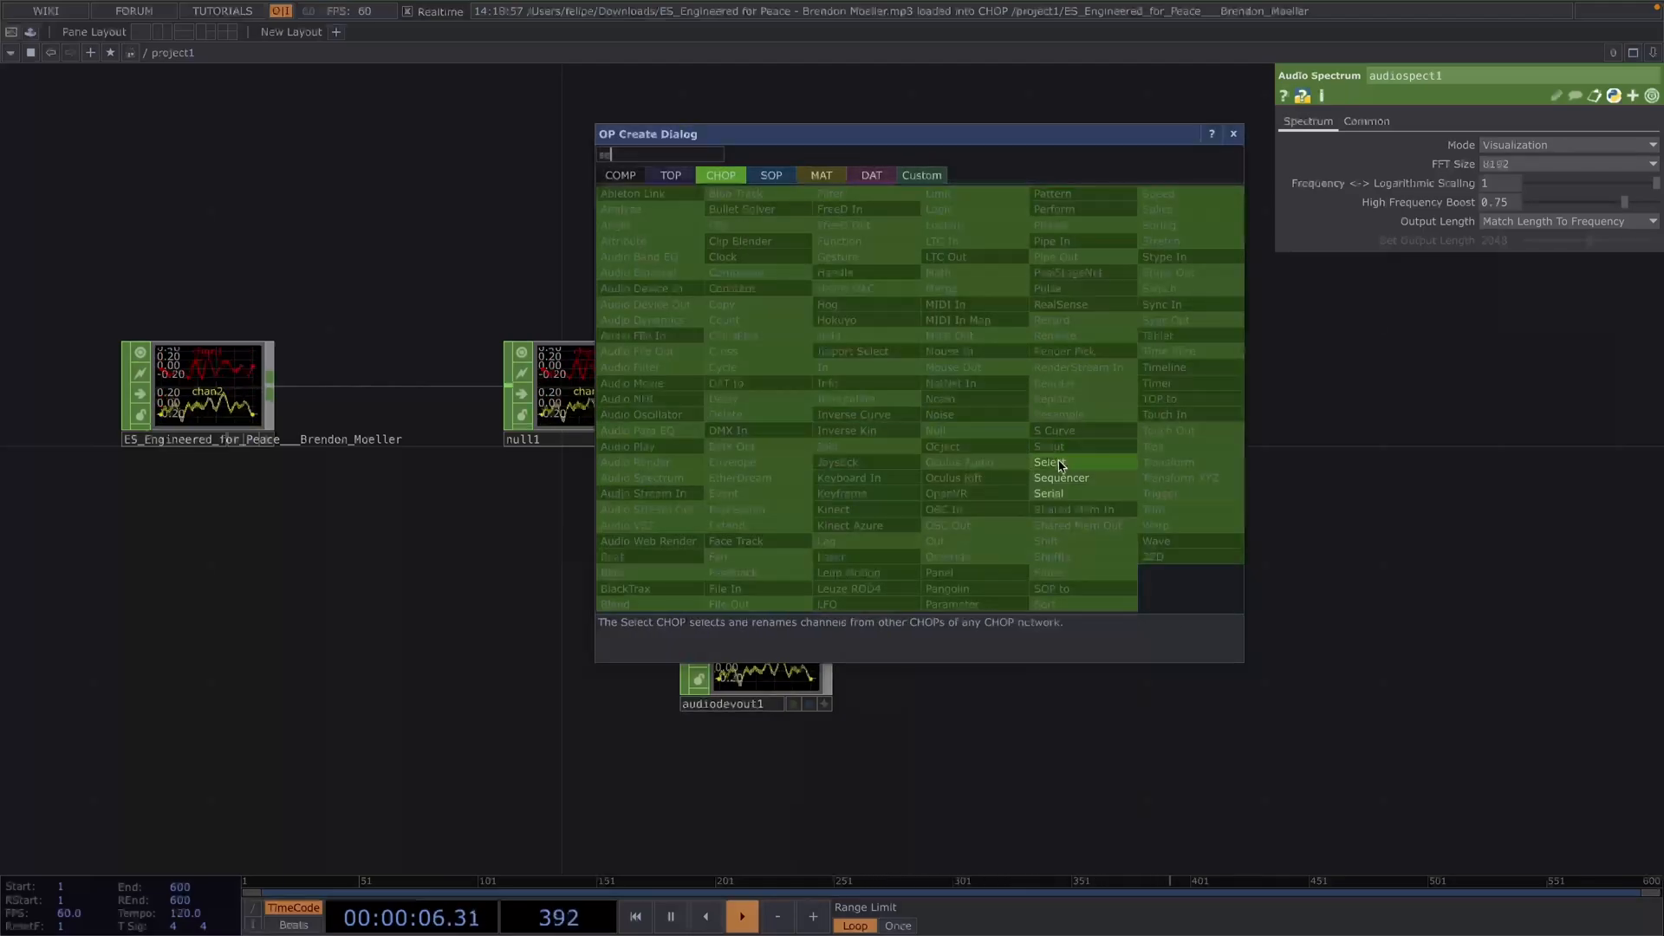
click(1048, 462)
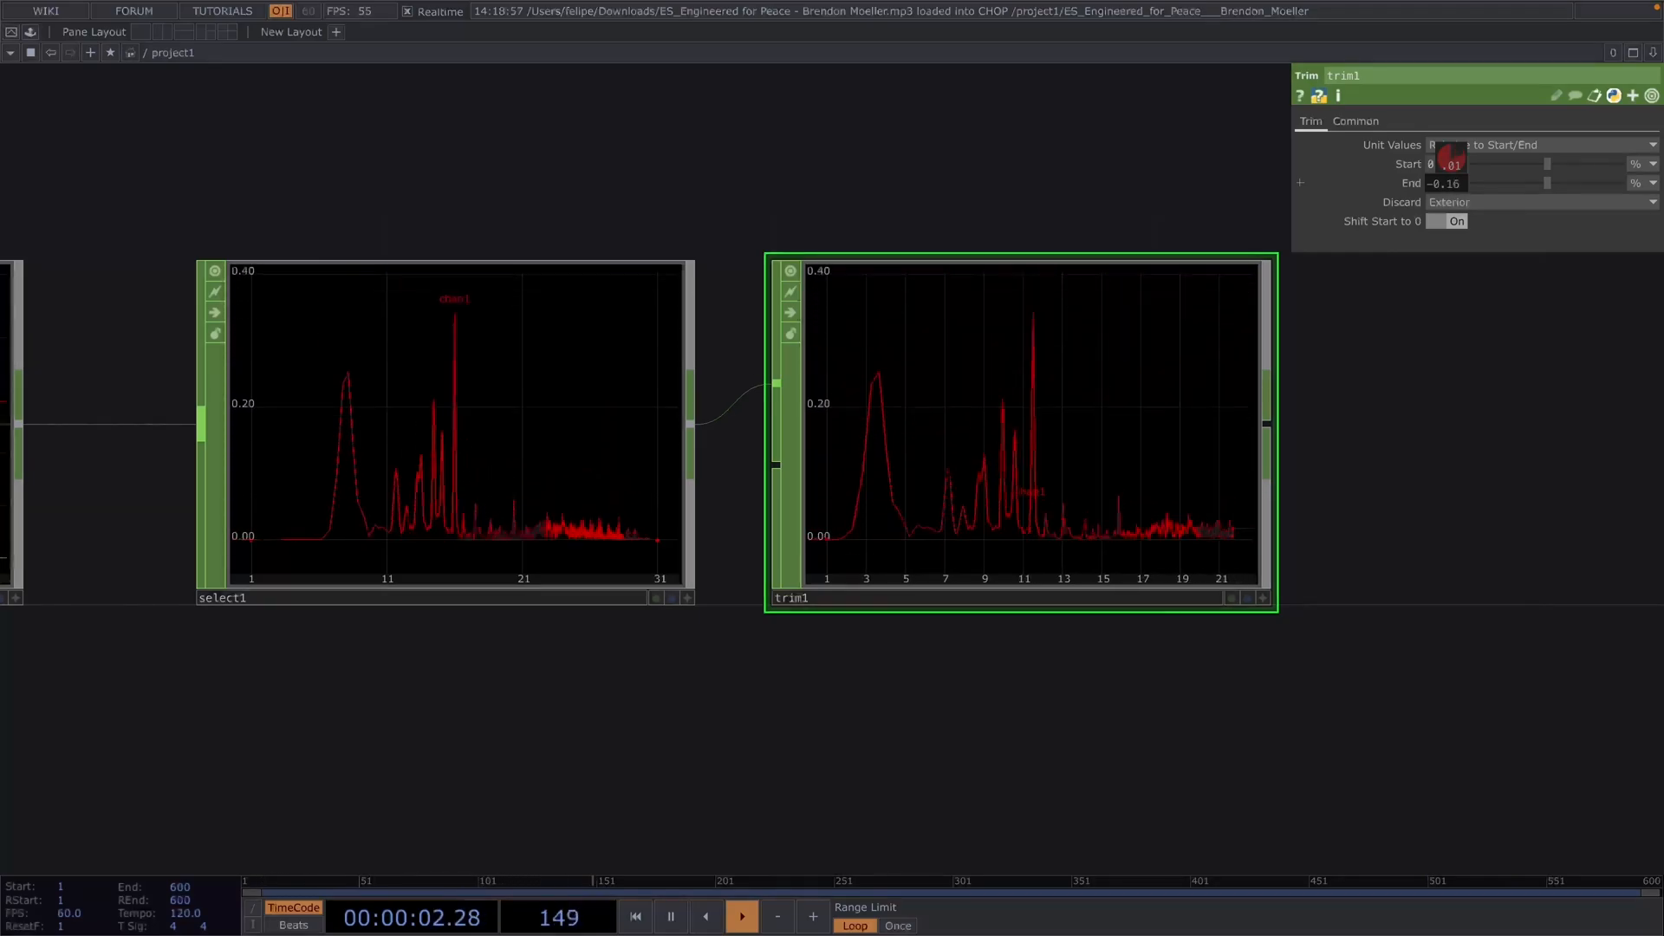
Trim the selected spectrum with relative Start 0.15 and End -0.16.
text(0.15)
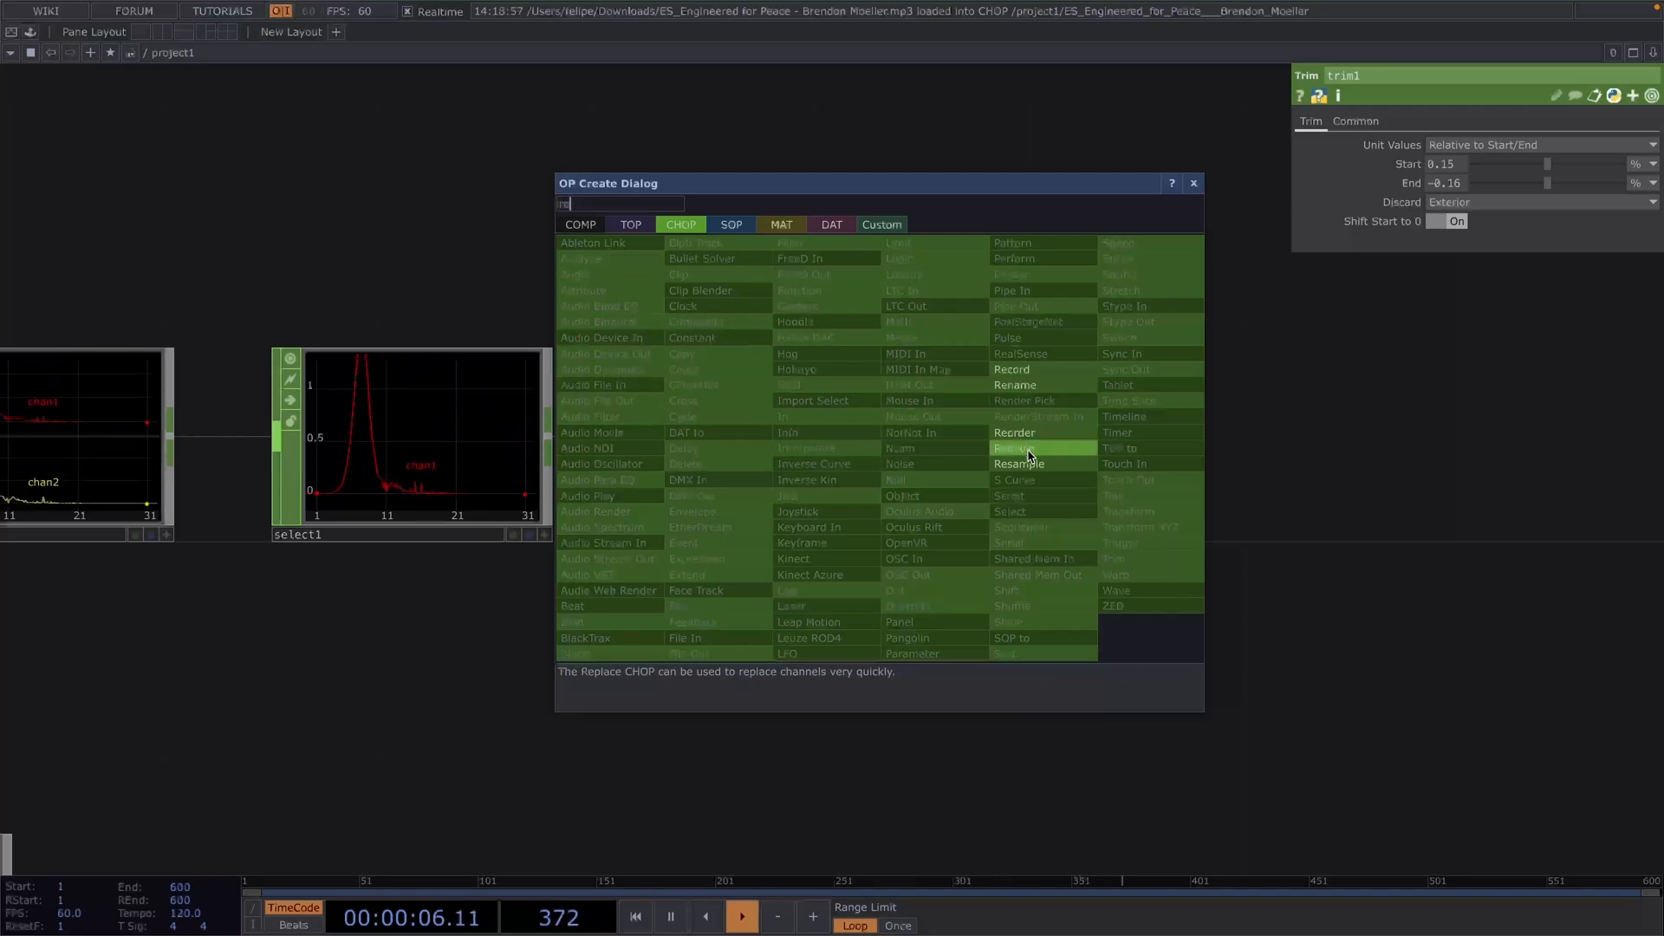
Add a Resample CHOP after trim1 with Time Slice turned off.
click(1016, 464)
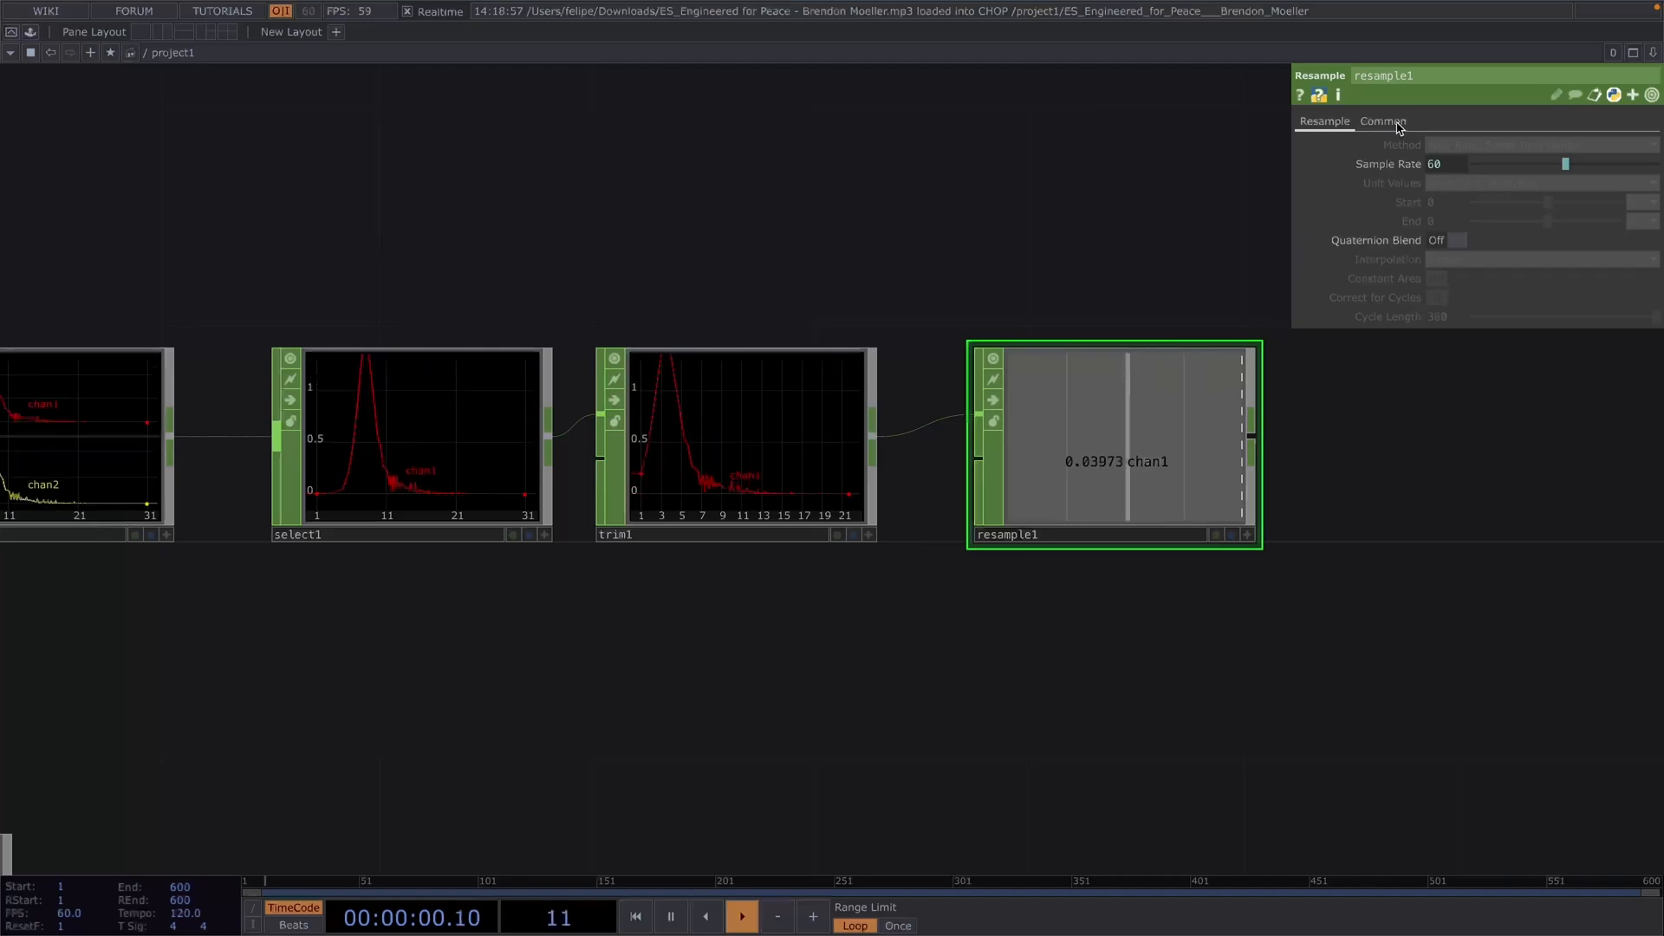
click(1384, 119)
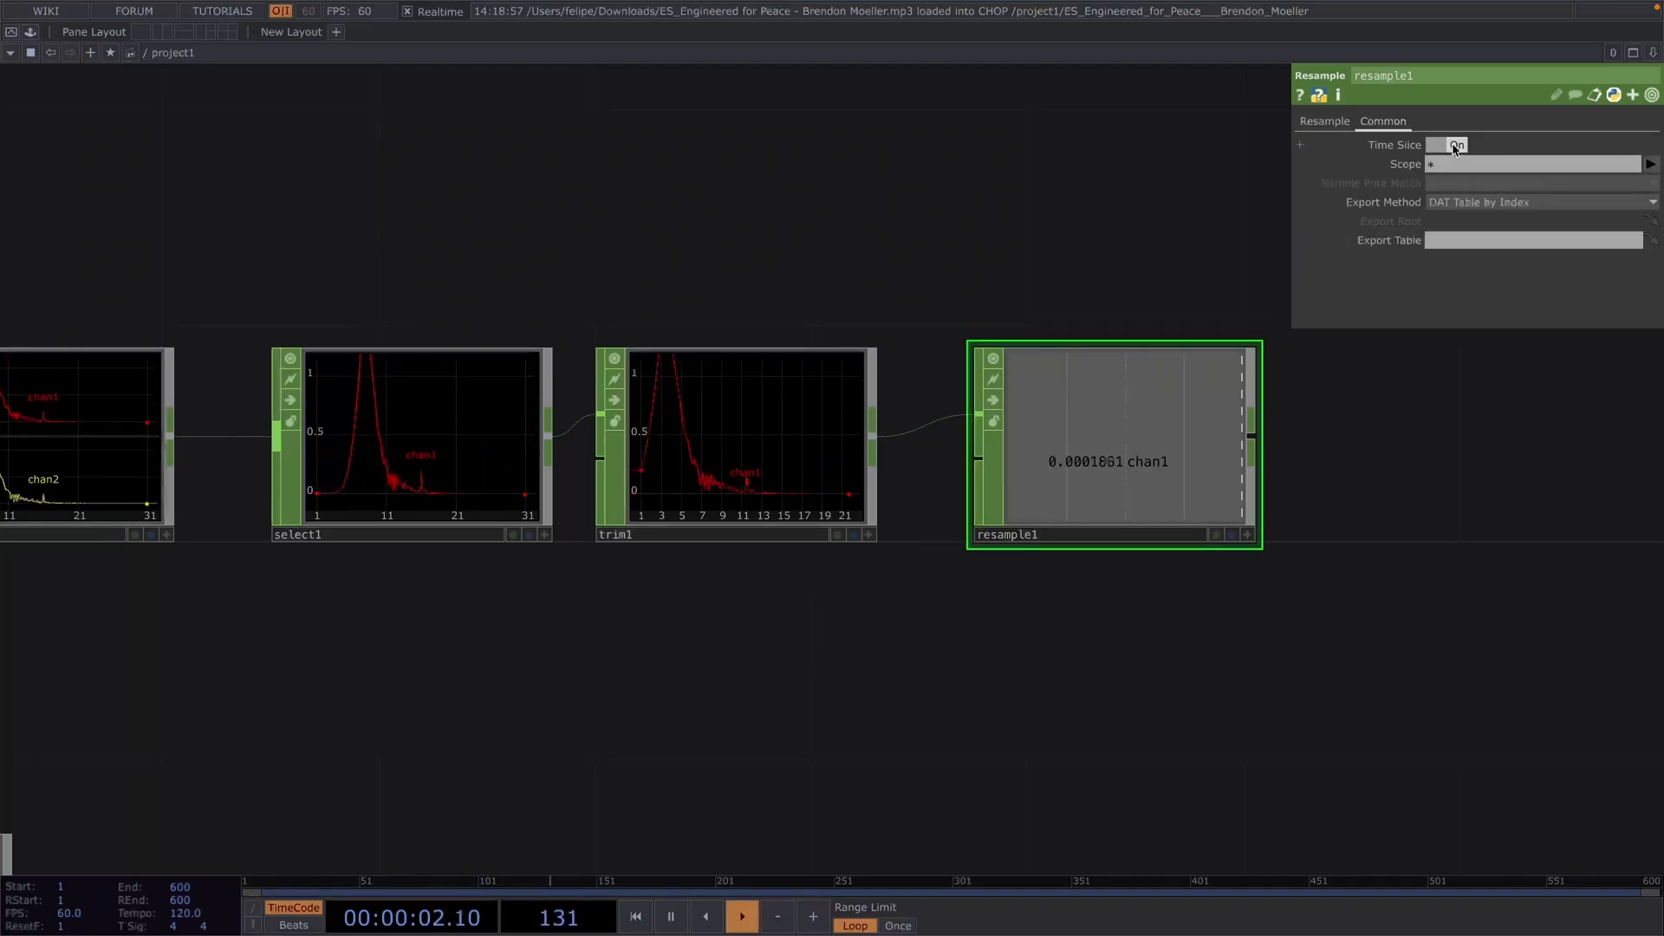
click(1456, 144)
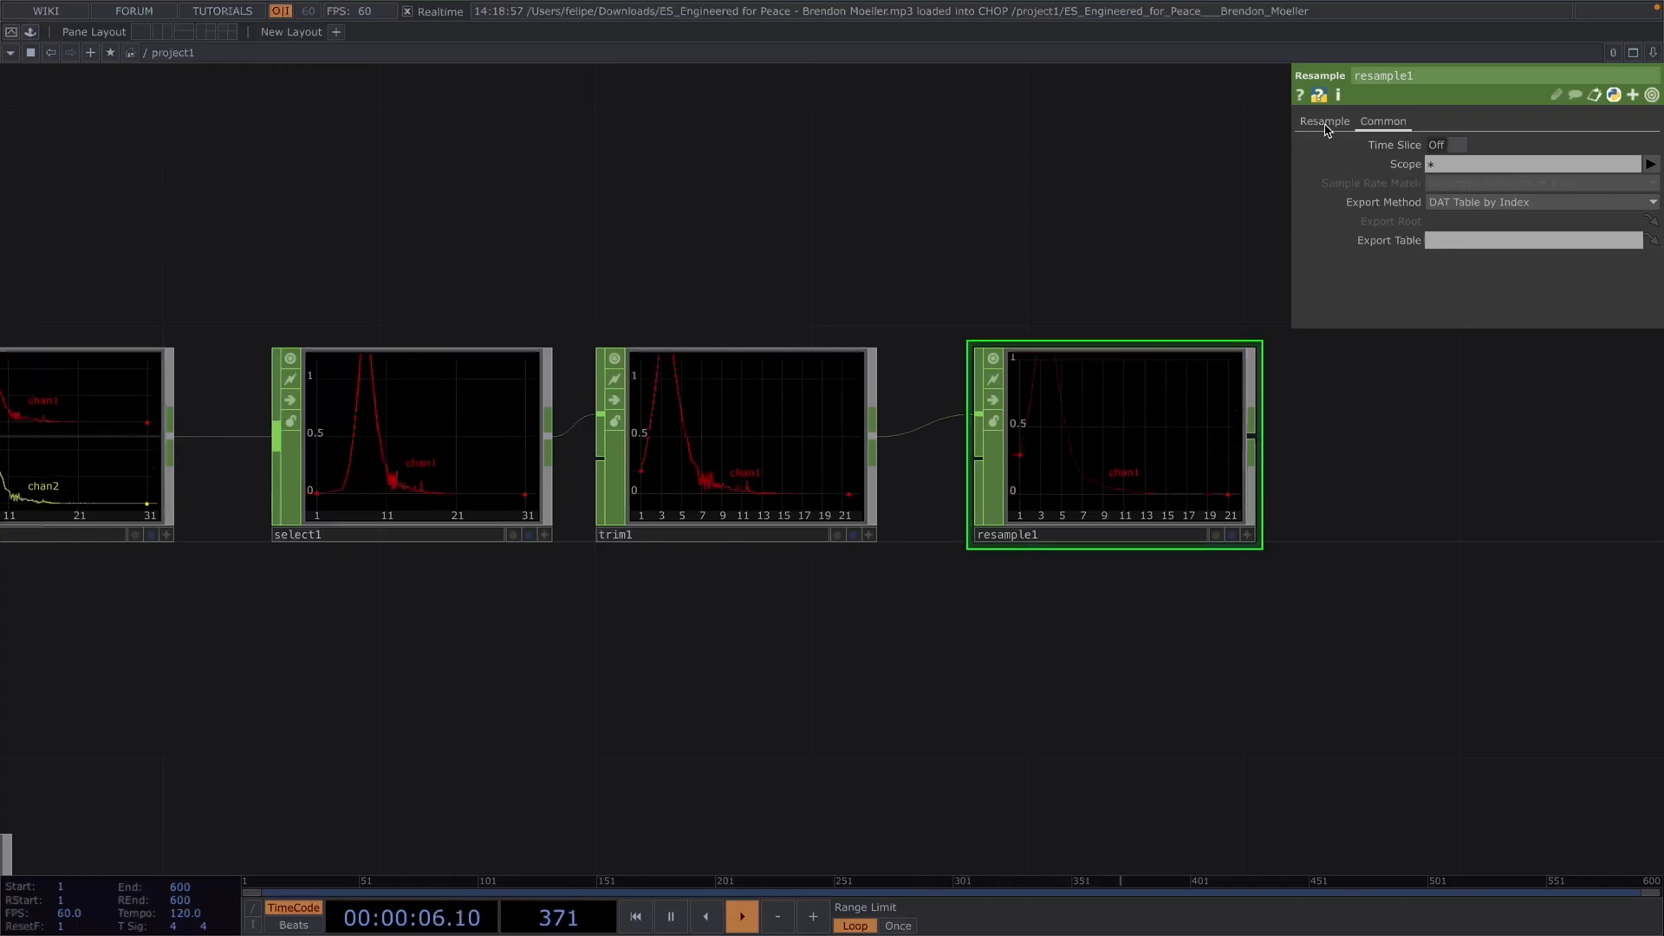
click(1323, 119)
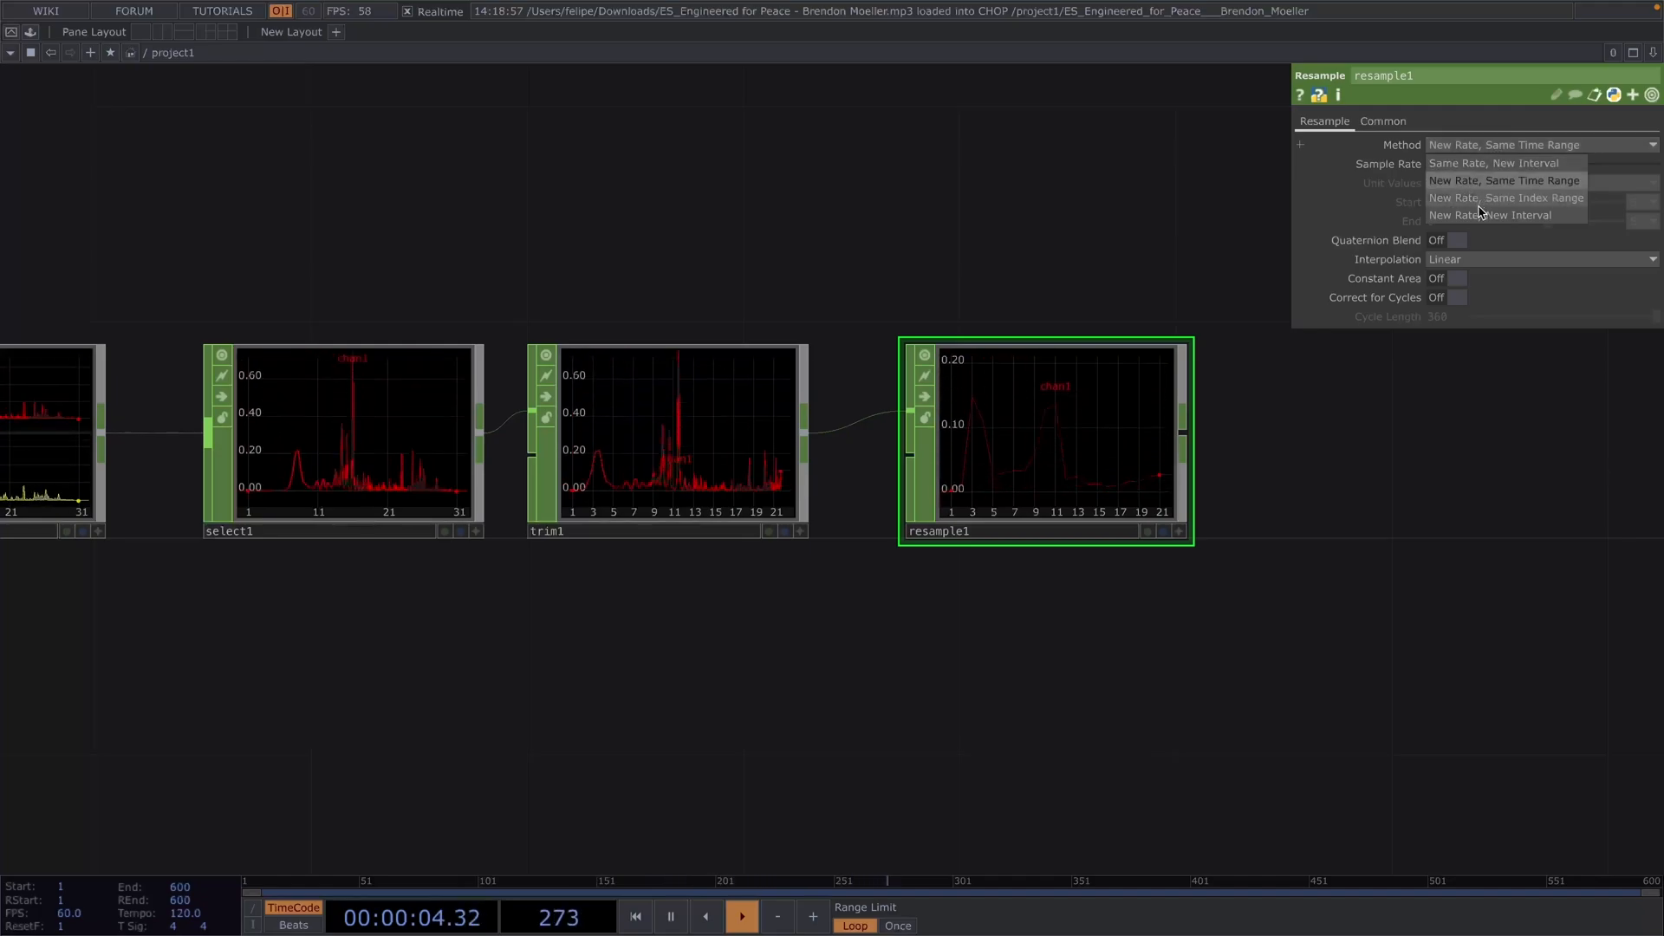
Set resample1 to New Rate, New Interval, absolute units, Start 0, End 1000.
click(1490, 214)
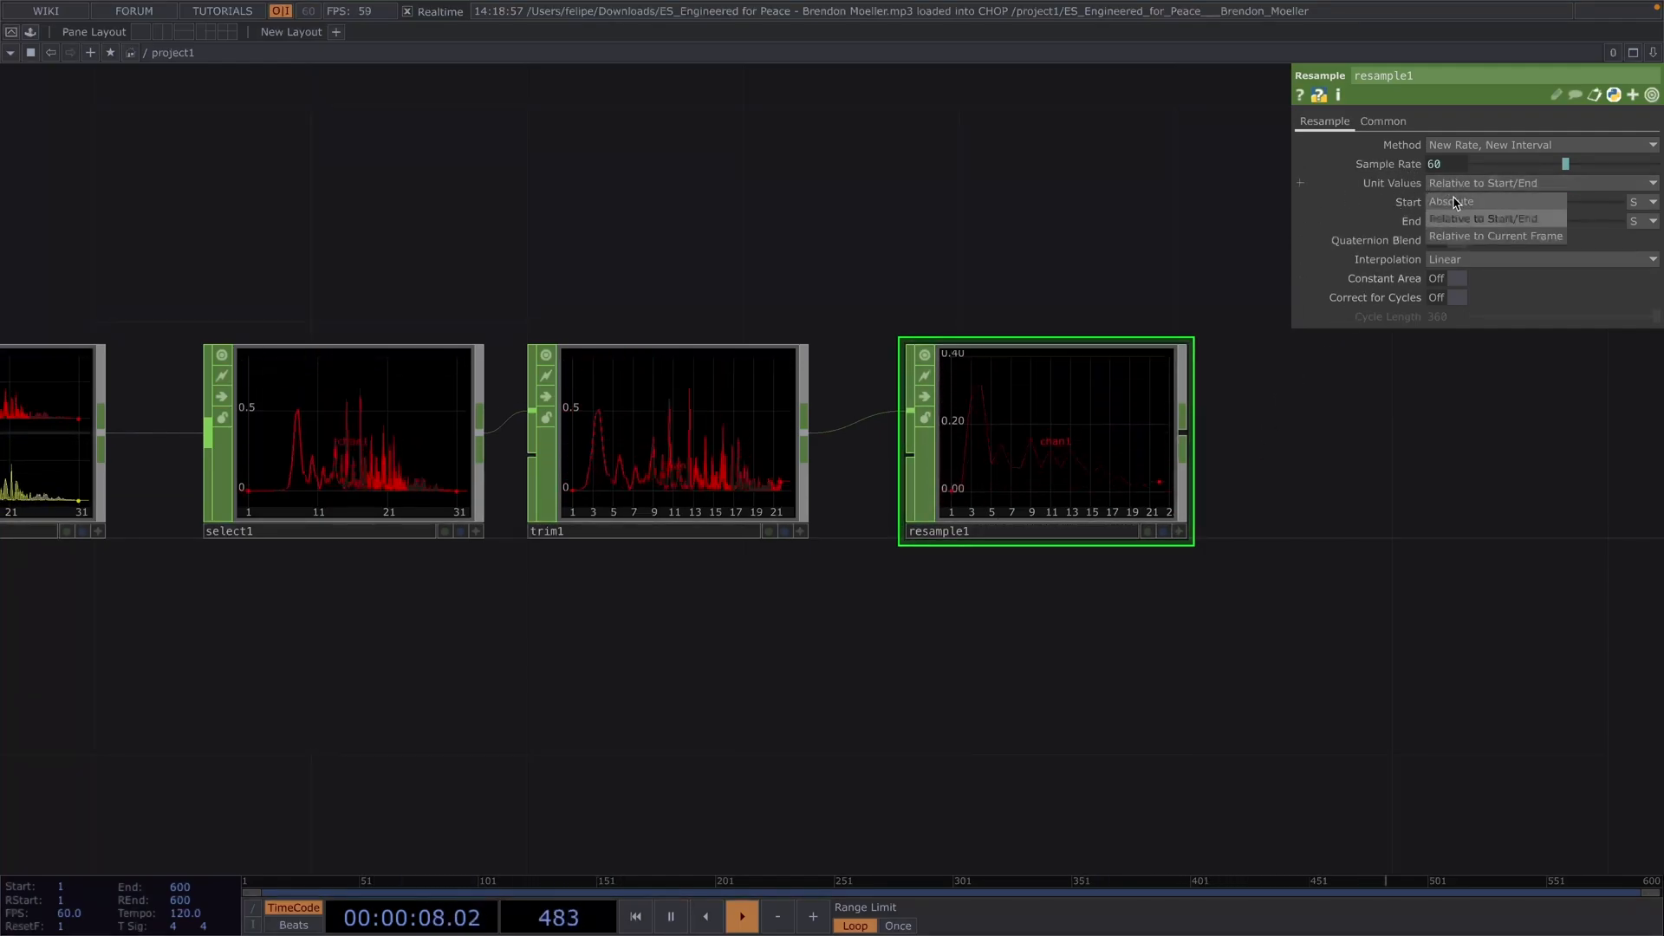
click(1455, 202)
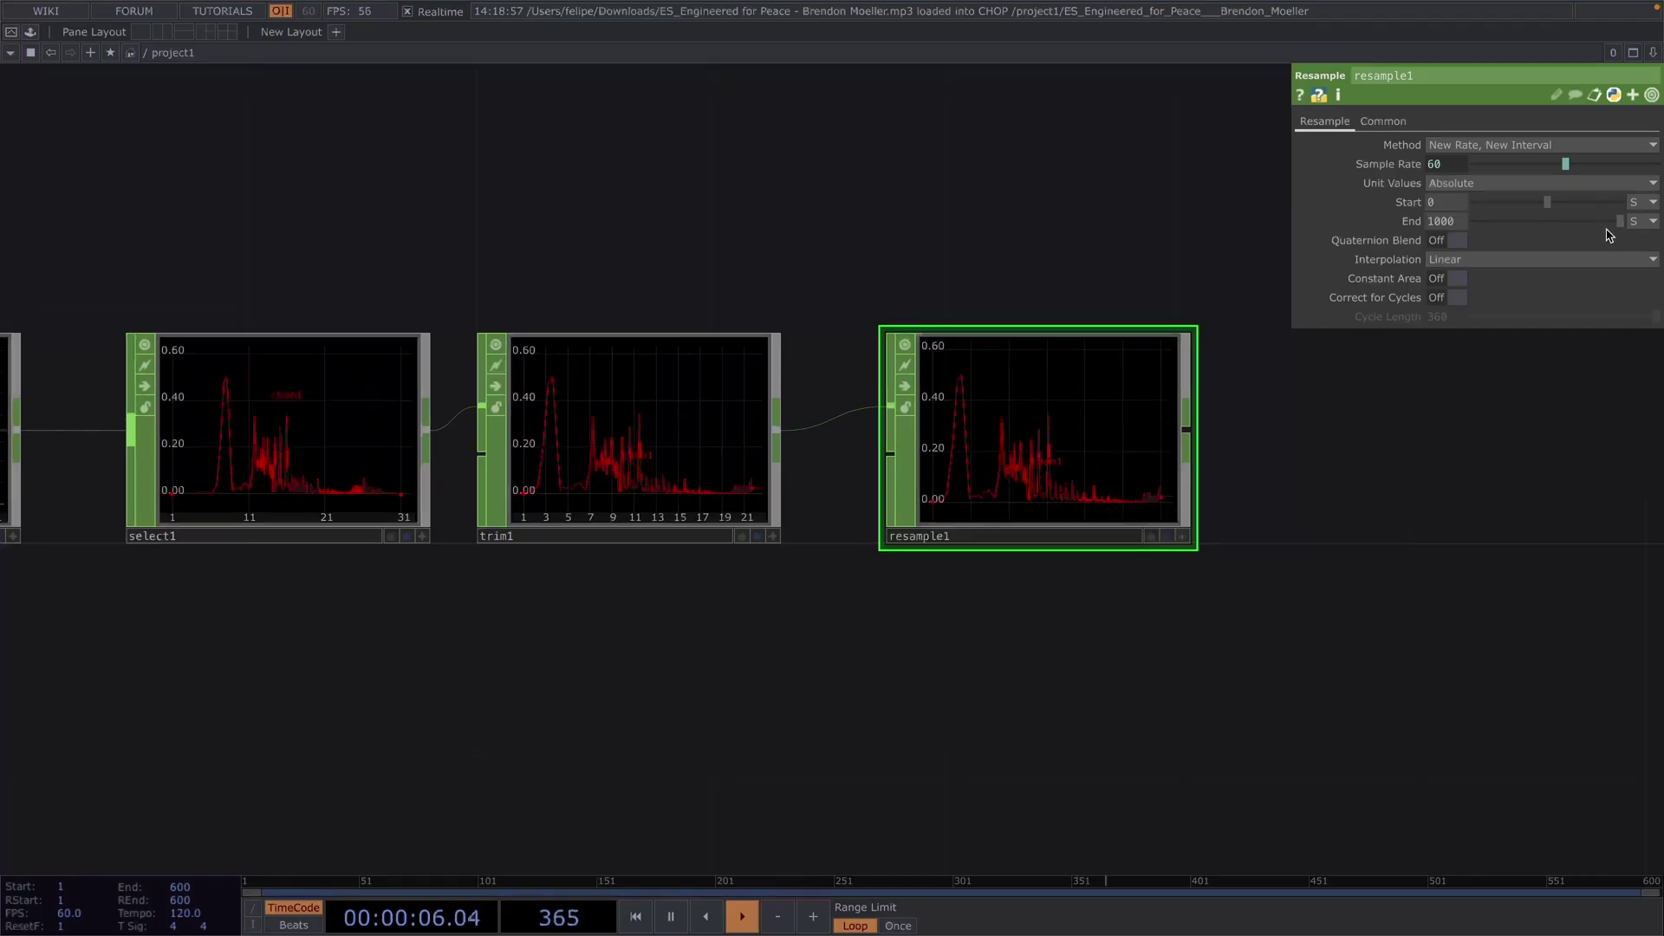
click(1637, 221)
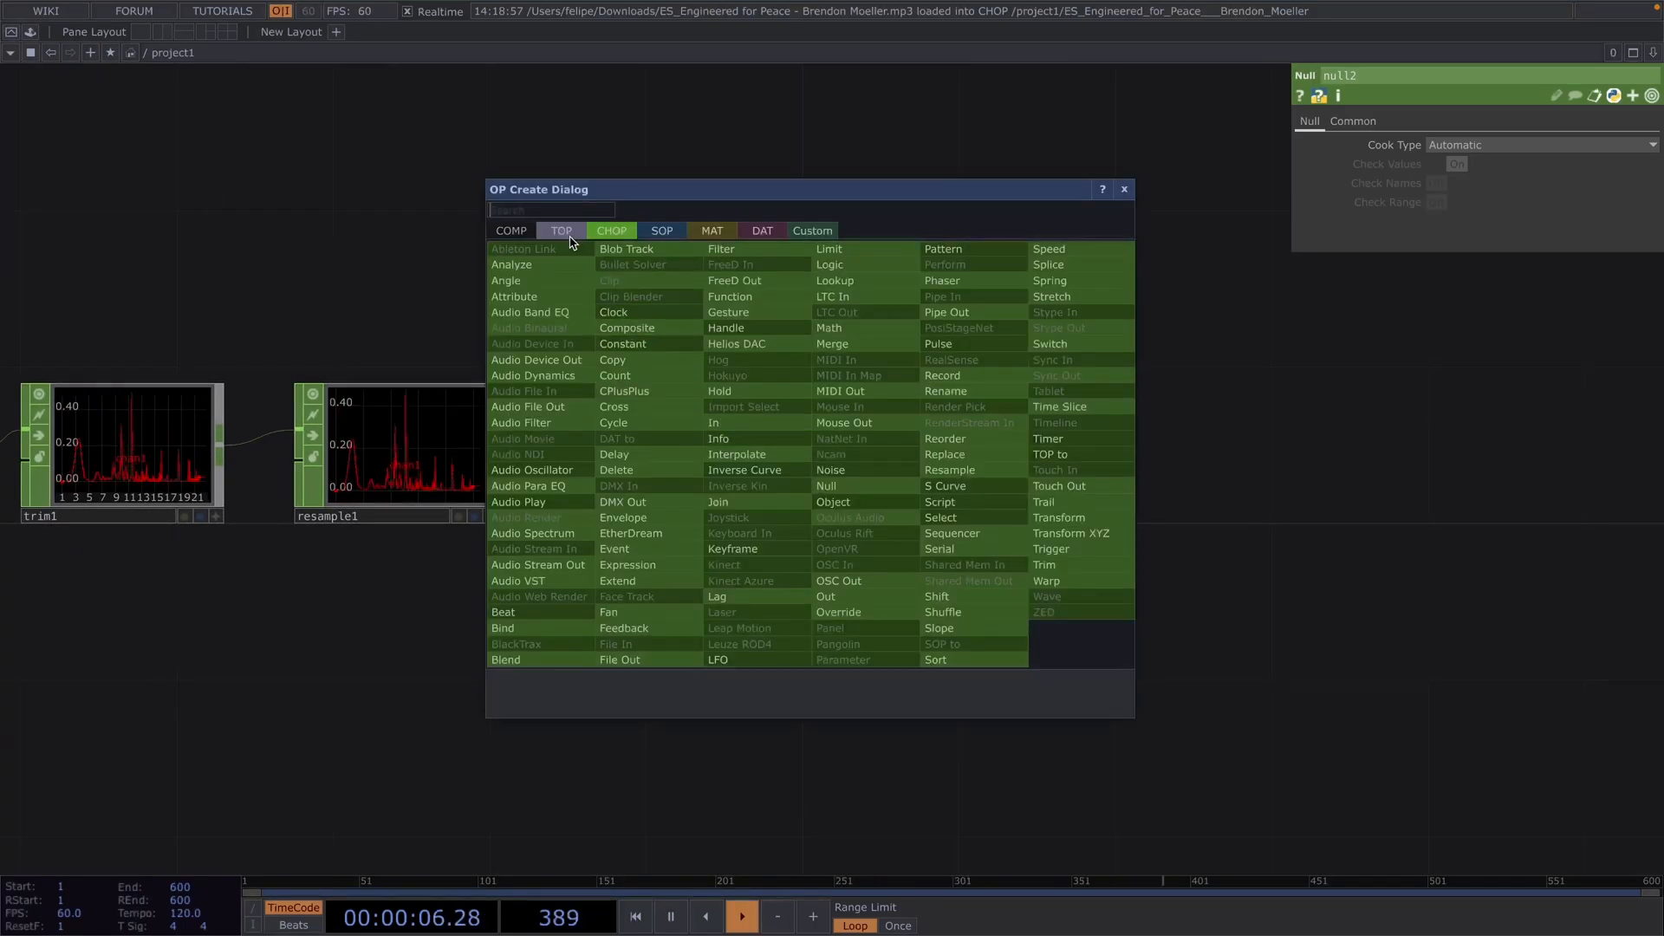
Add a CHOP to TOP after the null to turn the spectrum into an image.
click(562, 230)
text(noi)
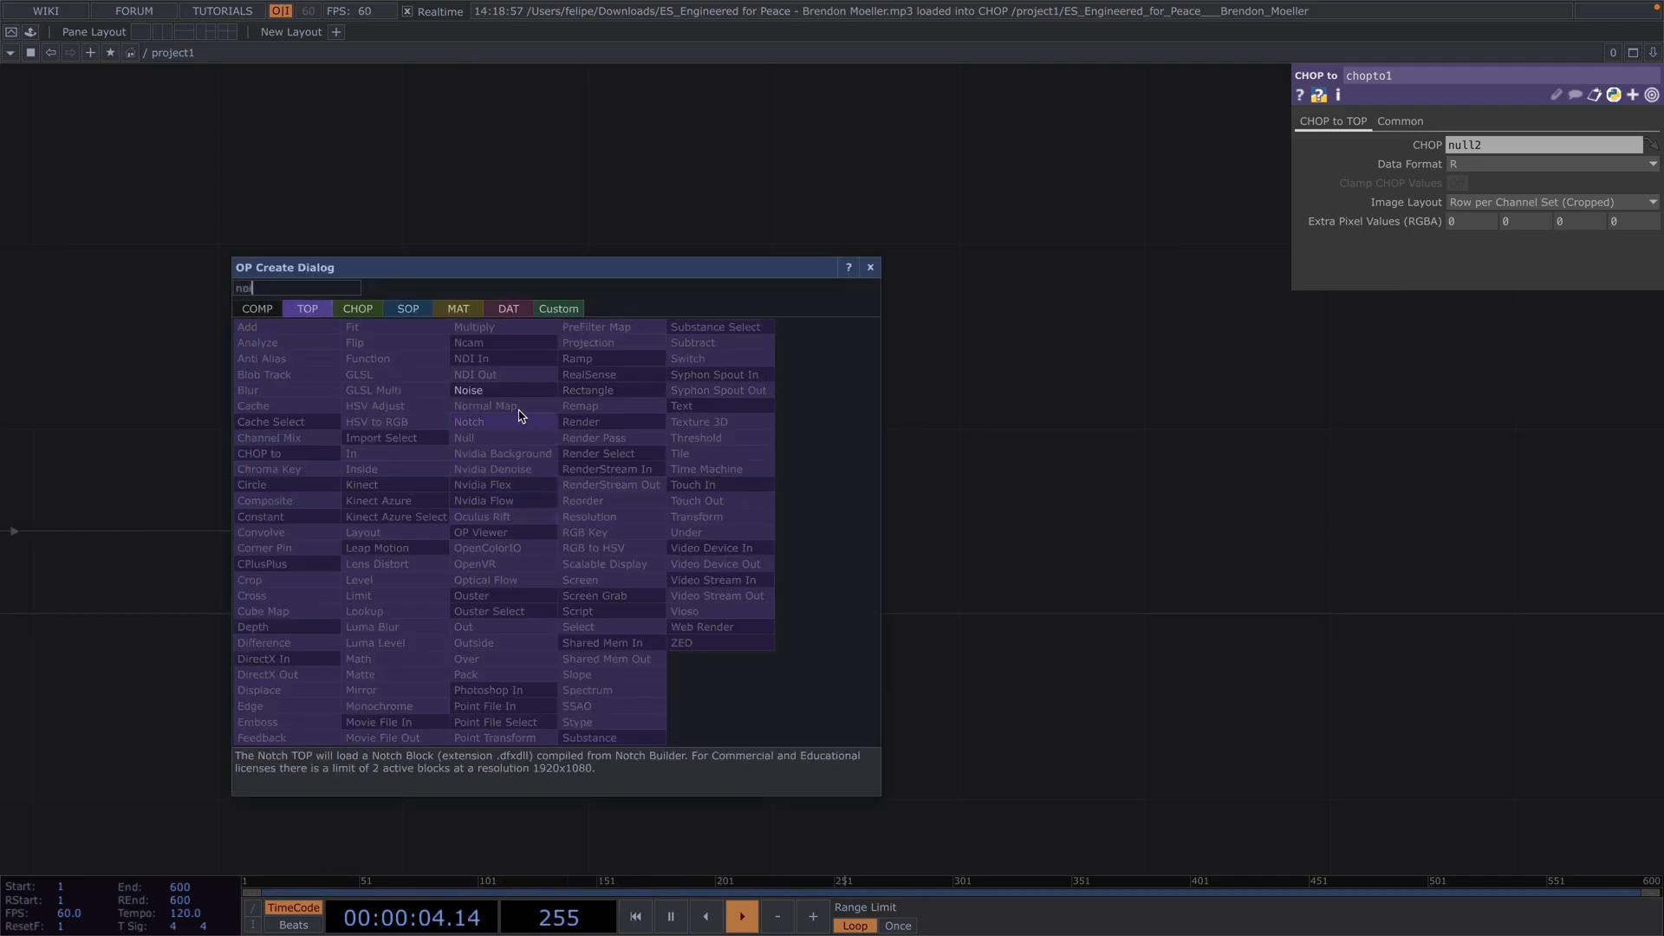
Add a Noise TOP and set its Pixel Format to 32-bit float (RGBA).
click(468, 389)
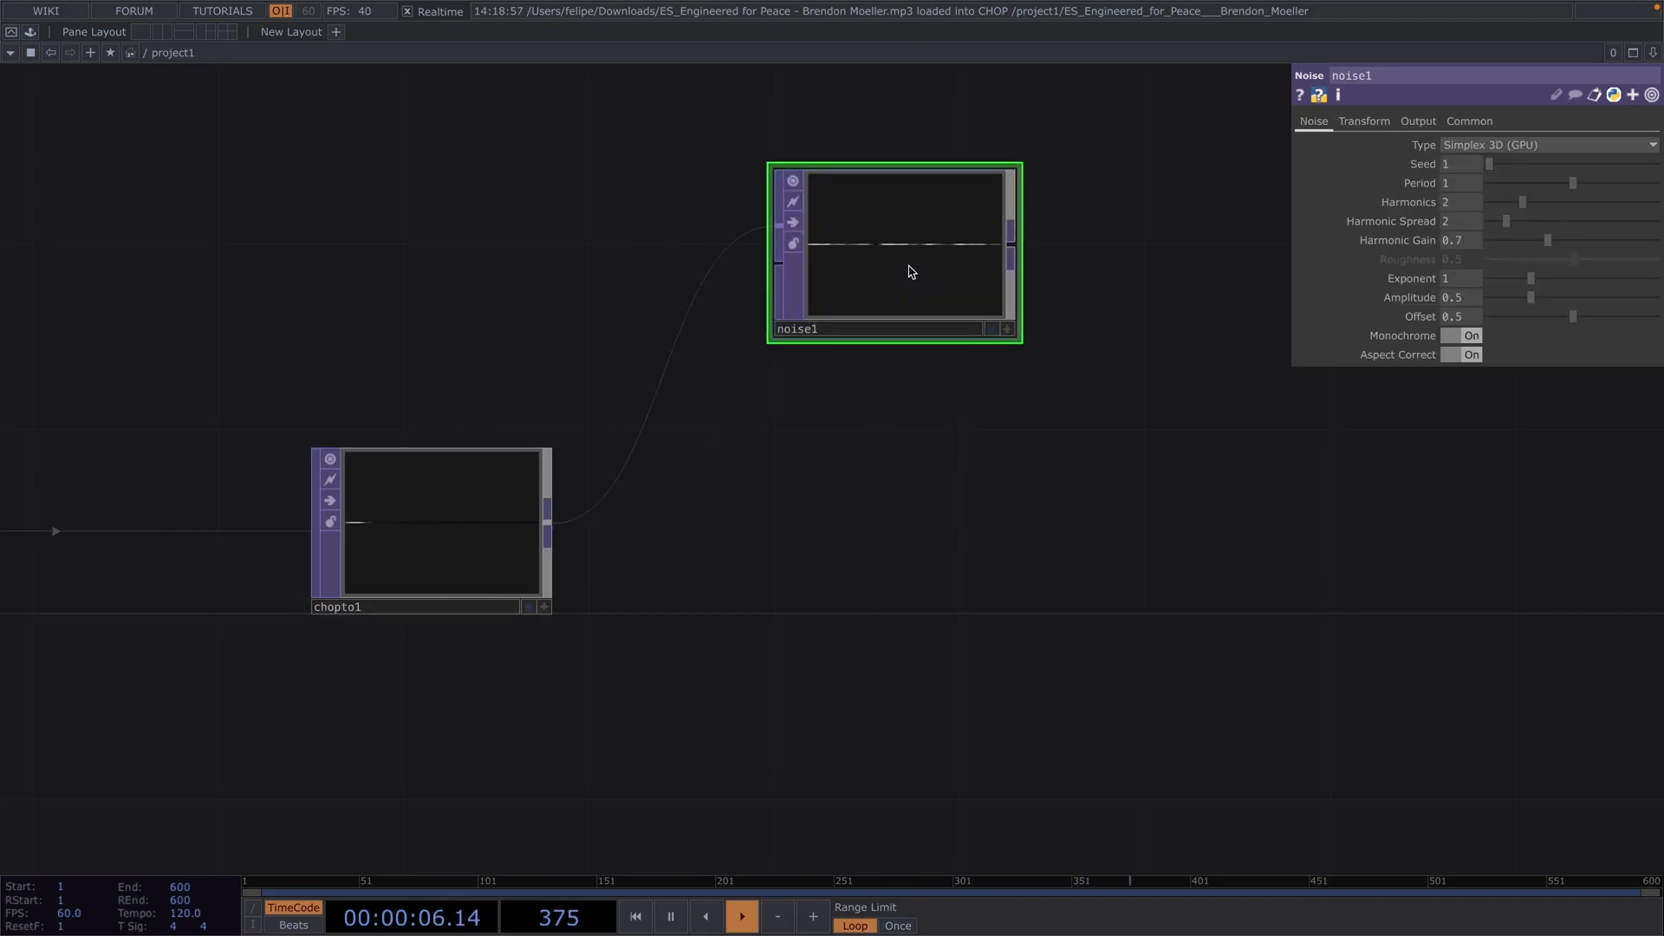
click(1417, 119)
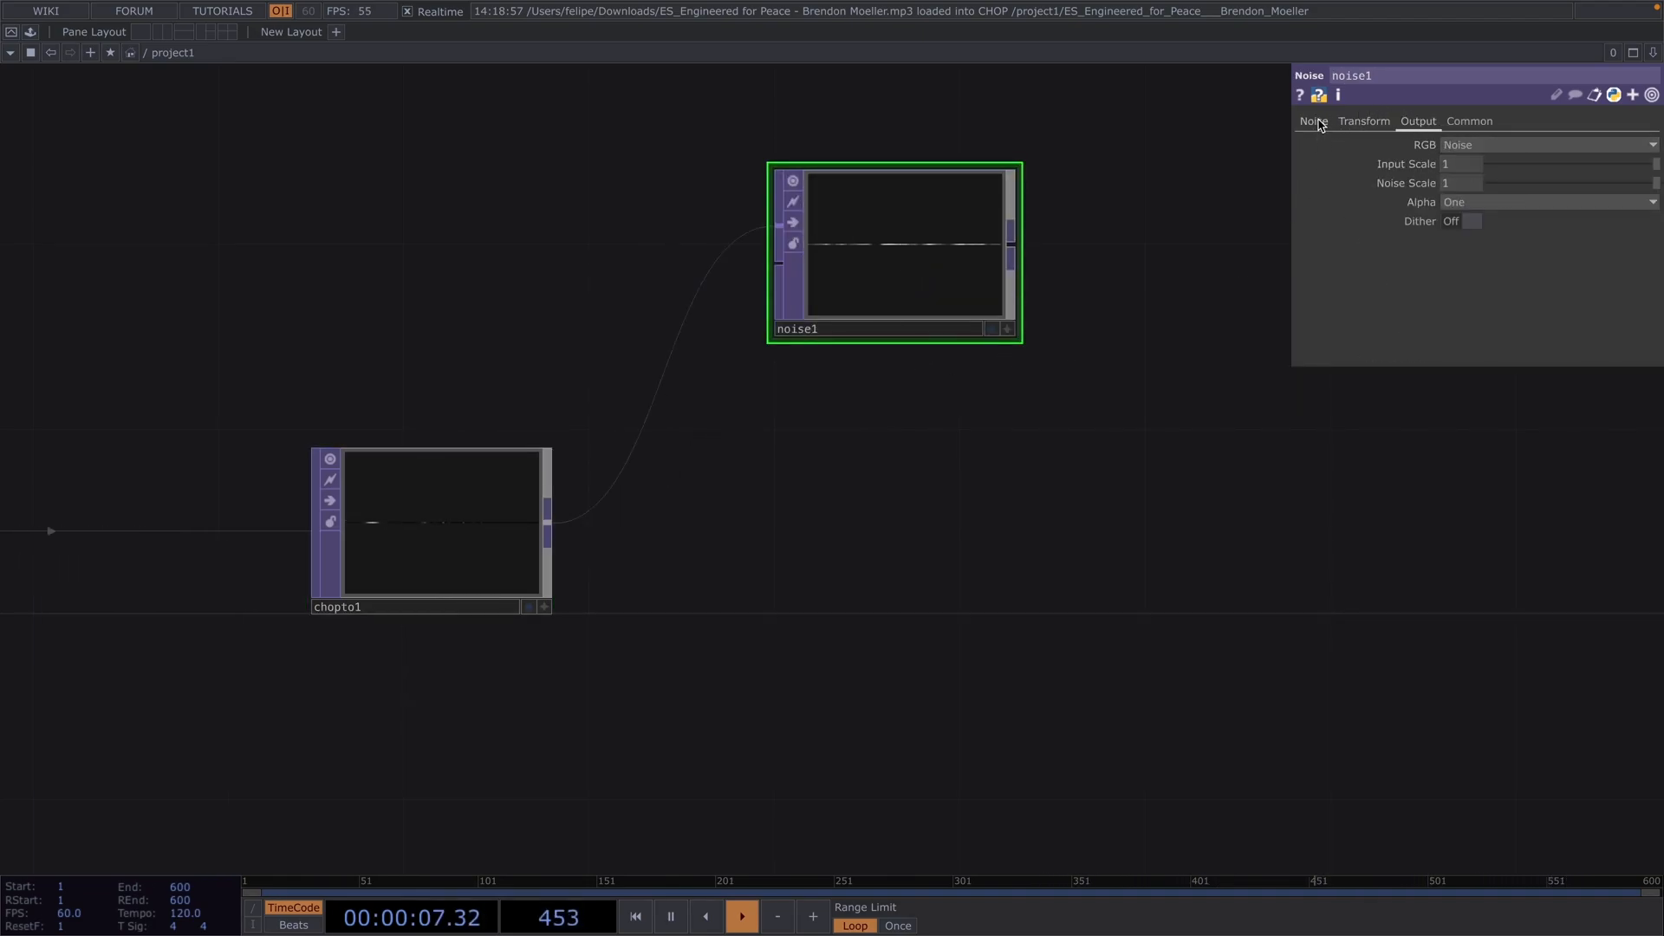
click(1314, 120)
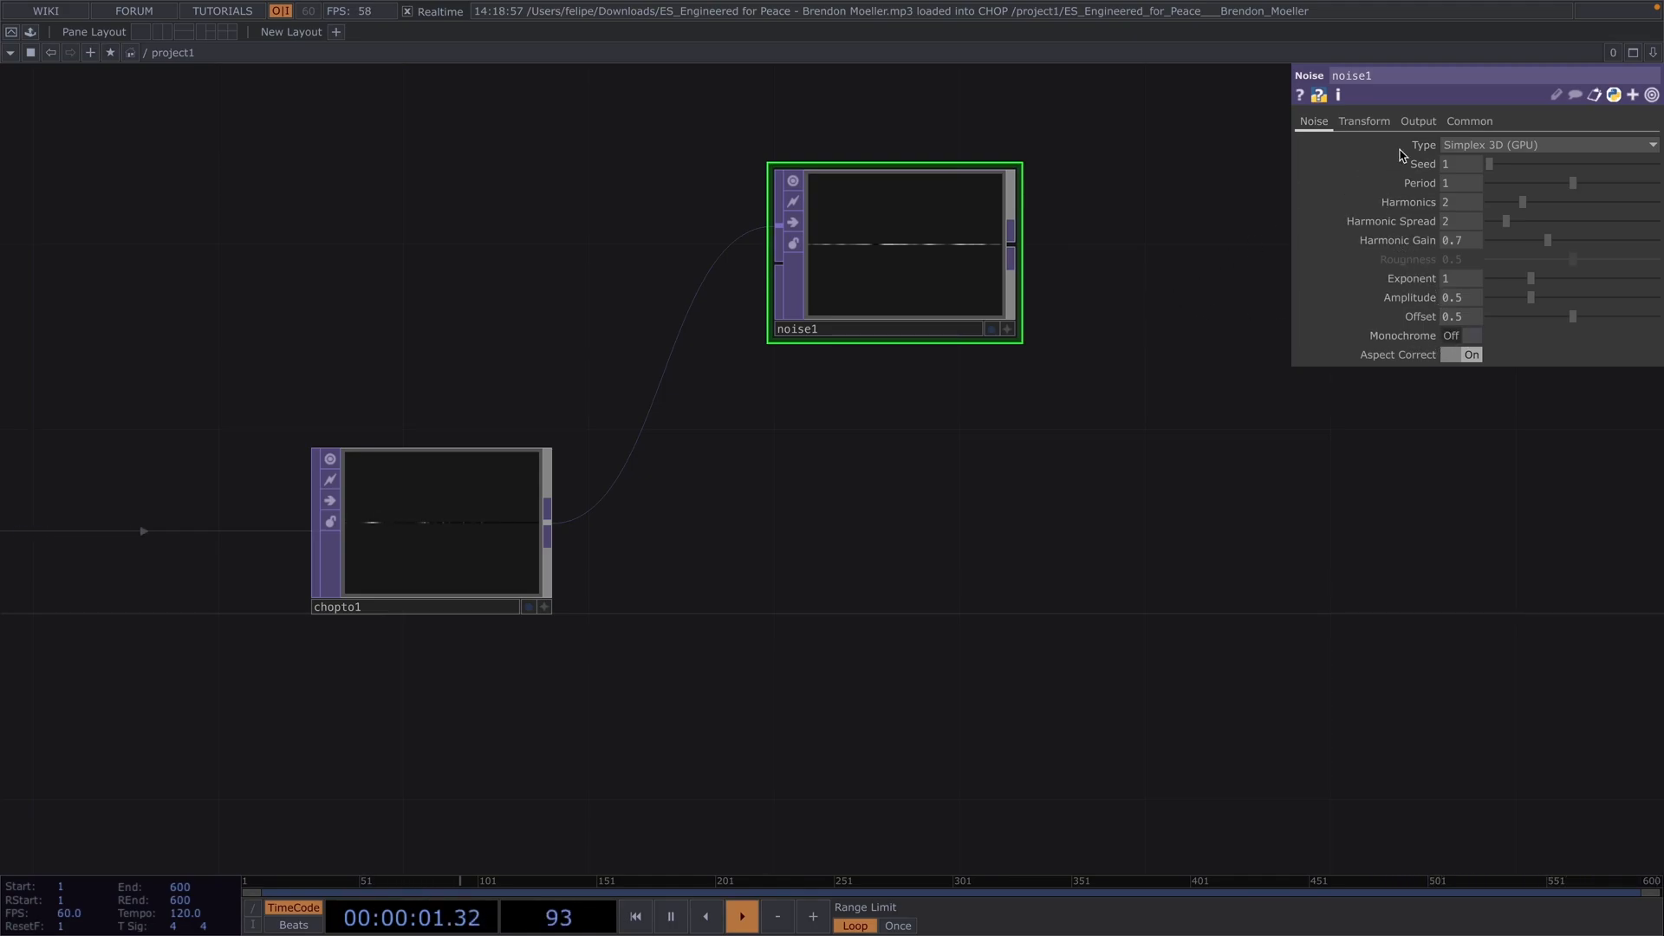
click(1469, 122)
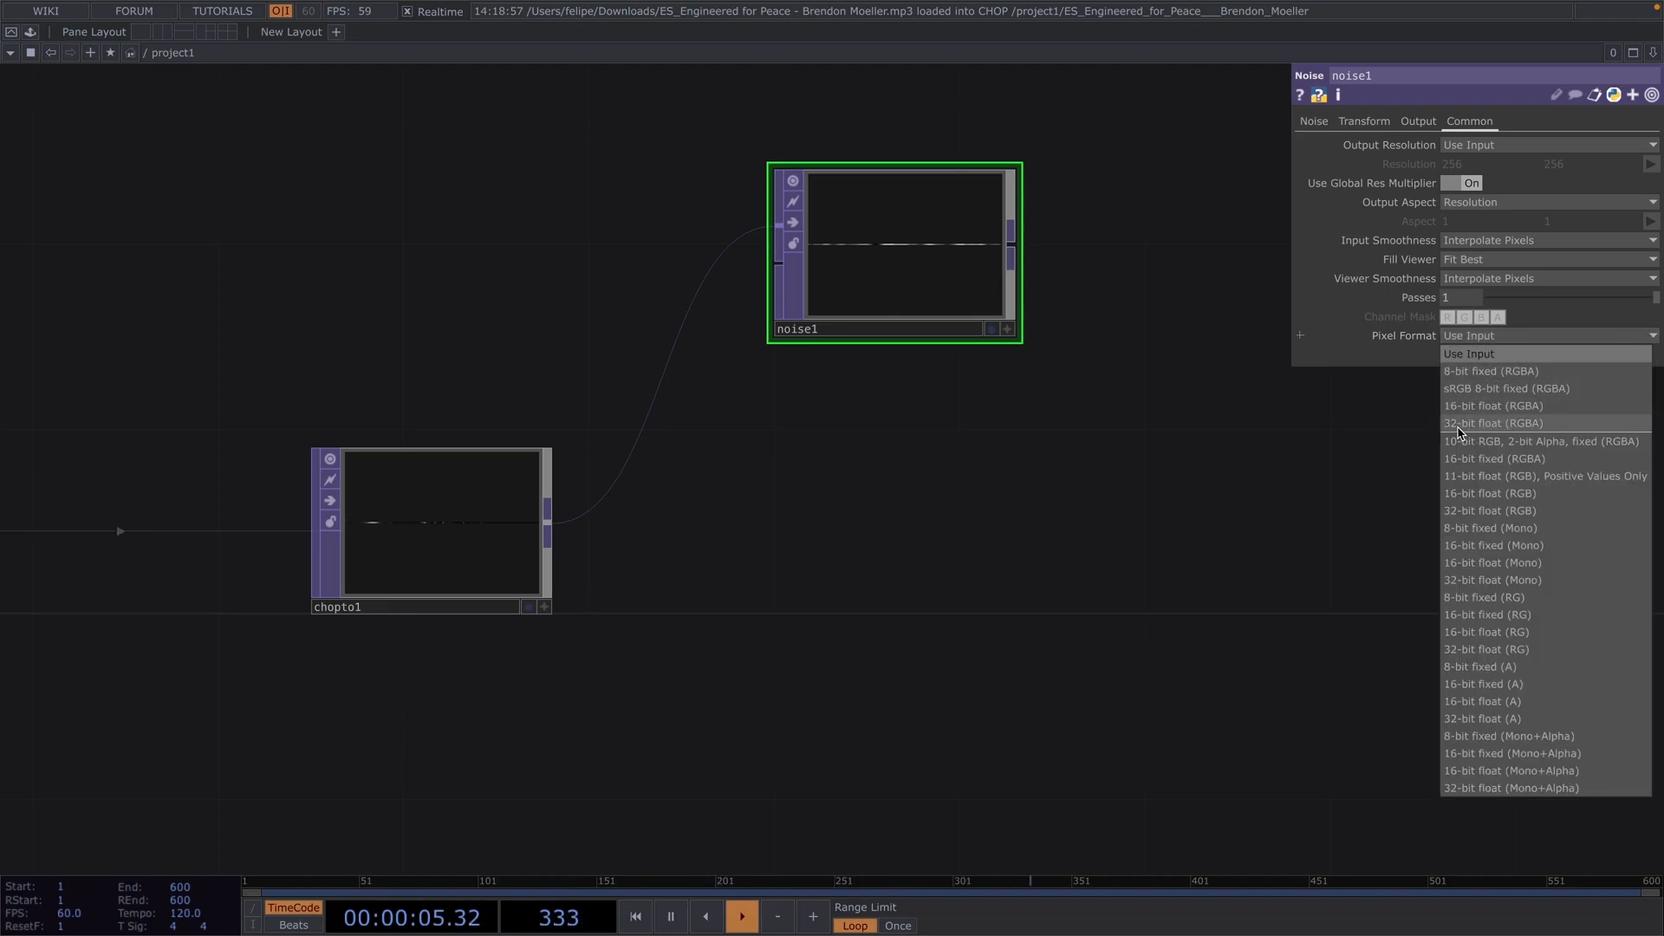
click(1498, 421)
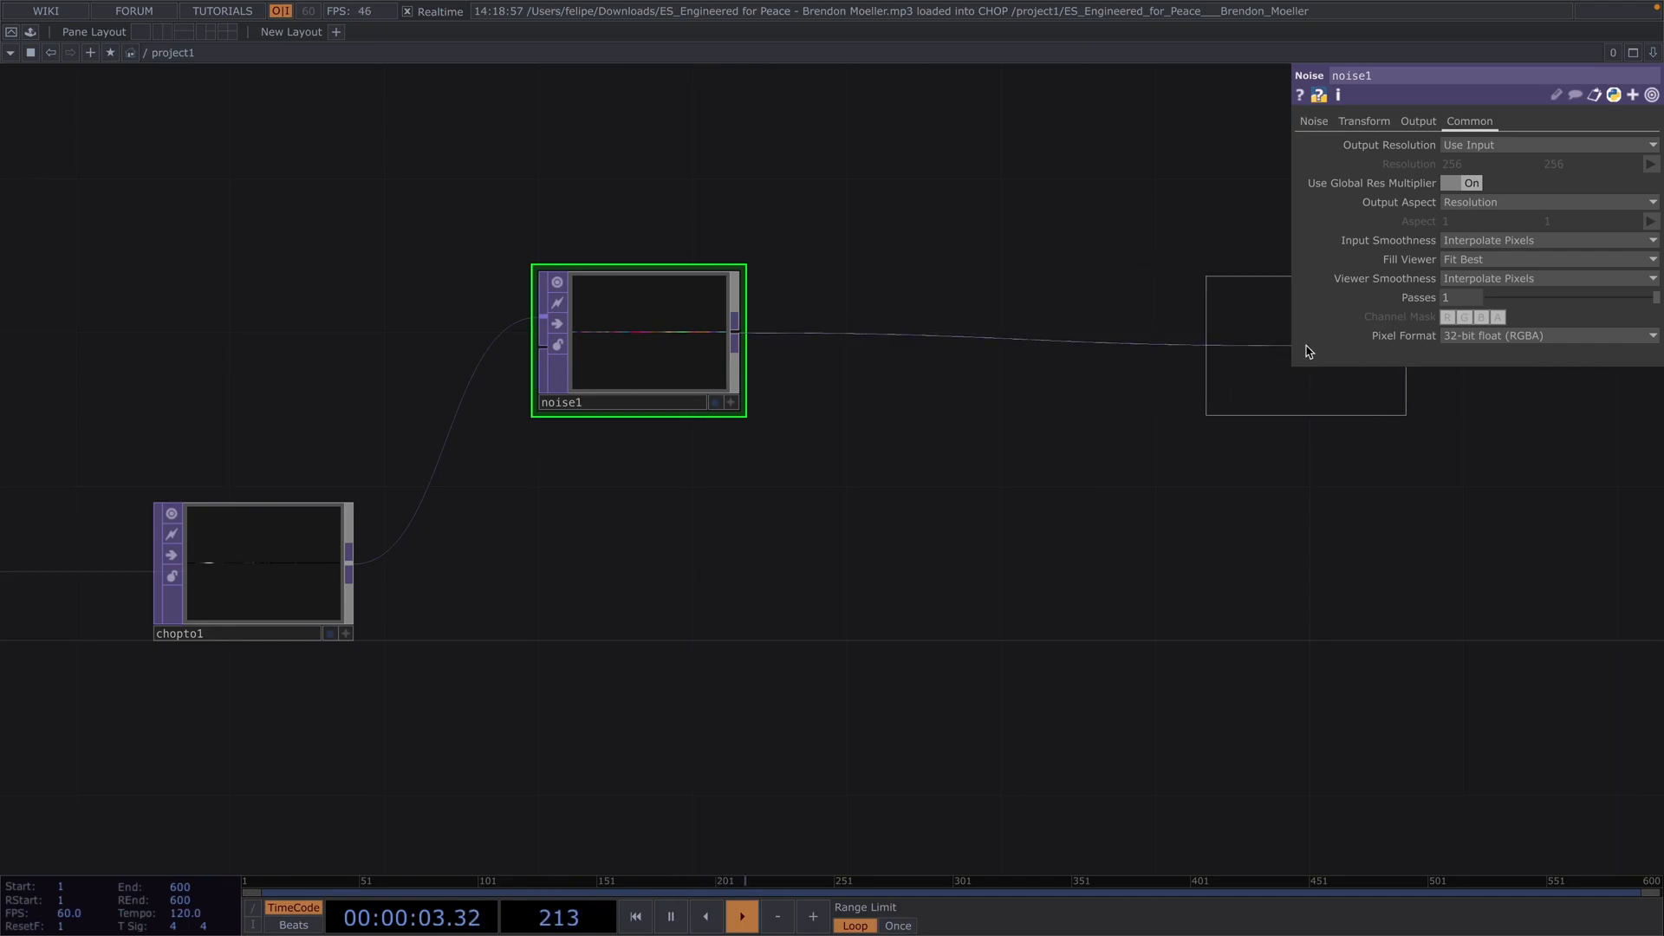
Add a Null TOP after noise1 and rename it pos.
click(1152, 317)
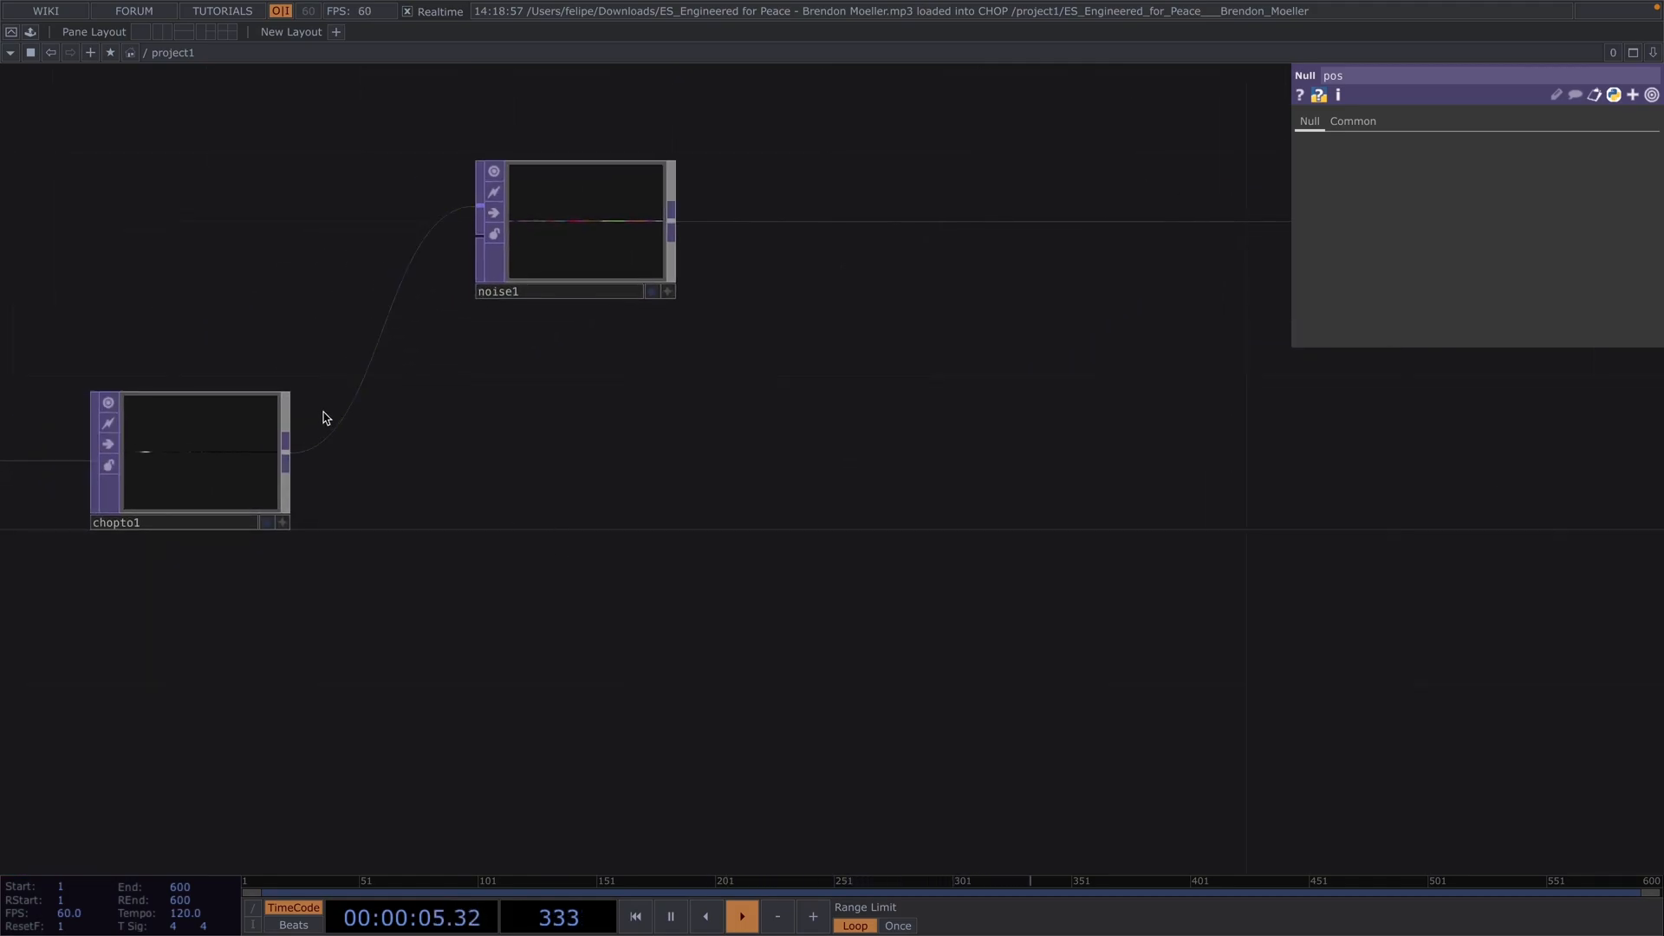
click(199, 451)
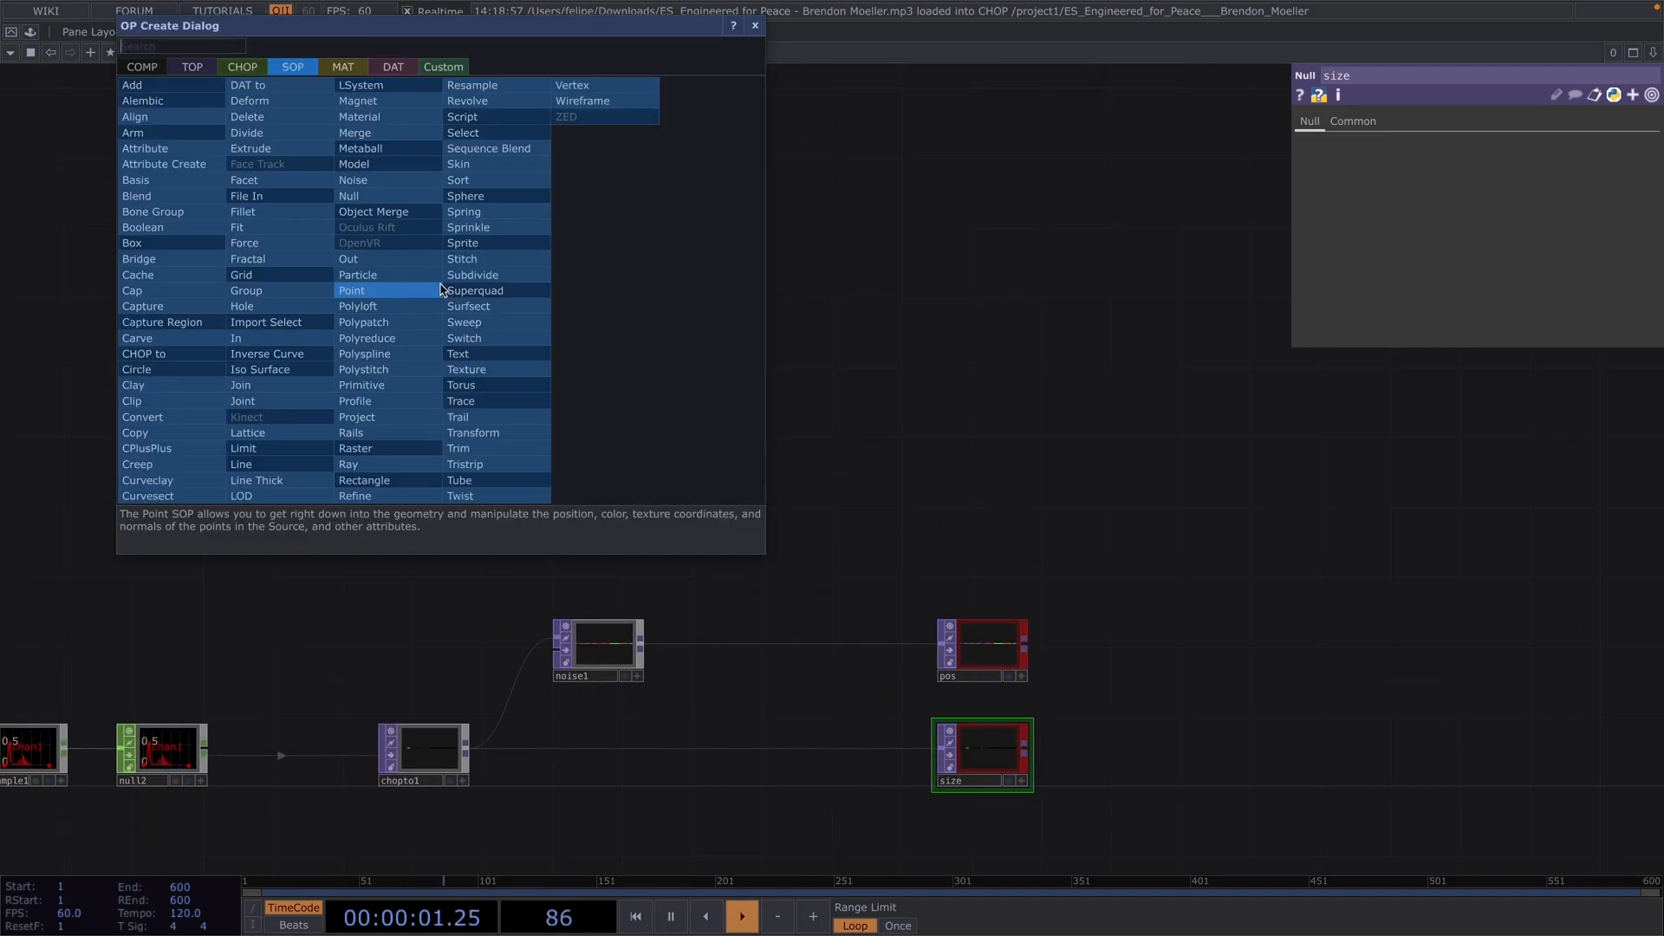
Chain a Box SOP, a Transform with uniform scale 0.001, and Geometry COMP geo1.
text(box)
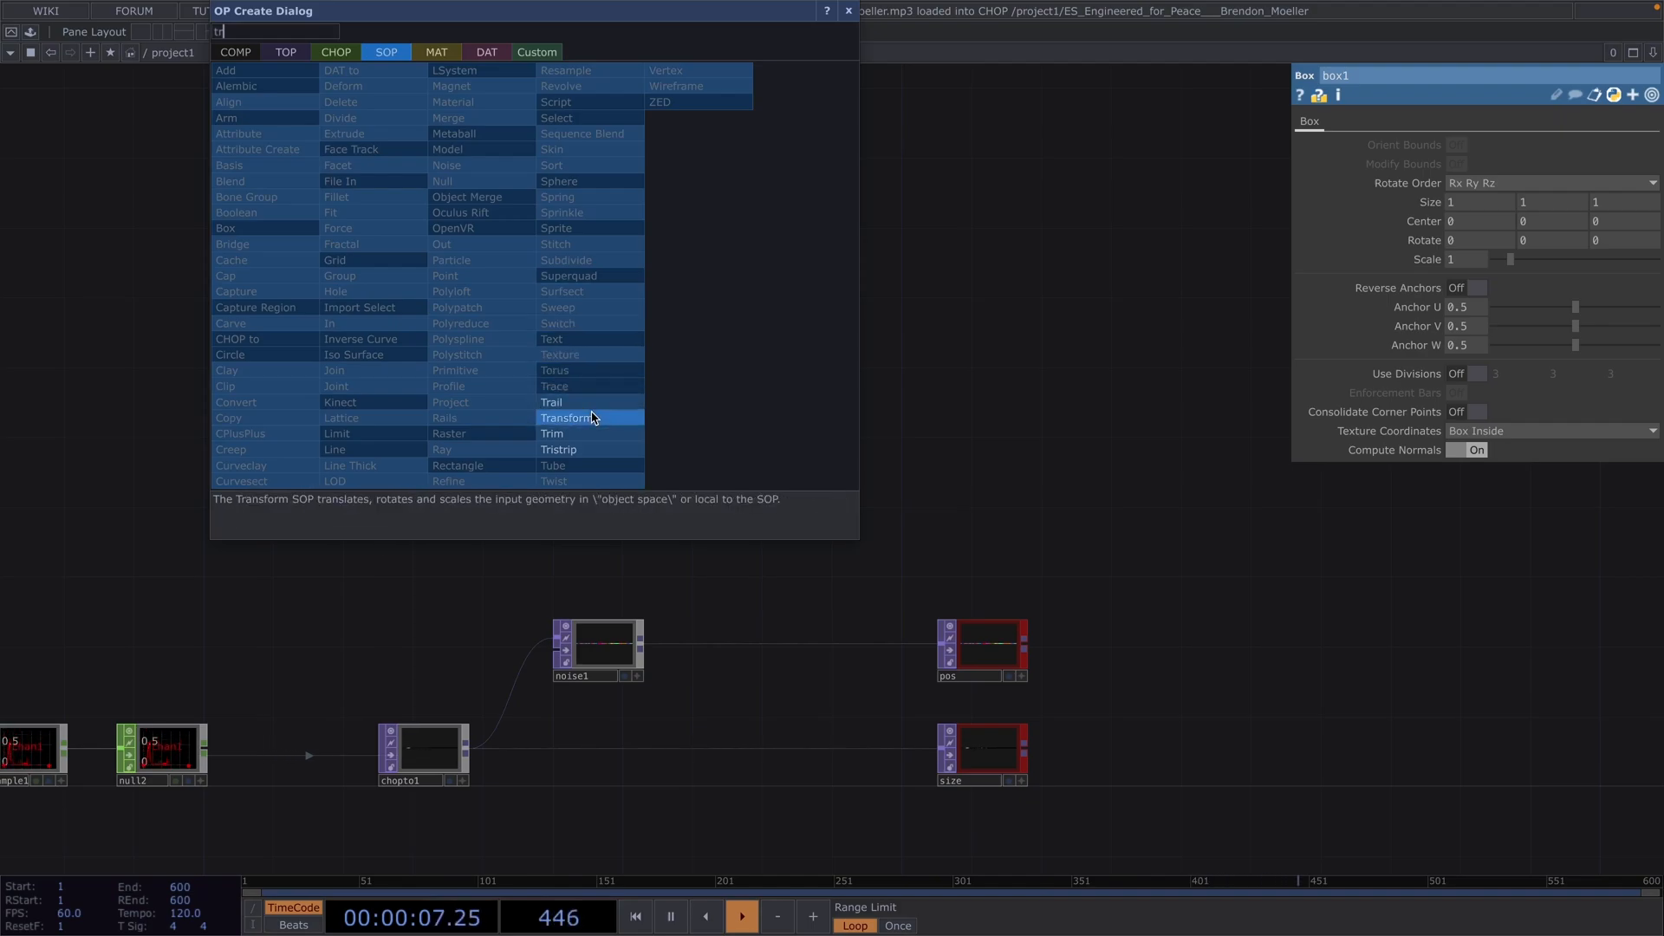
click(567, 417)
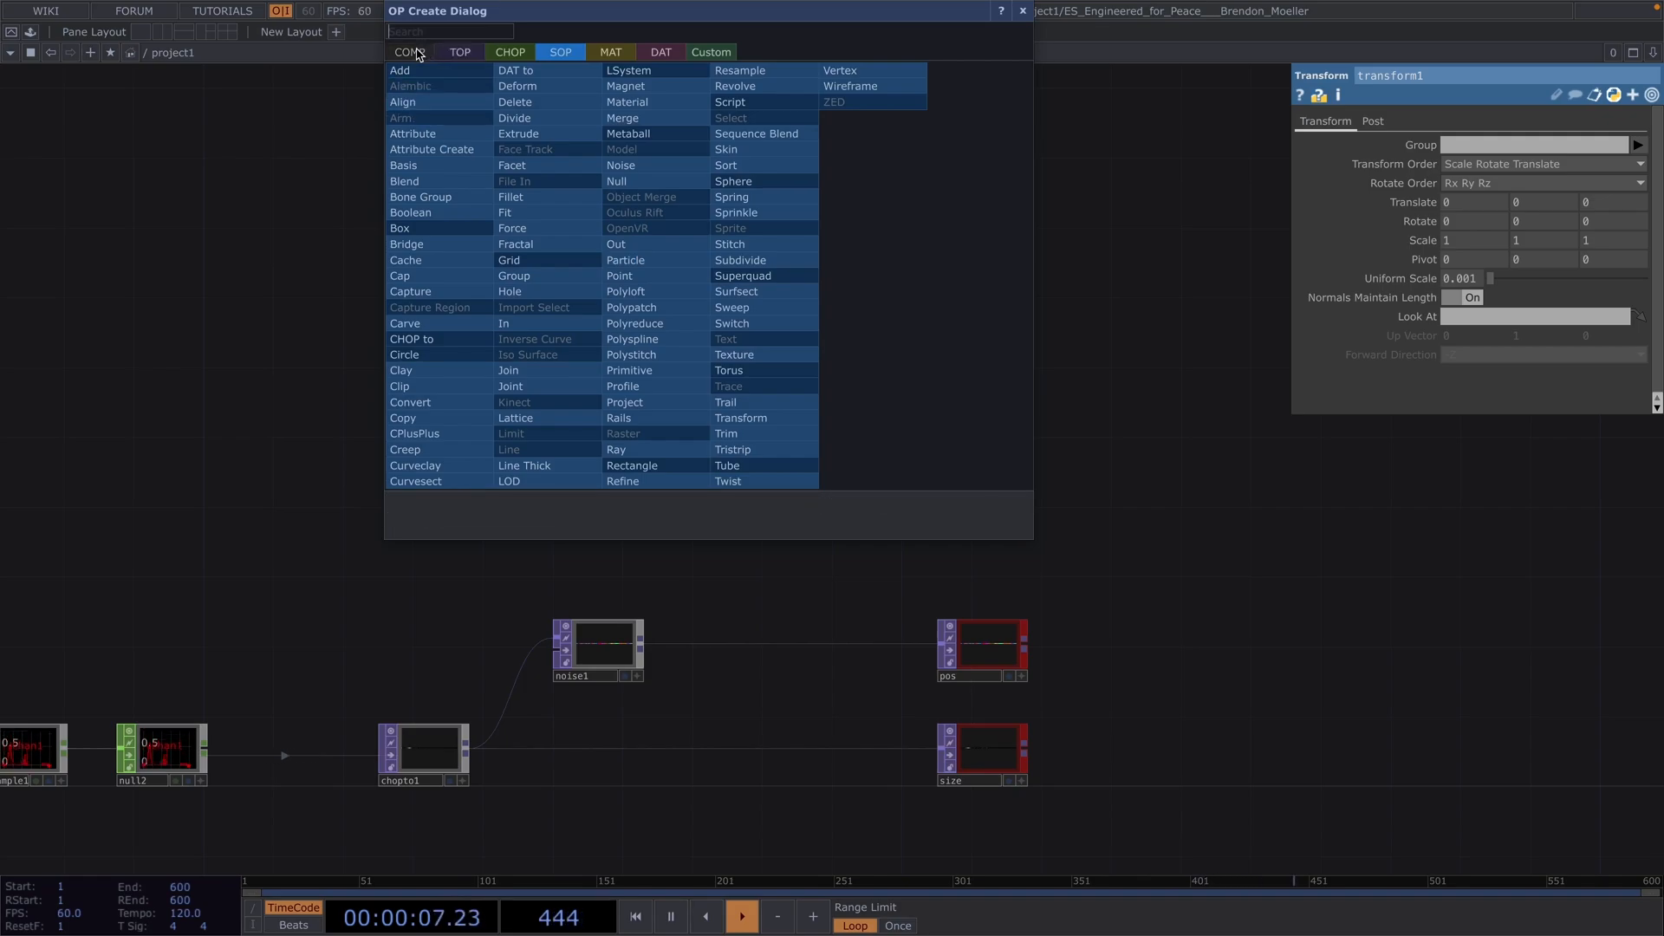
click(740, 417)
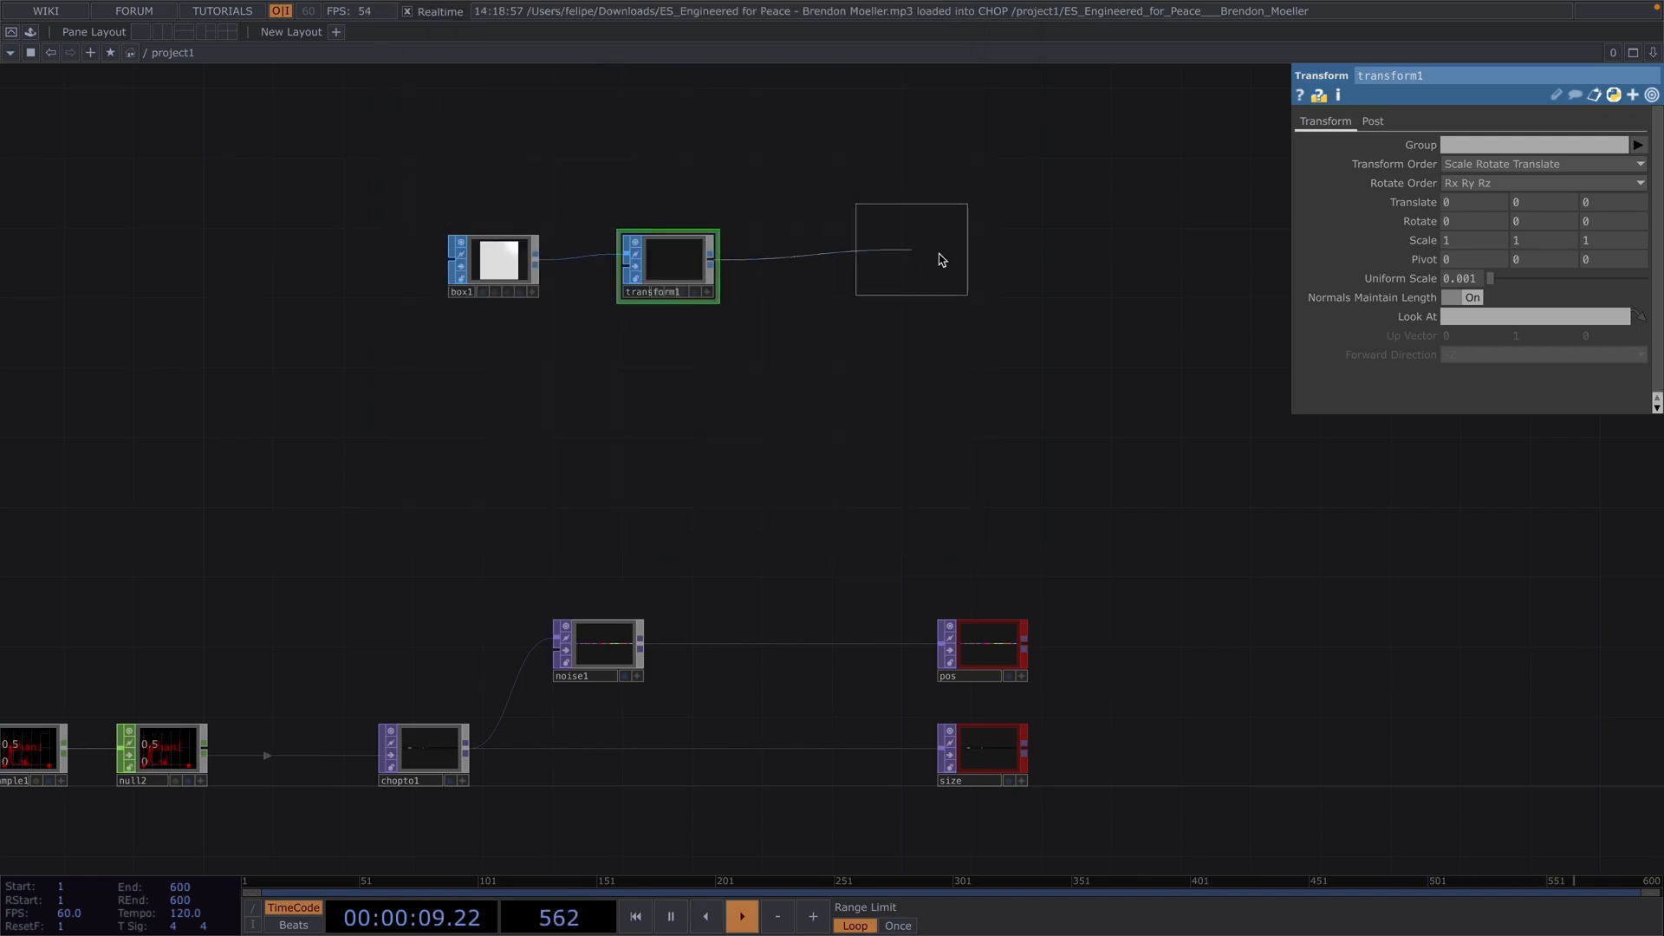
click(938, 251)
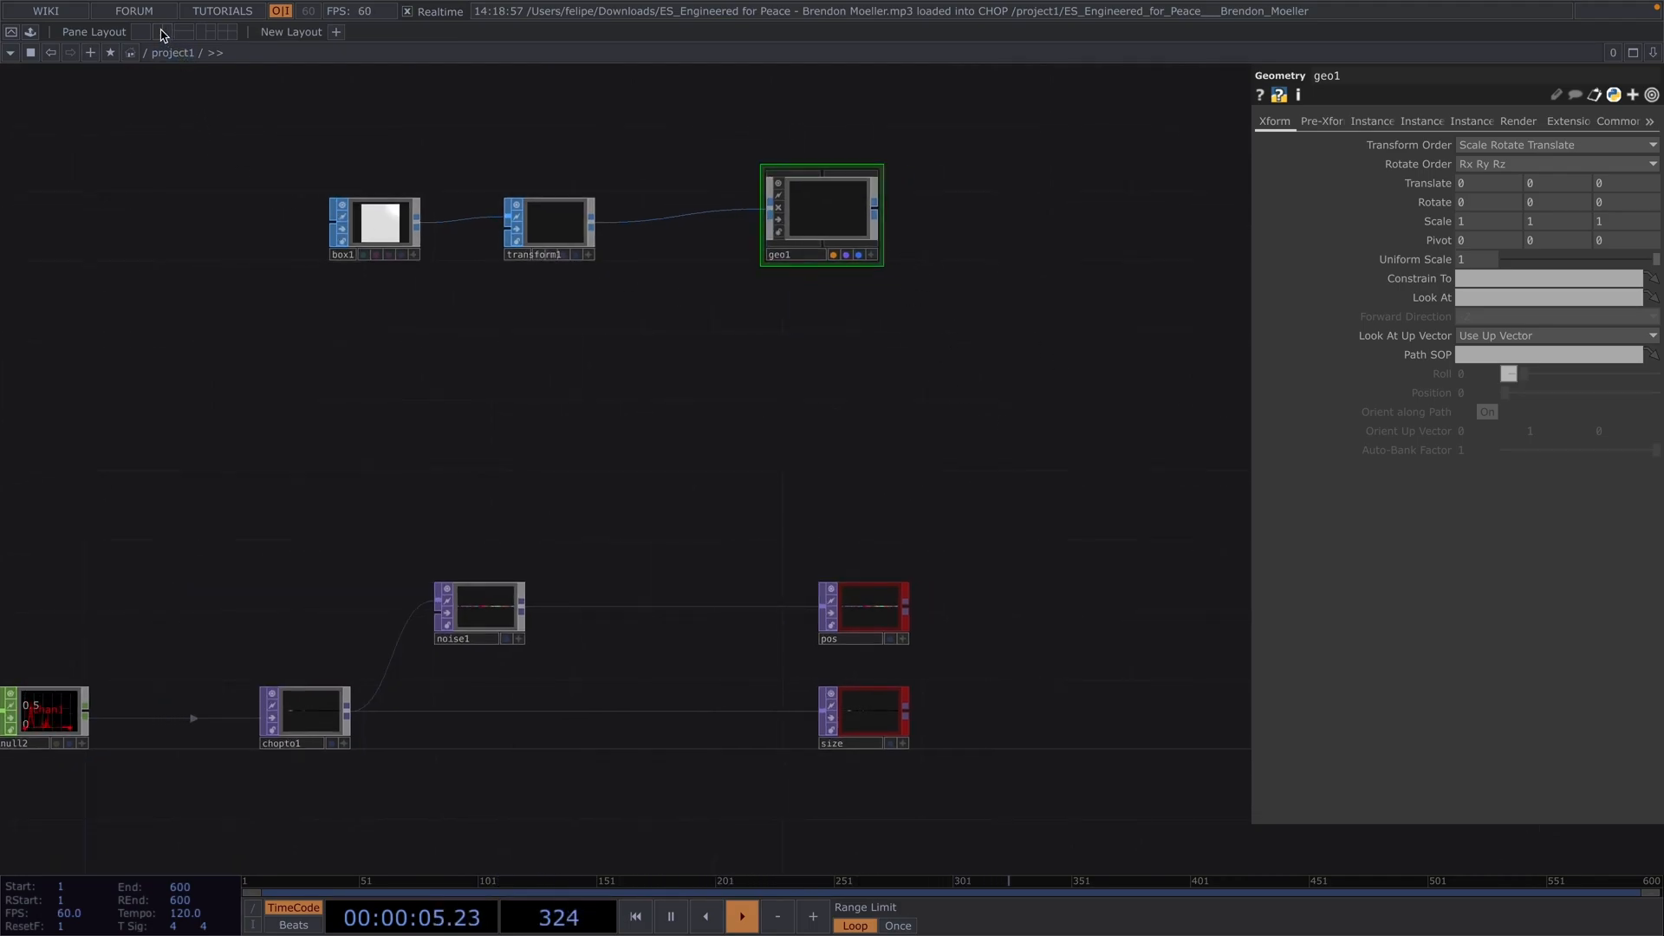
Split the workspace vertically and choose what the right pane beside geo1 displays.
click(845, 52)
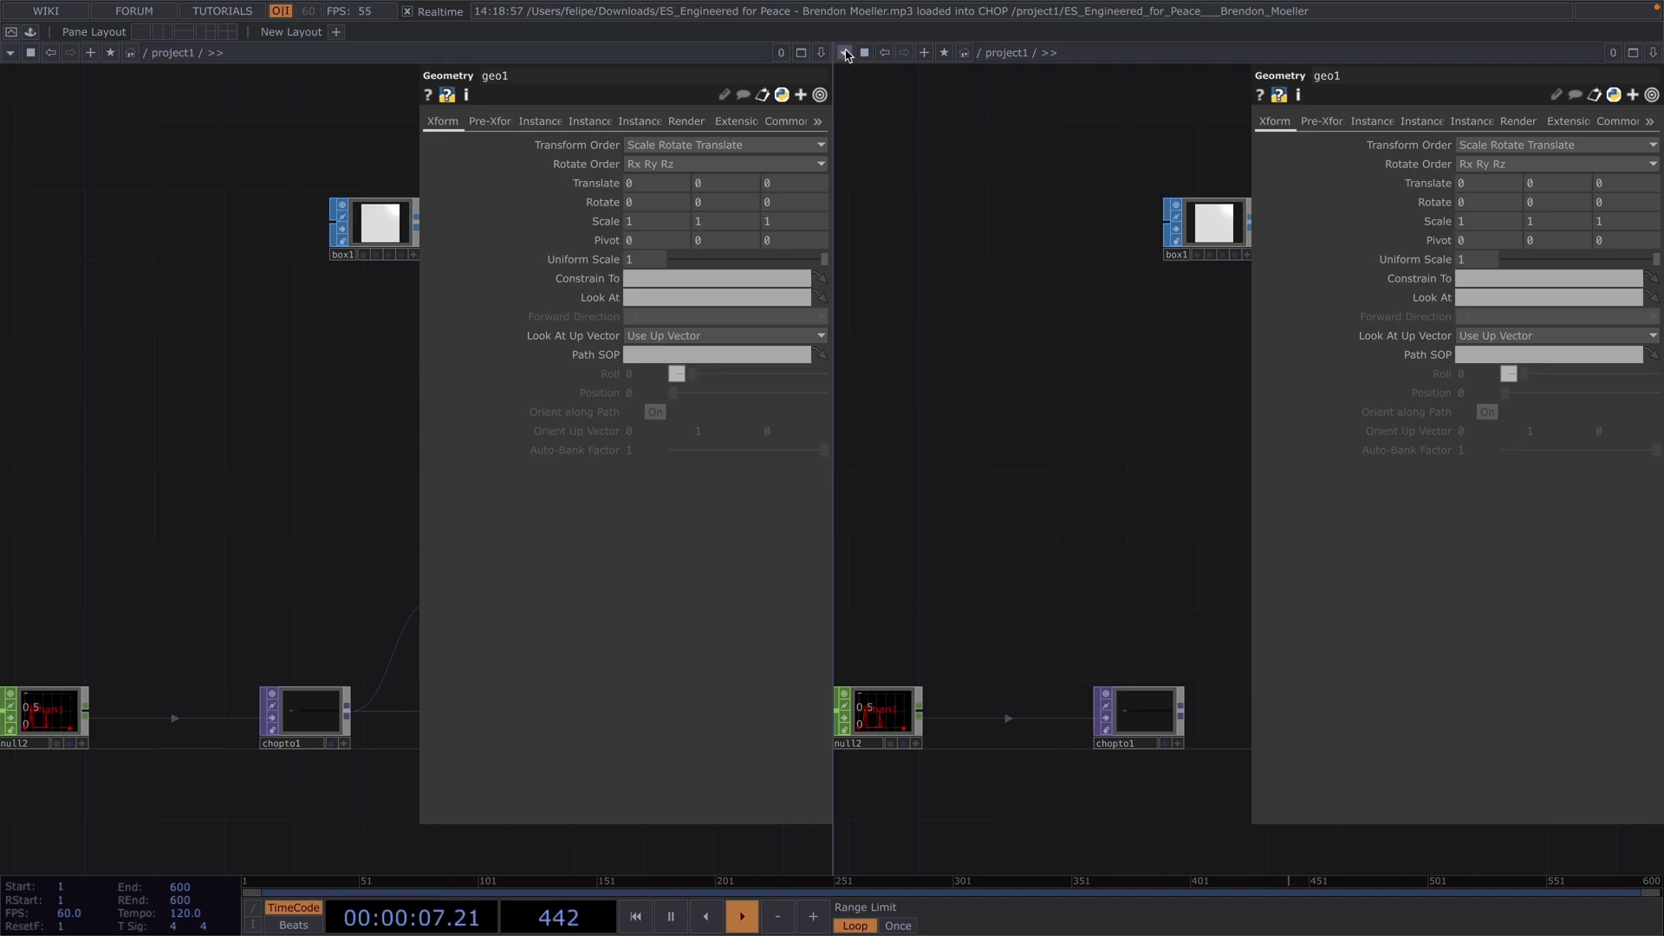
click(846, 52)
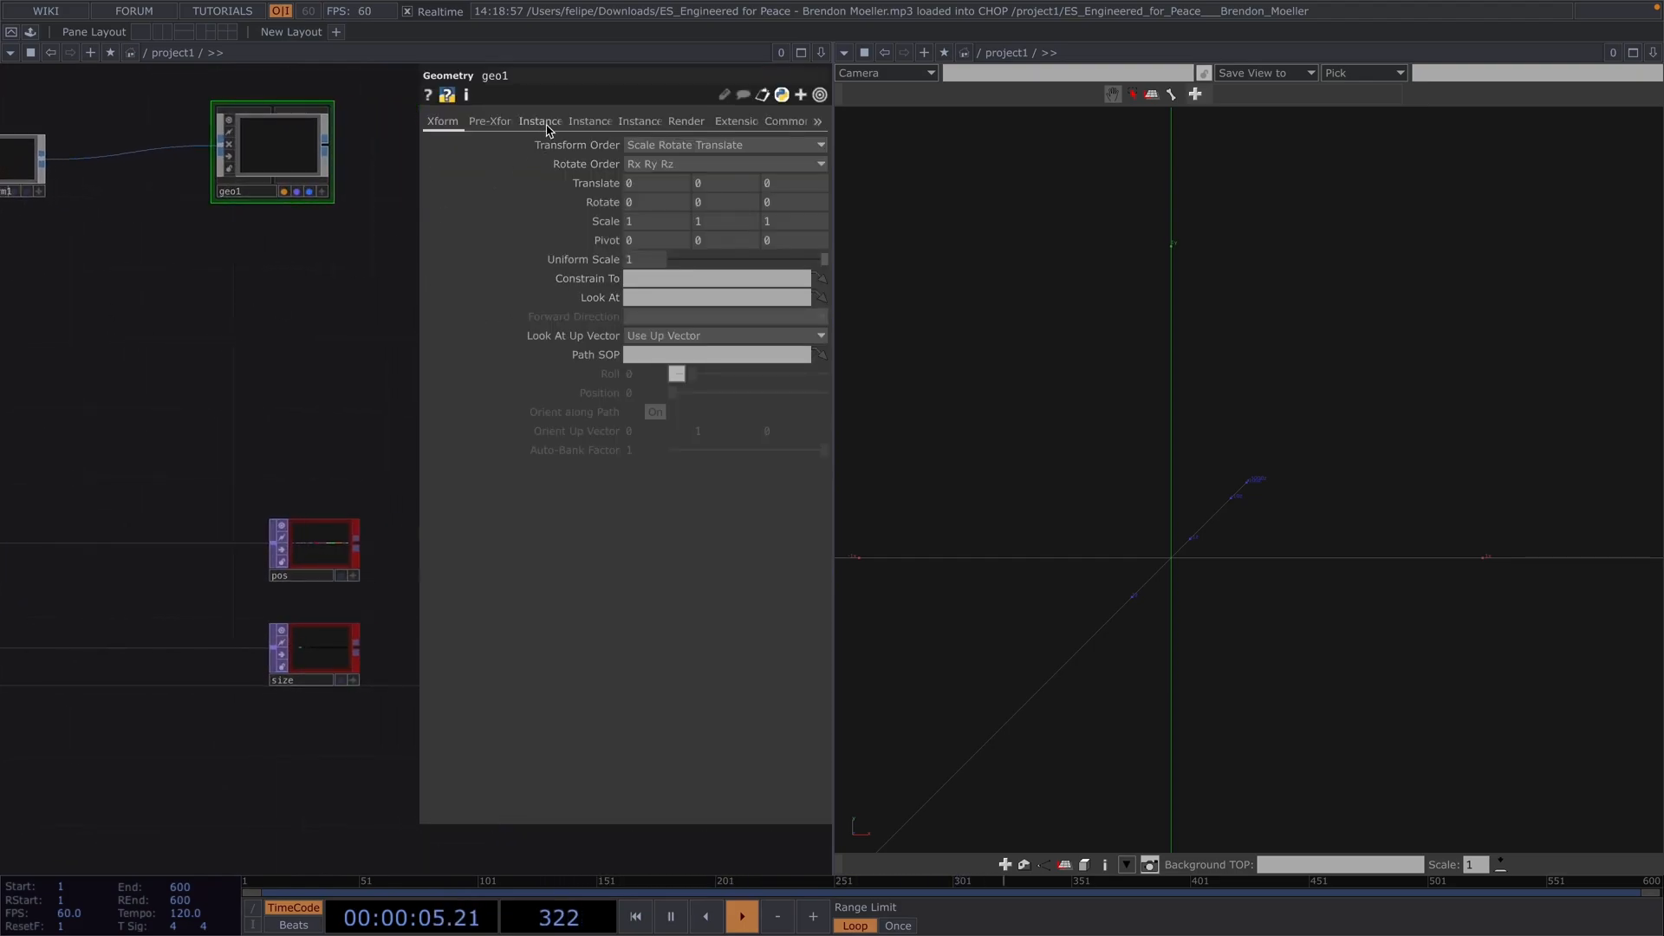
Turn on geo1 instancing, translating from pos r, g, b and scaling from size.
click(540, 122)
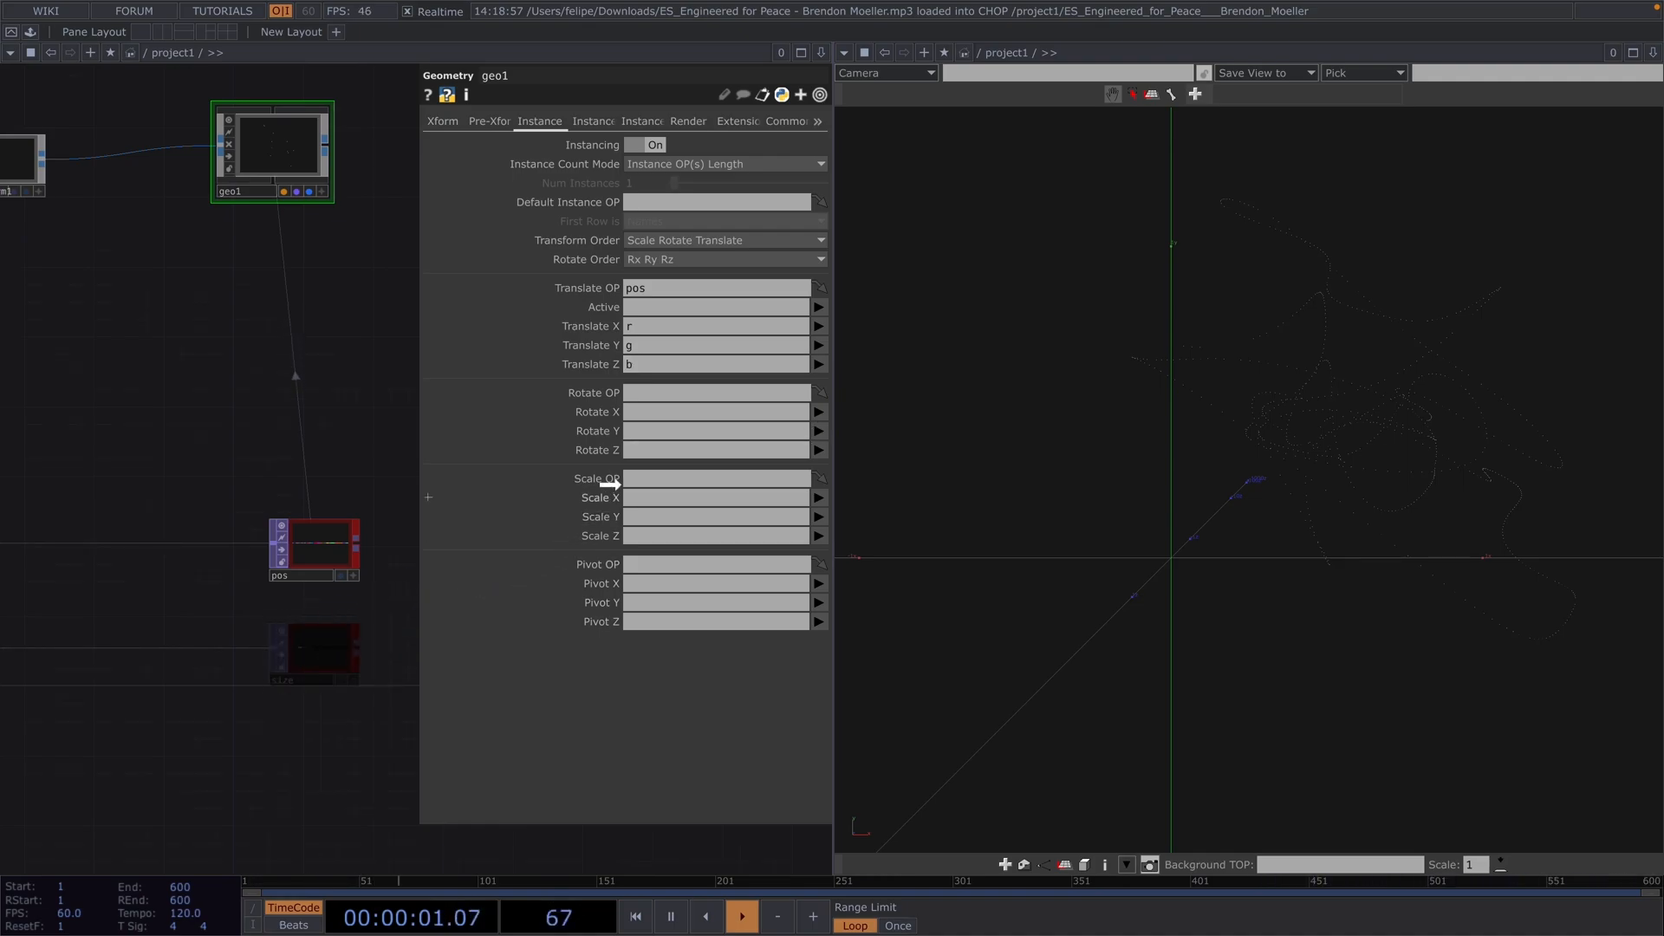
text(size)
text(math)
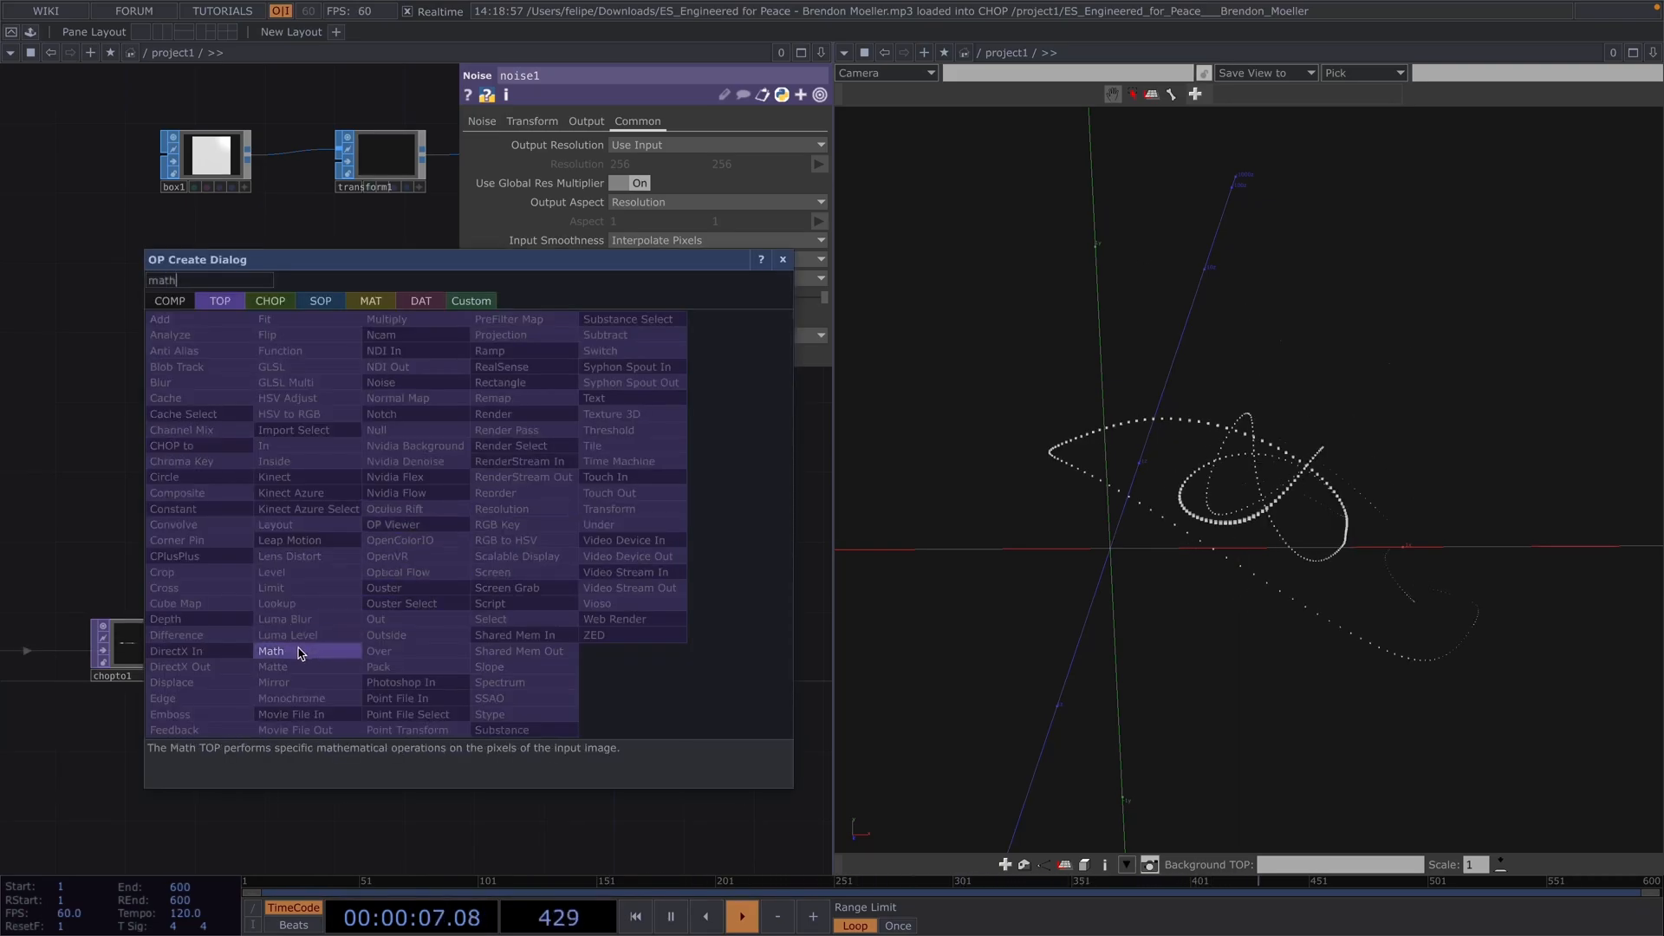
Add math1 after noise1 and set its To Range to -1, 1.
double_click(270, 651)
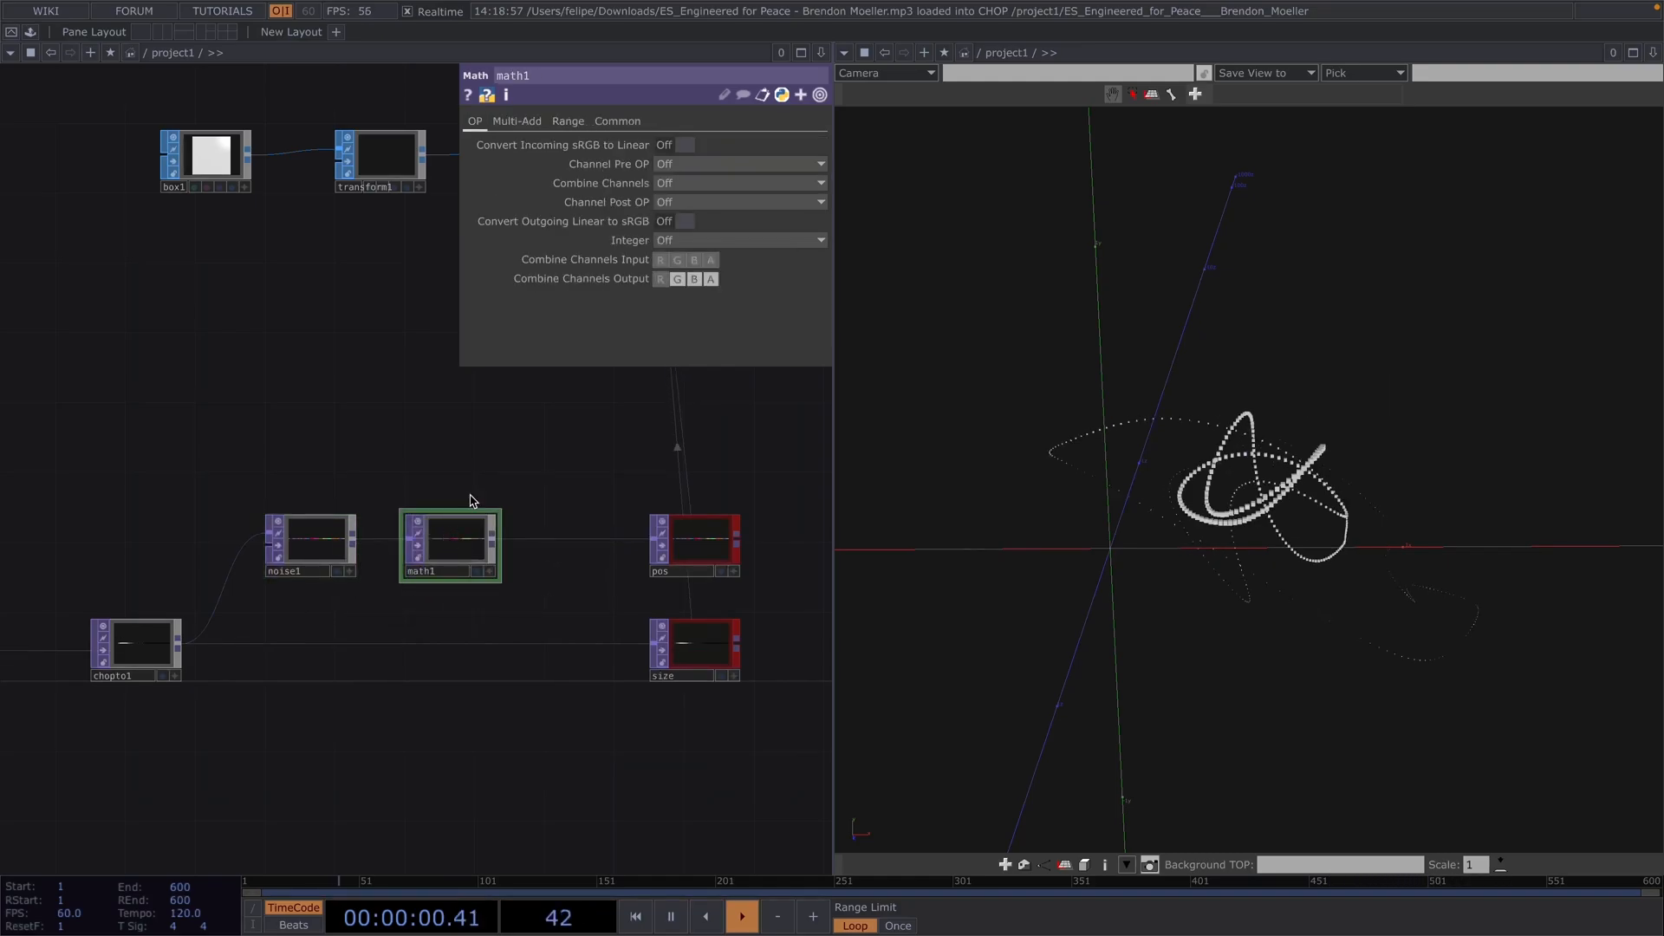
click(567, 120)
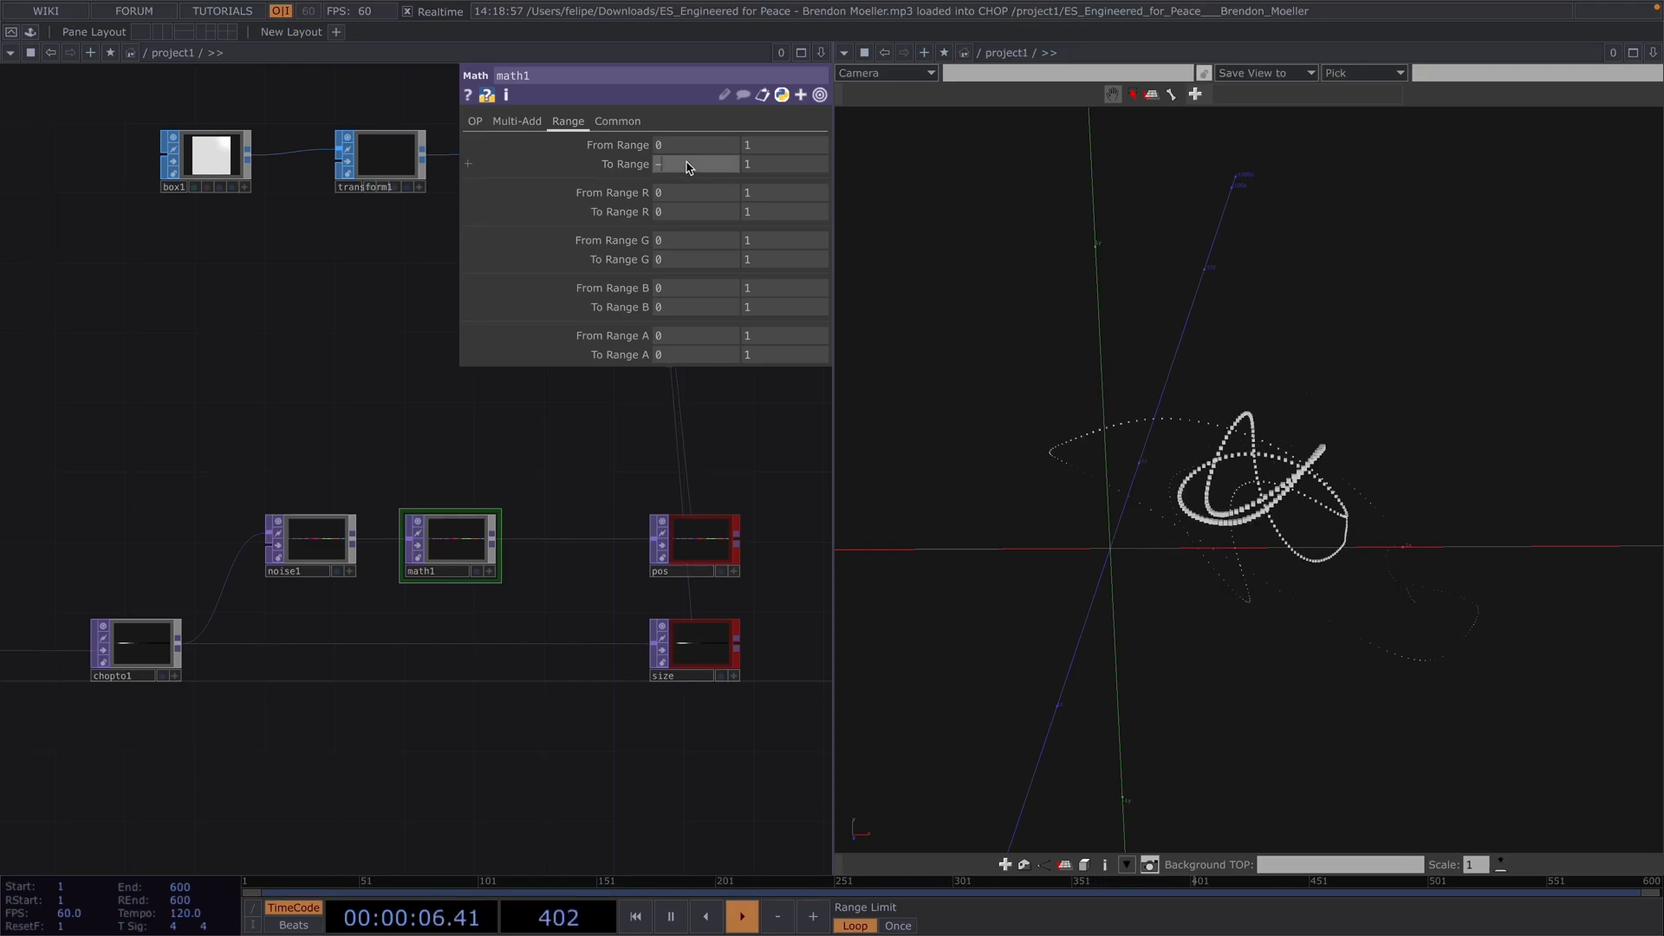
text(-1)
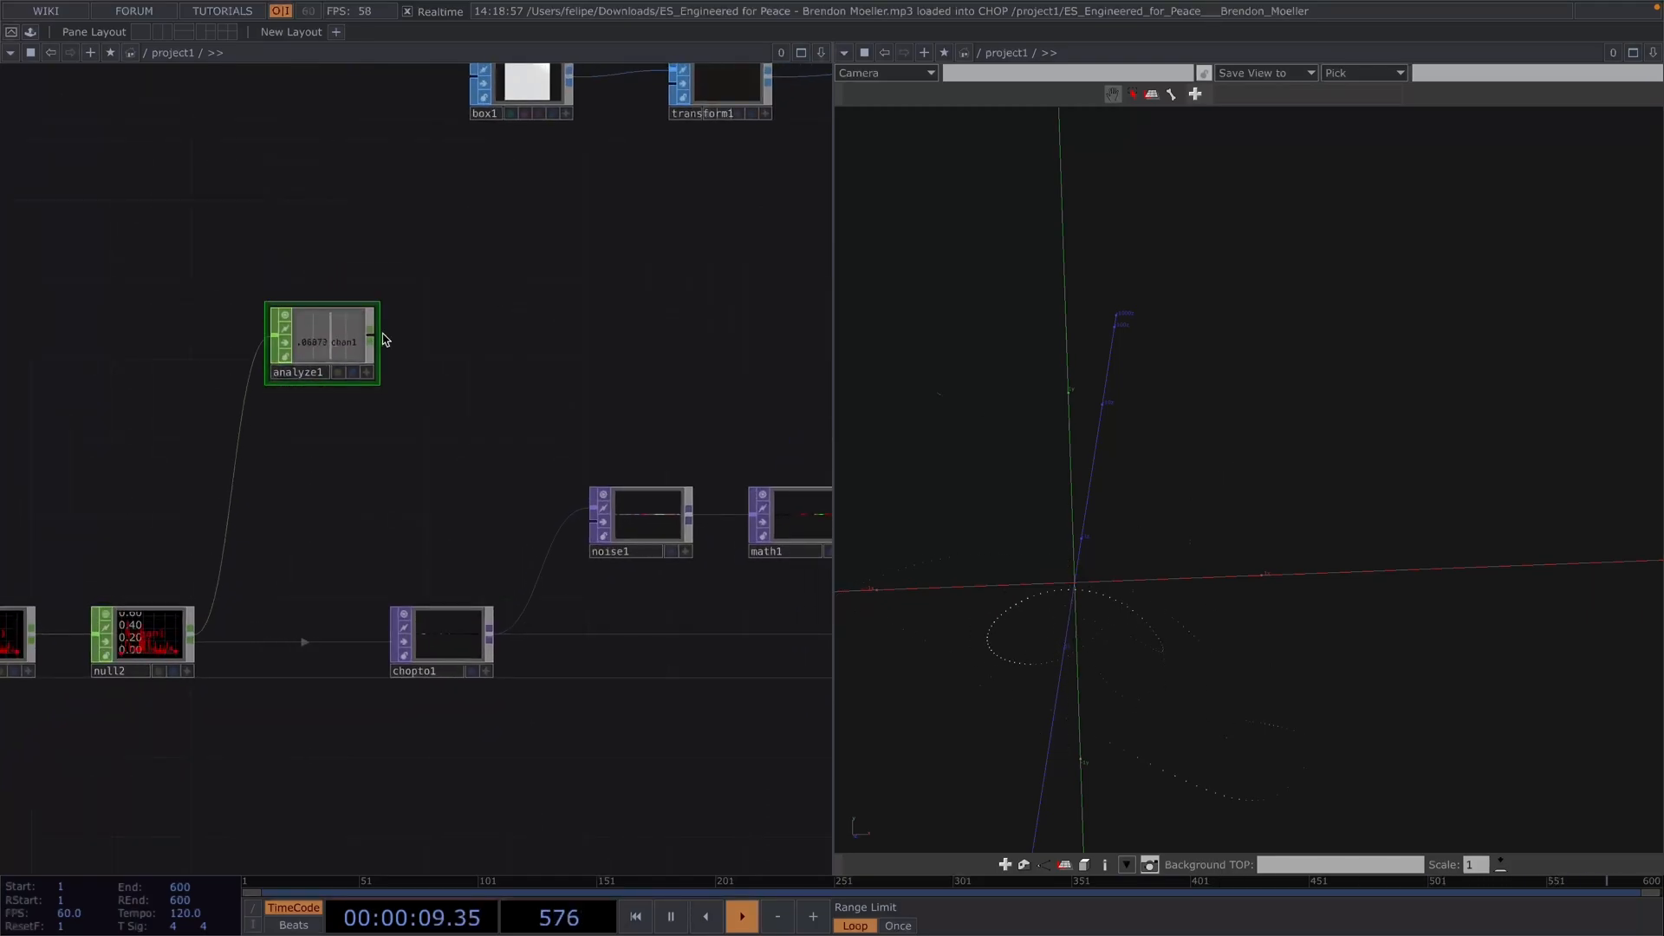
Search 'spe' in the operator menu and add a Speed CHOP after analyze1.
double_click(383, 339)
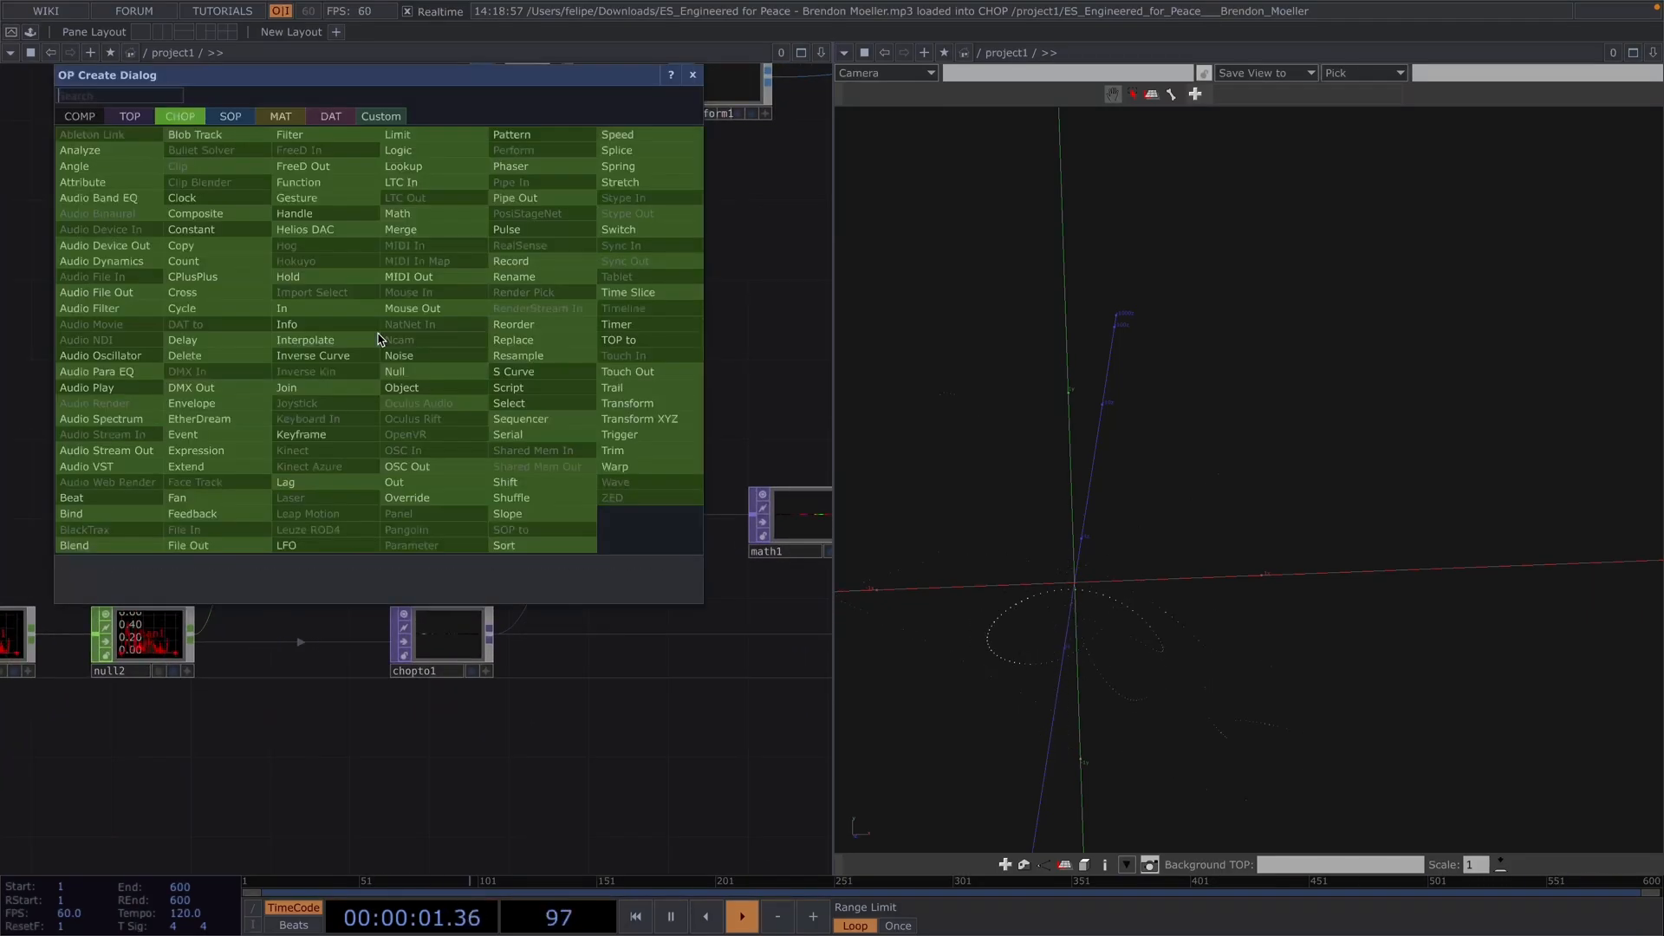
text(spe)
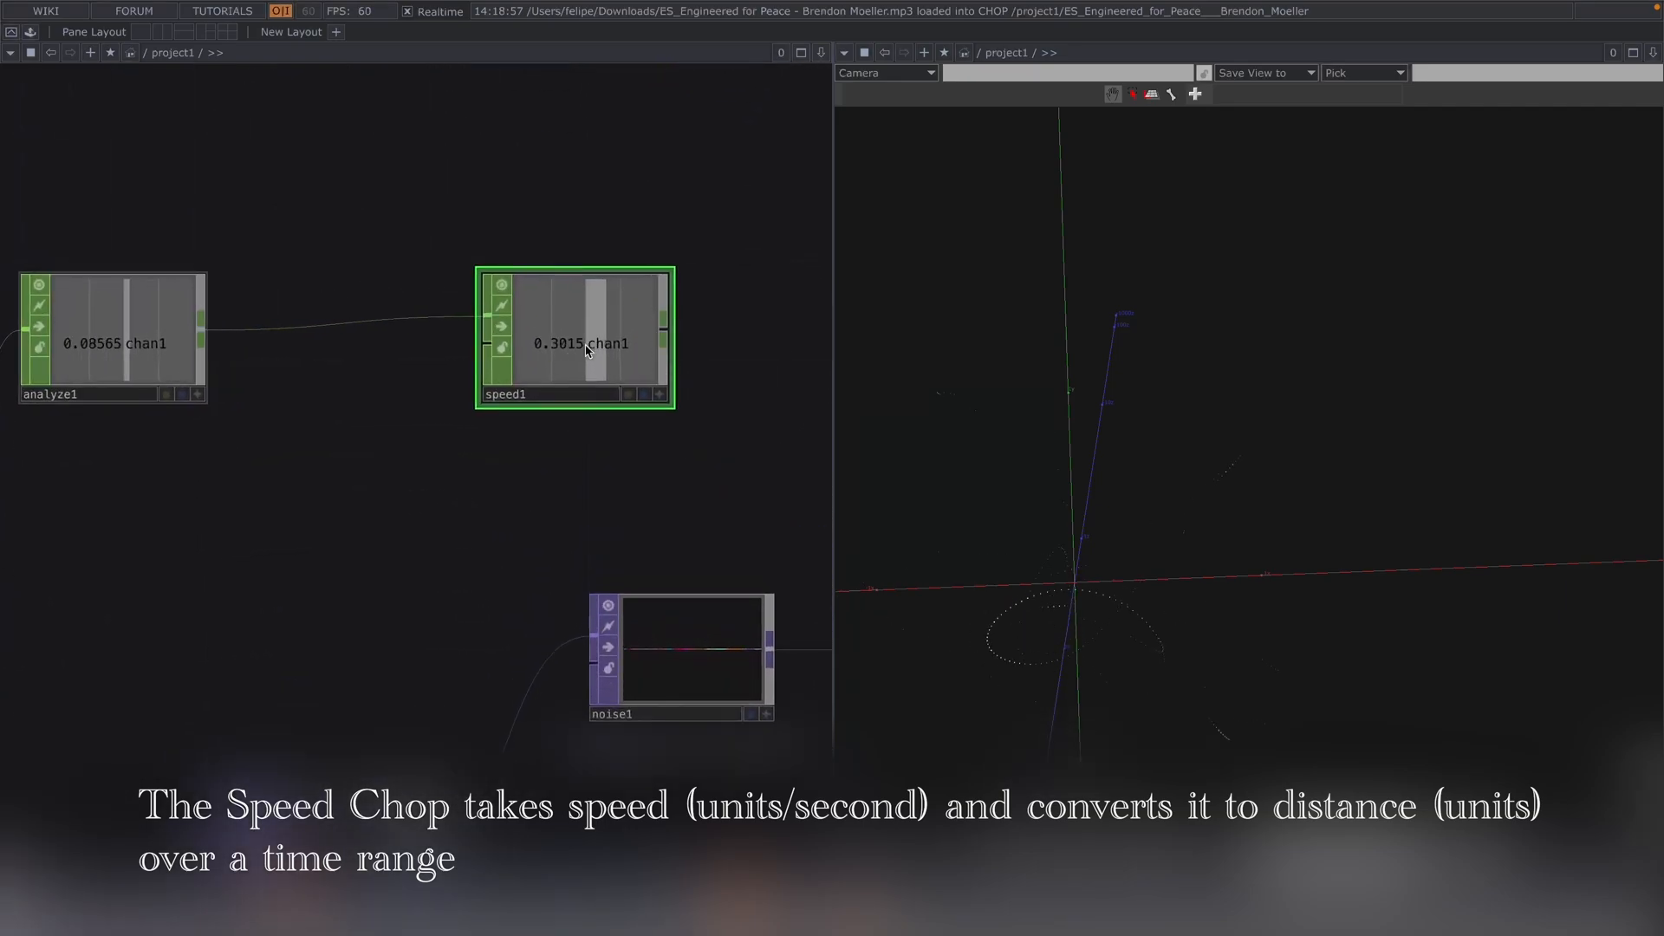
click(739, 917)
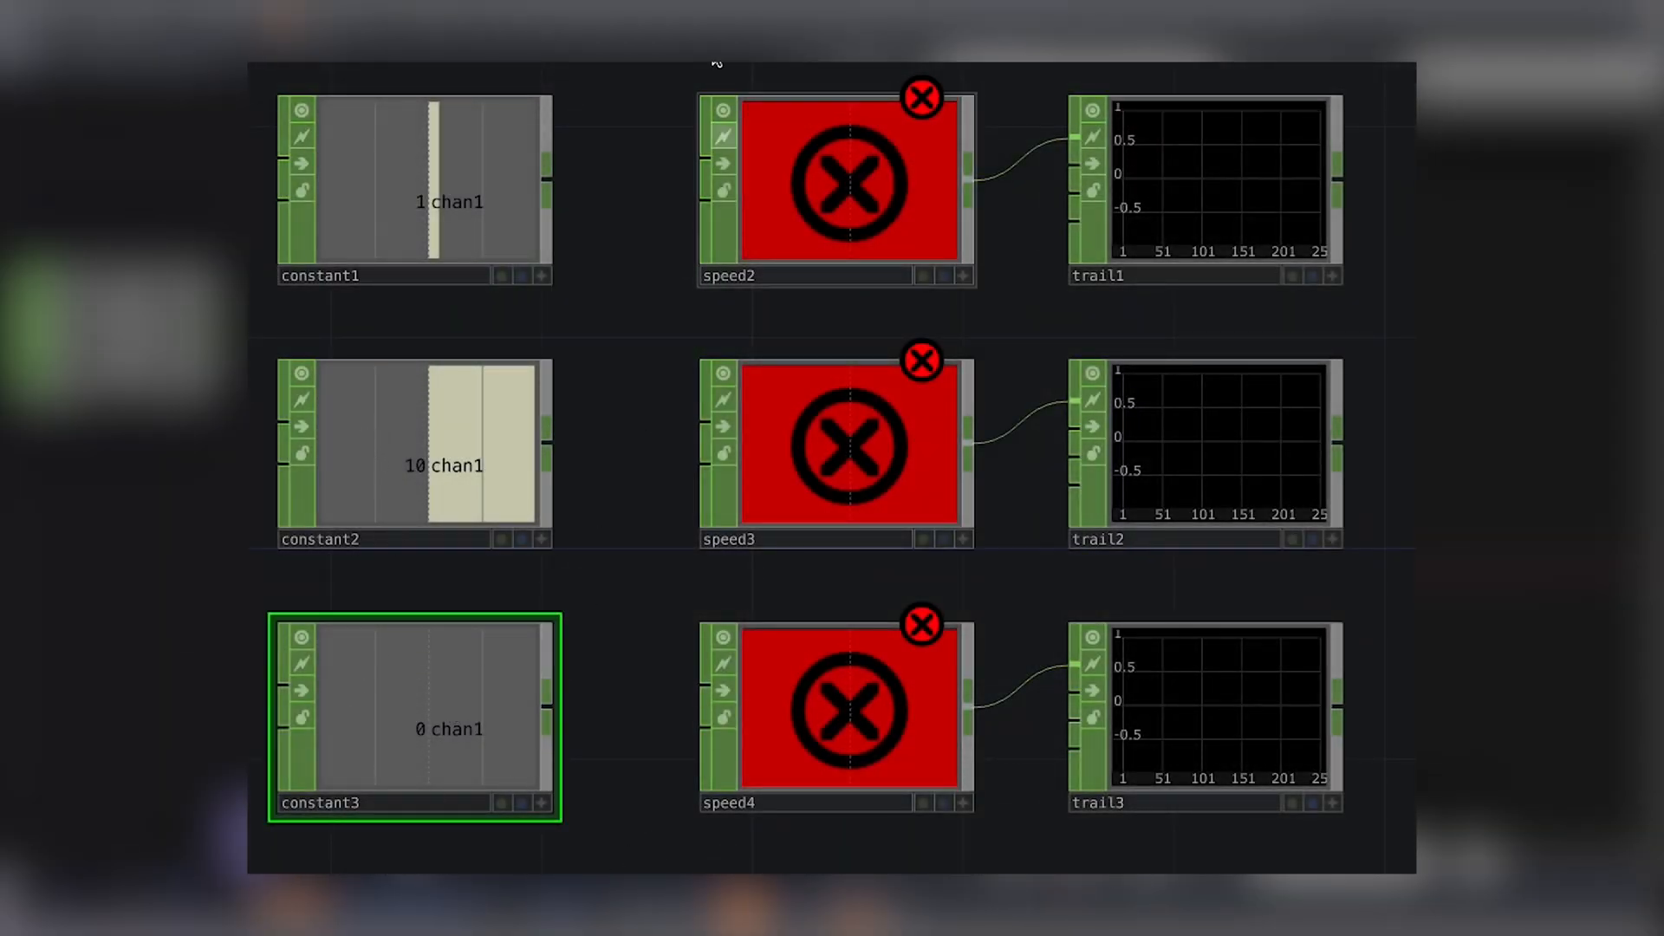
click(920, 95)
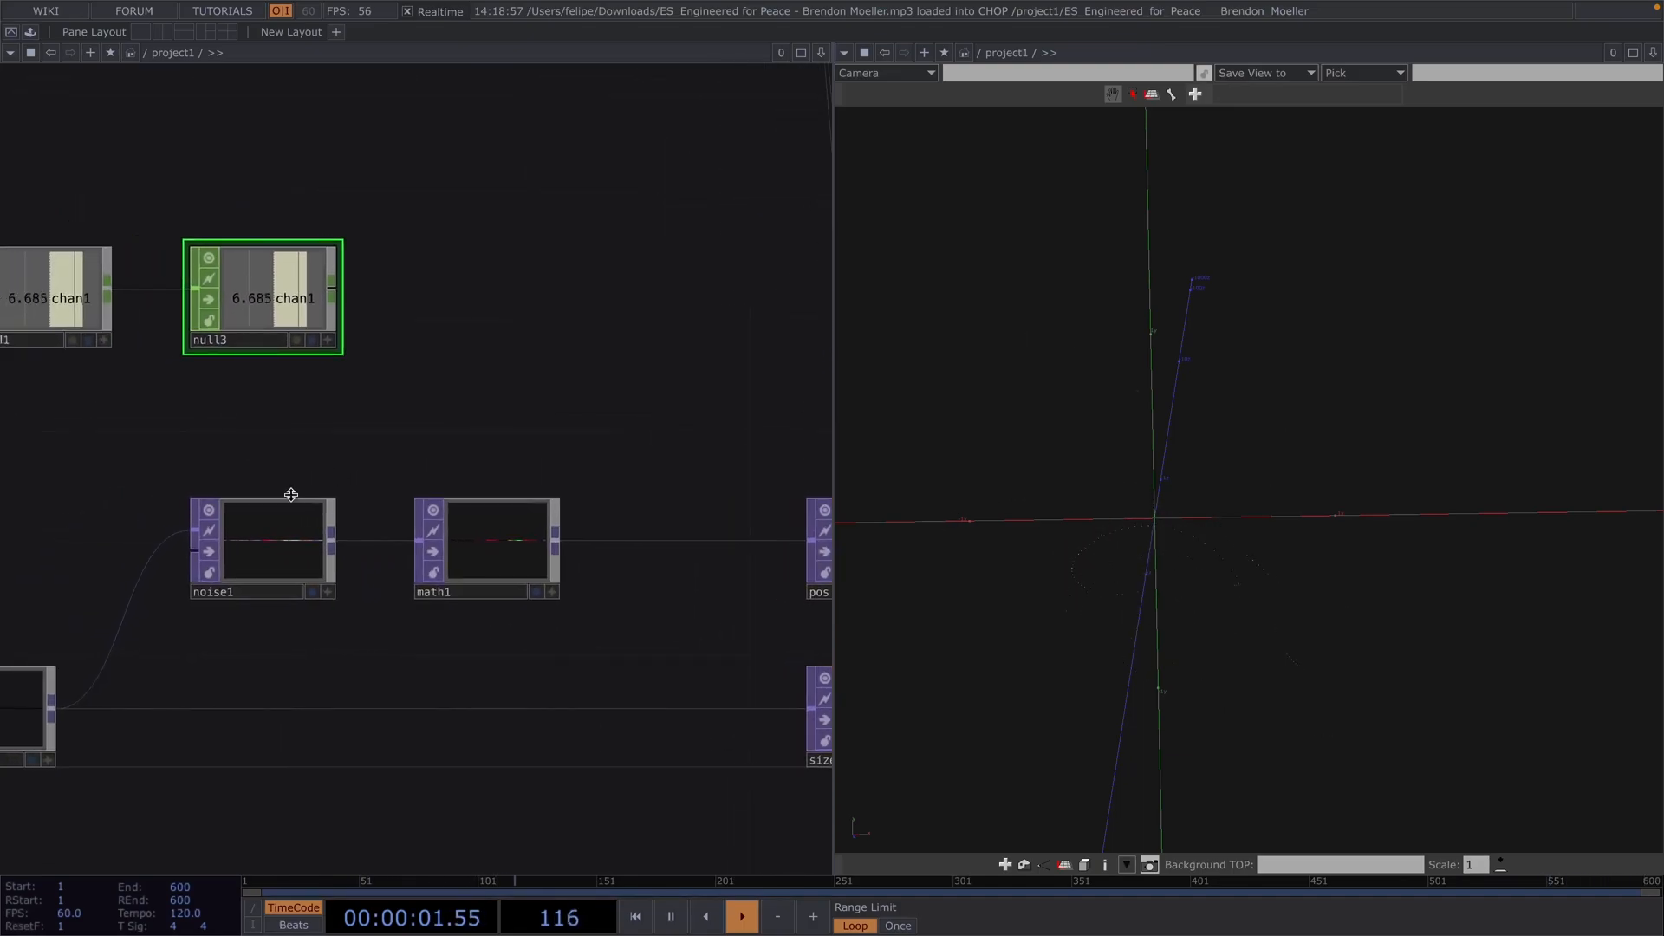
Select noise1 and export null3's chan1 speed value onto its parameters.
click(261, 549)
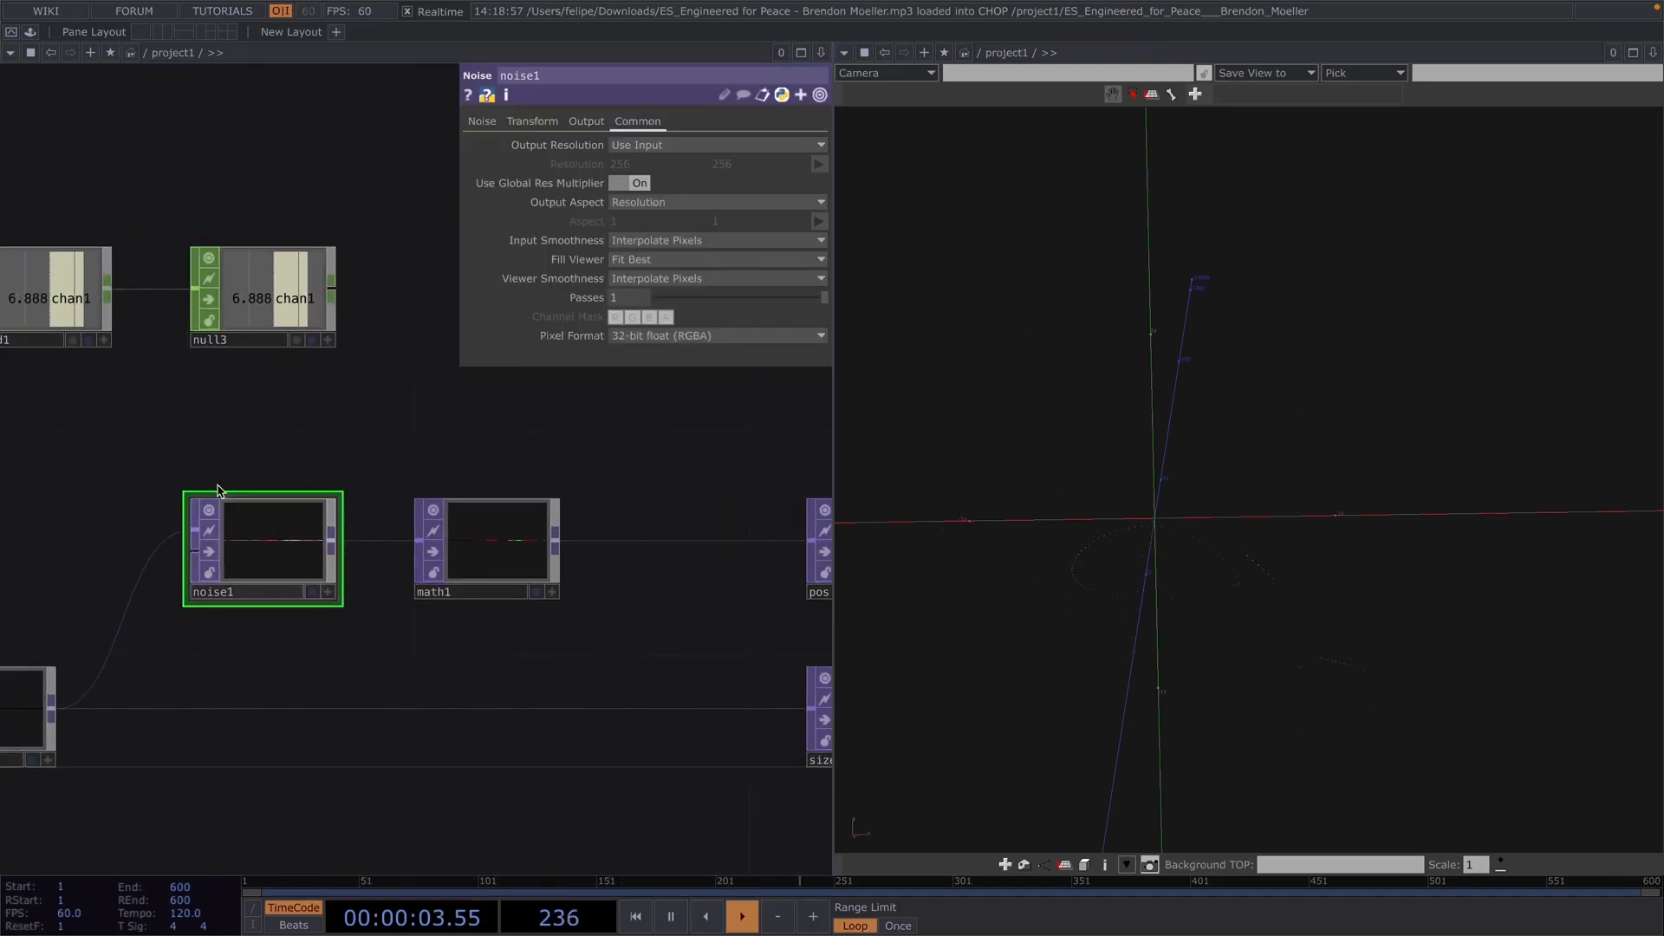
click(531, 119)
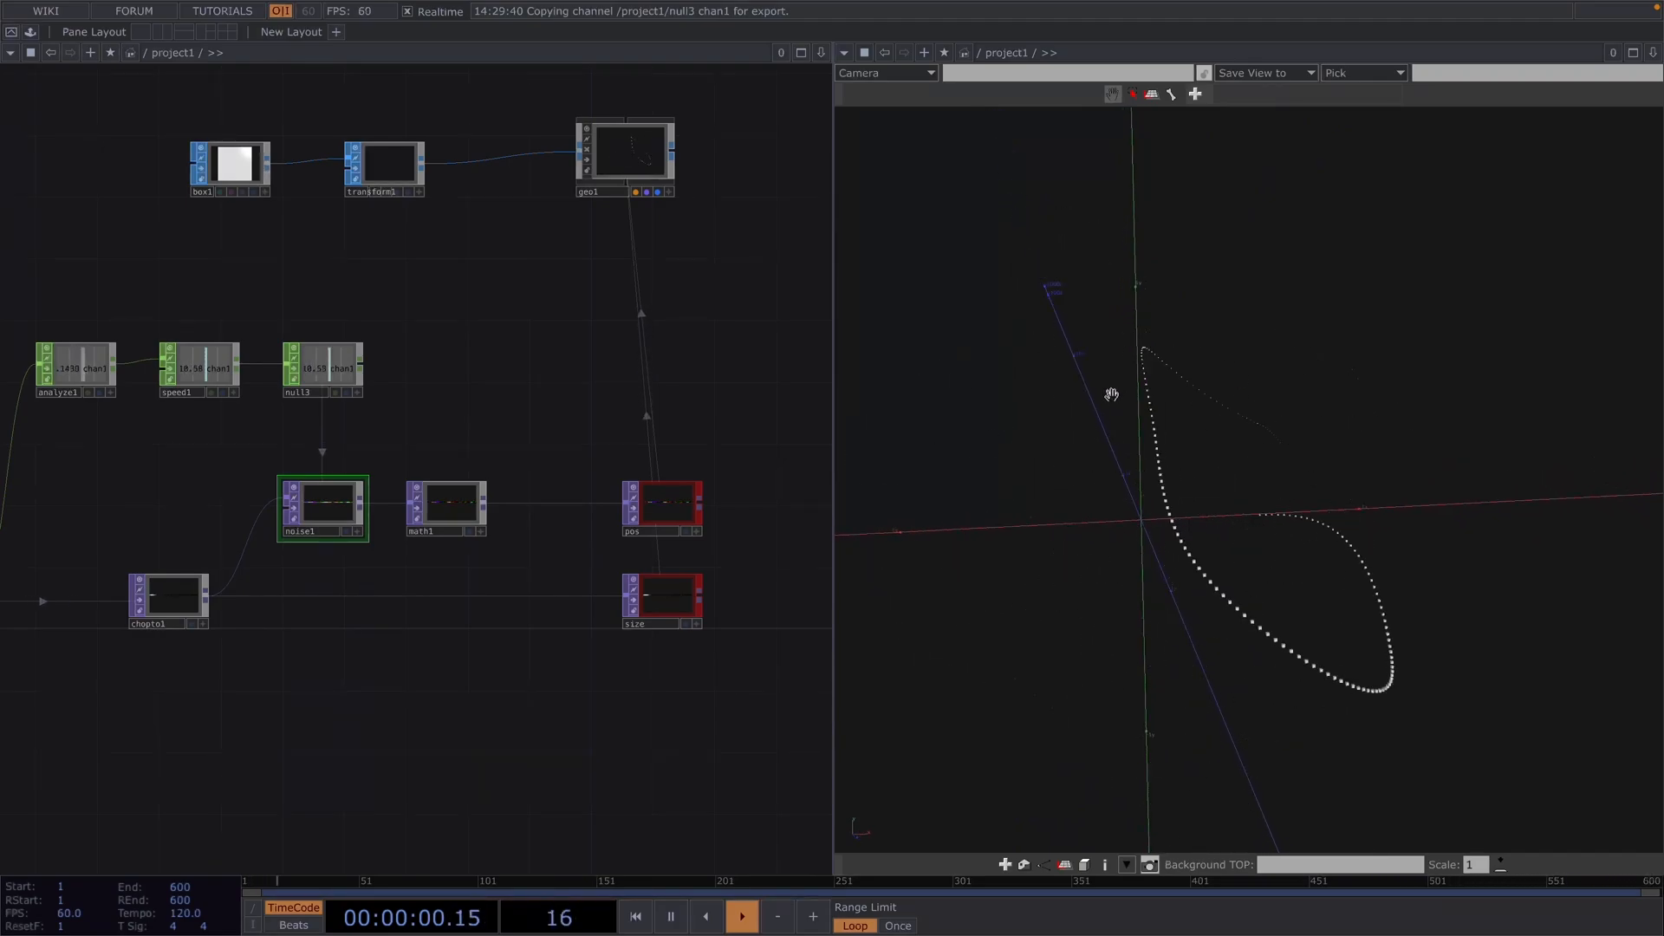
click(739, 916)
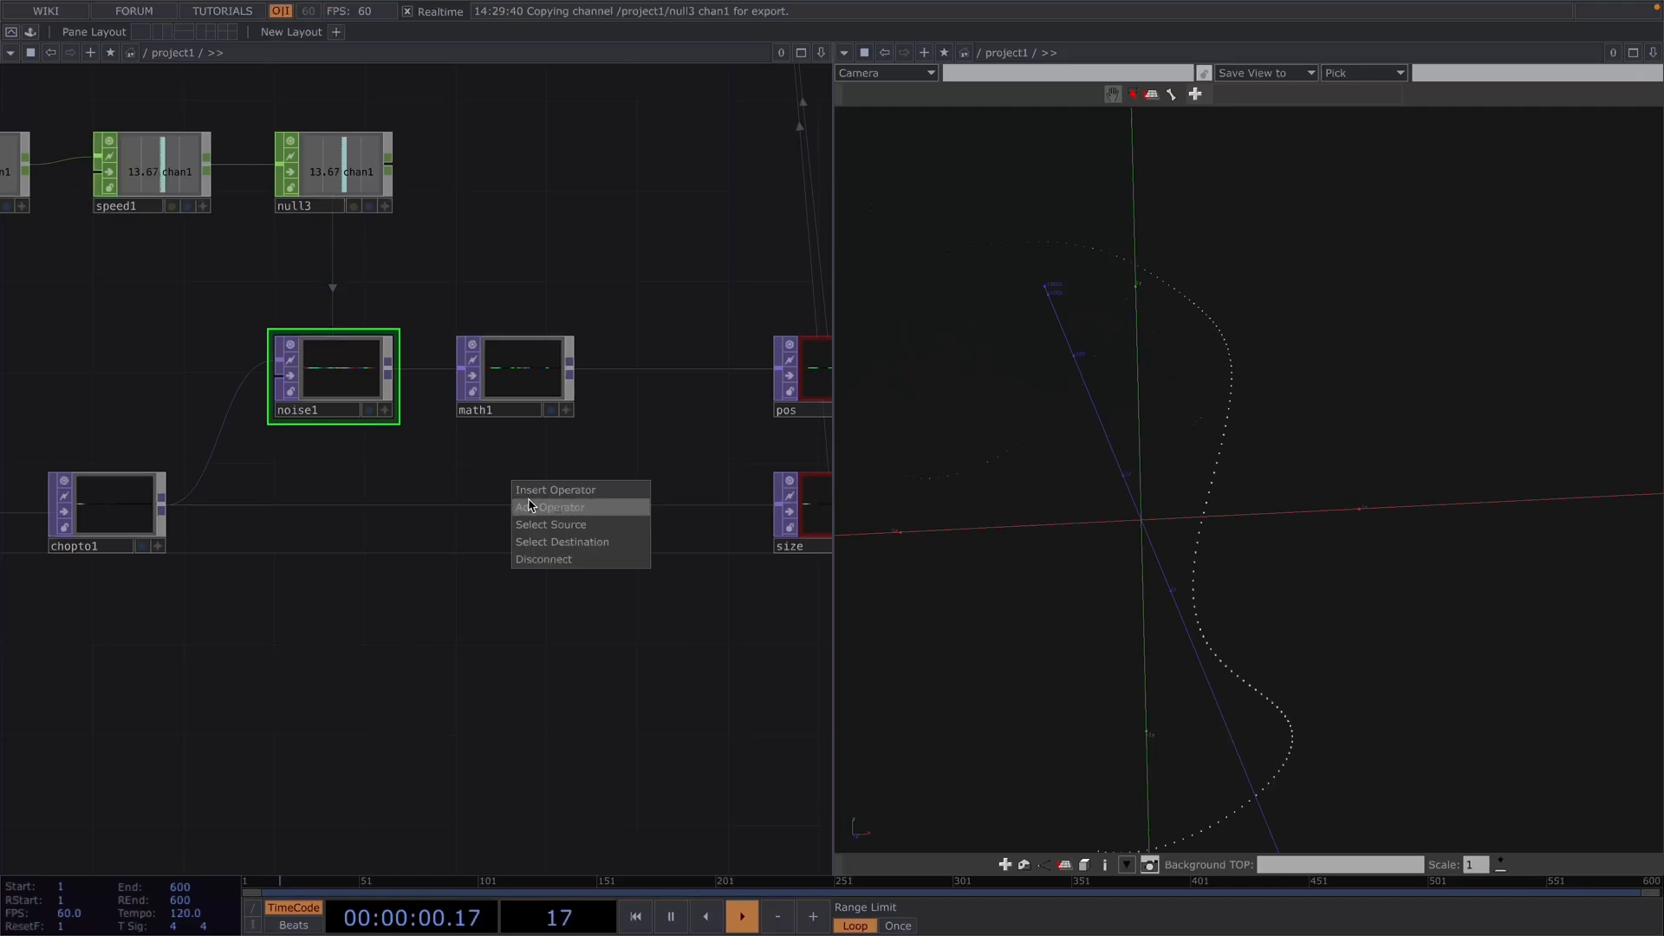
Insert math2 on the chopto1-to-size wire and set Pre-Add to 0.3.
click(549, 506)
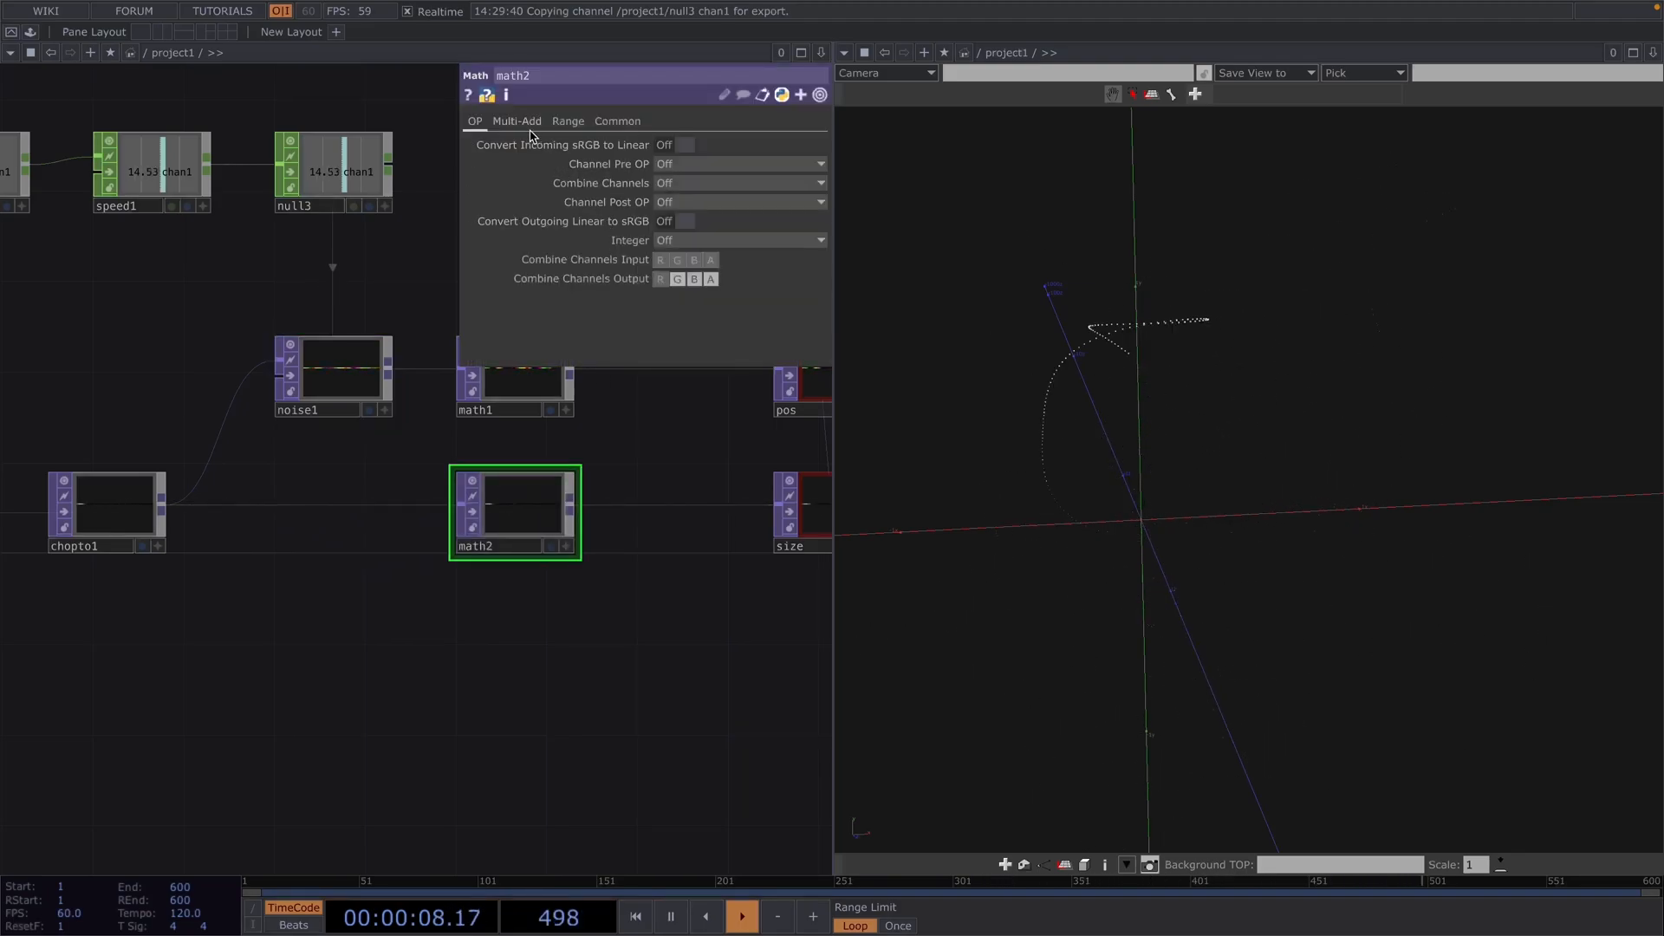
click(516, 119)
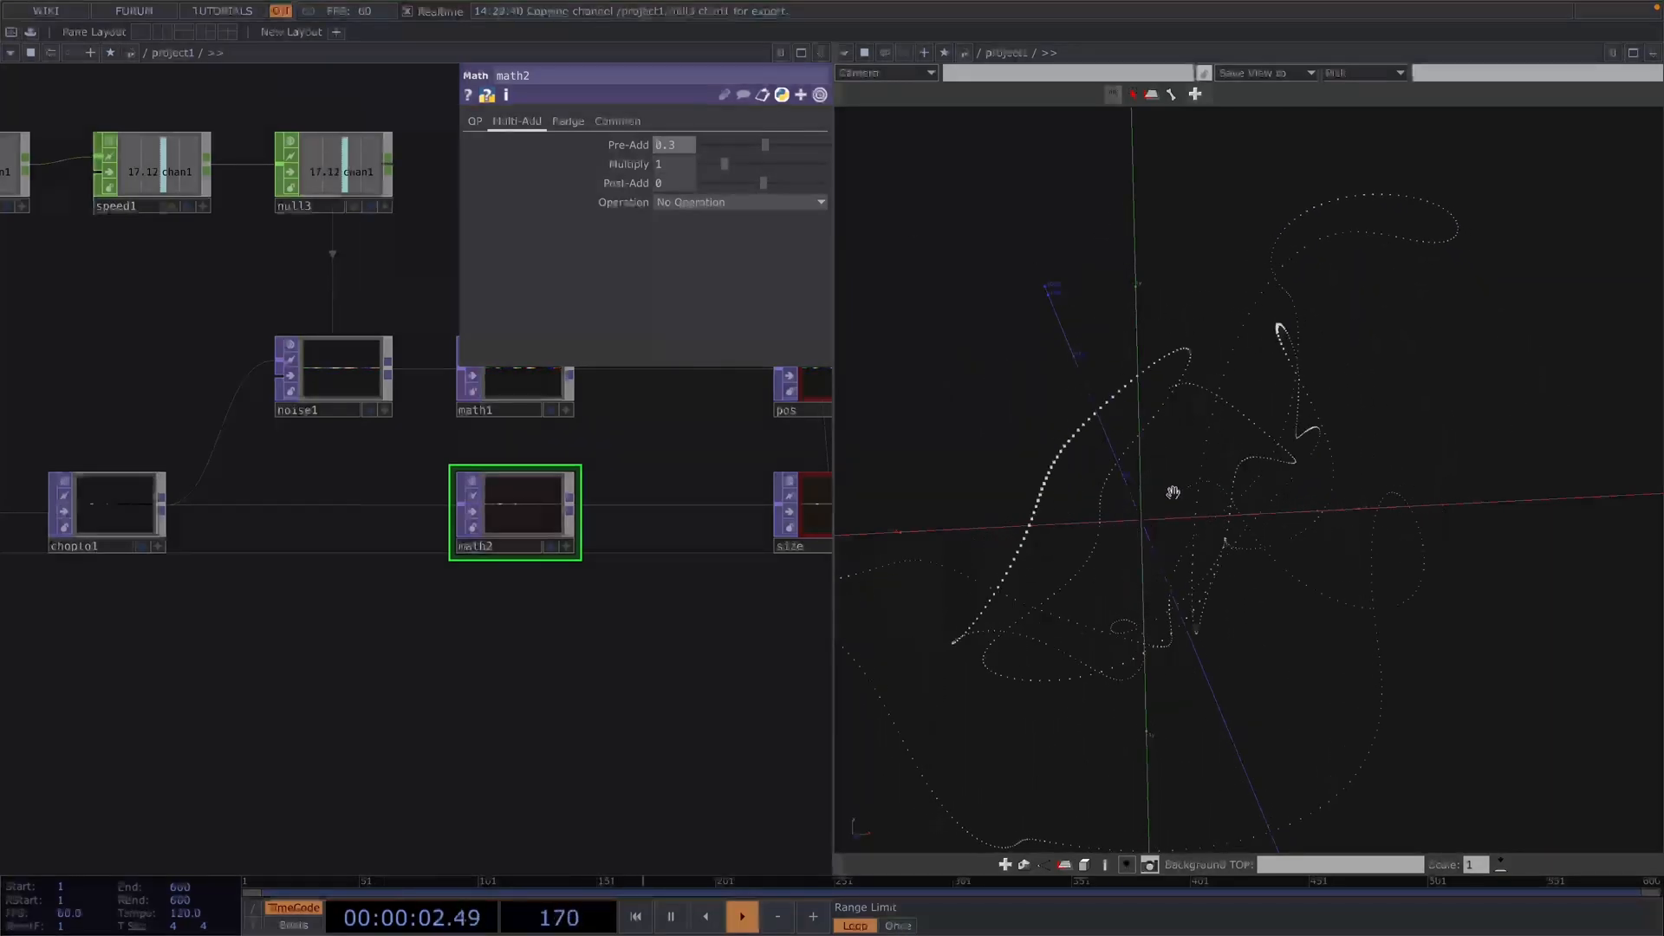
click(741, 916)
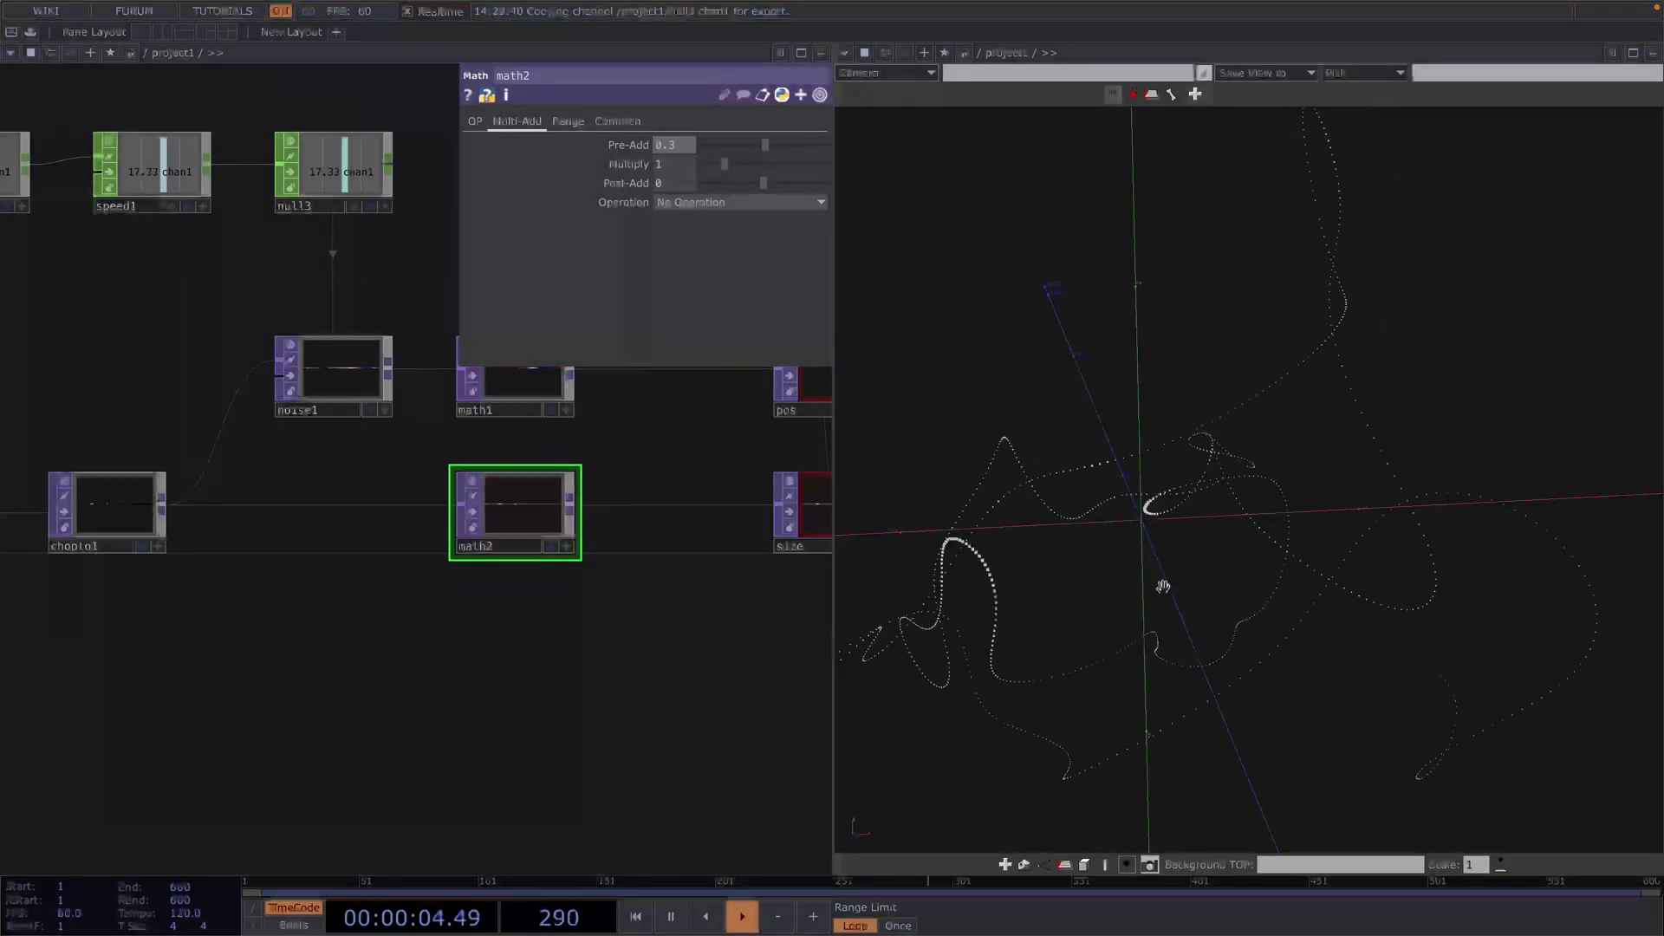
click(739, 915)
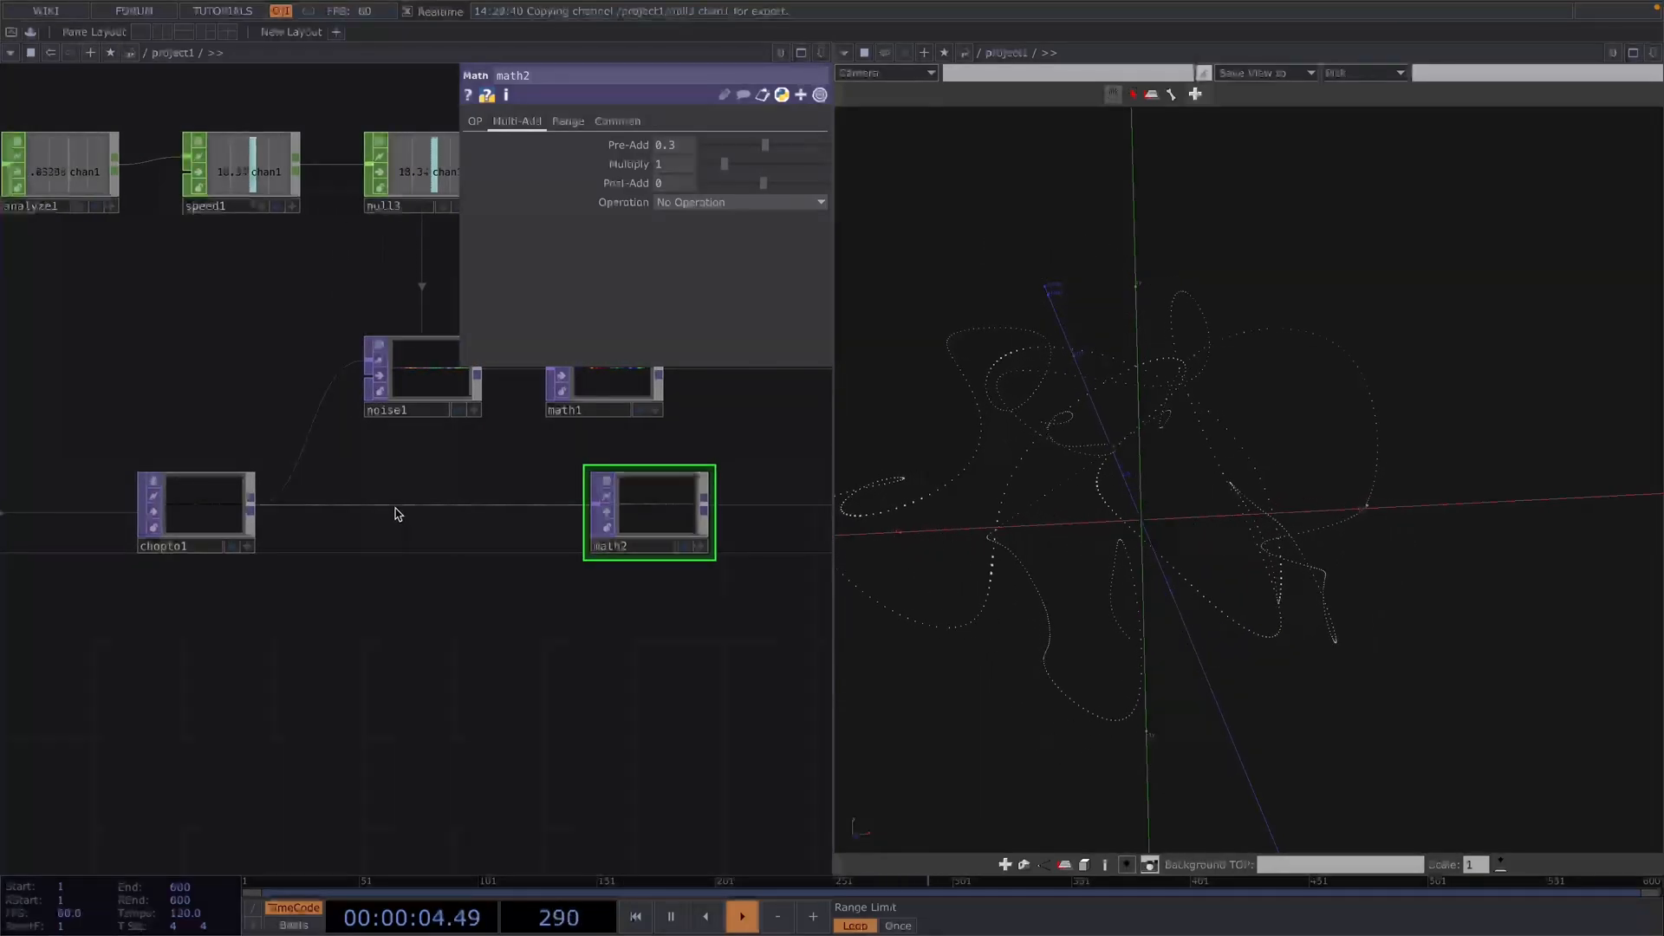
Insert math3 between chopto1 and math2 and set its multiplier to 5.8.
double_click(398, 515)
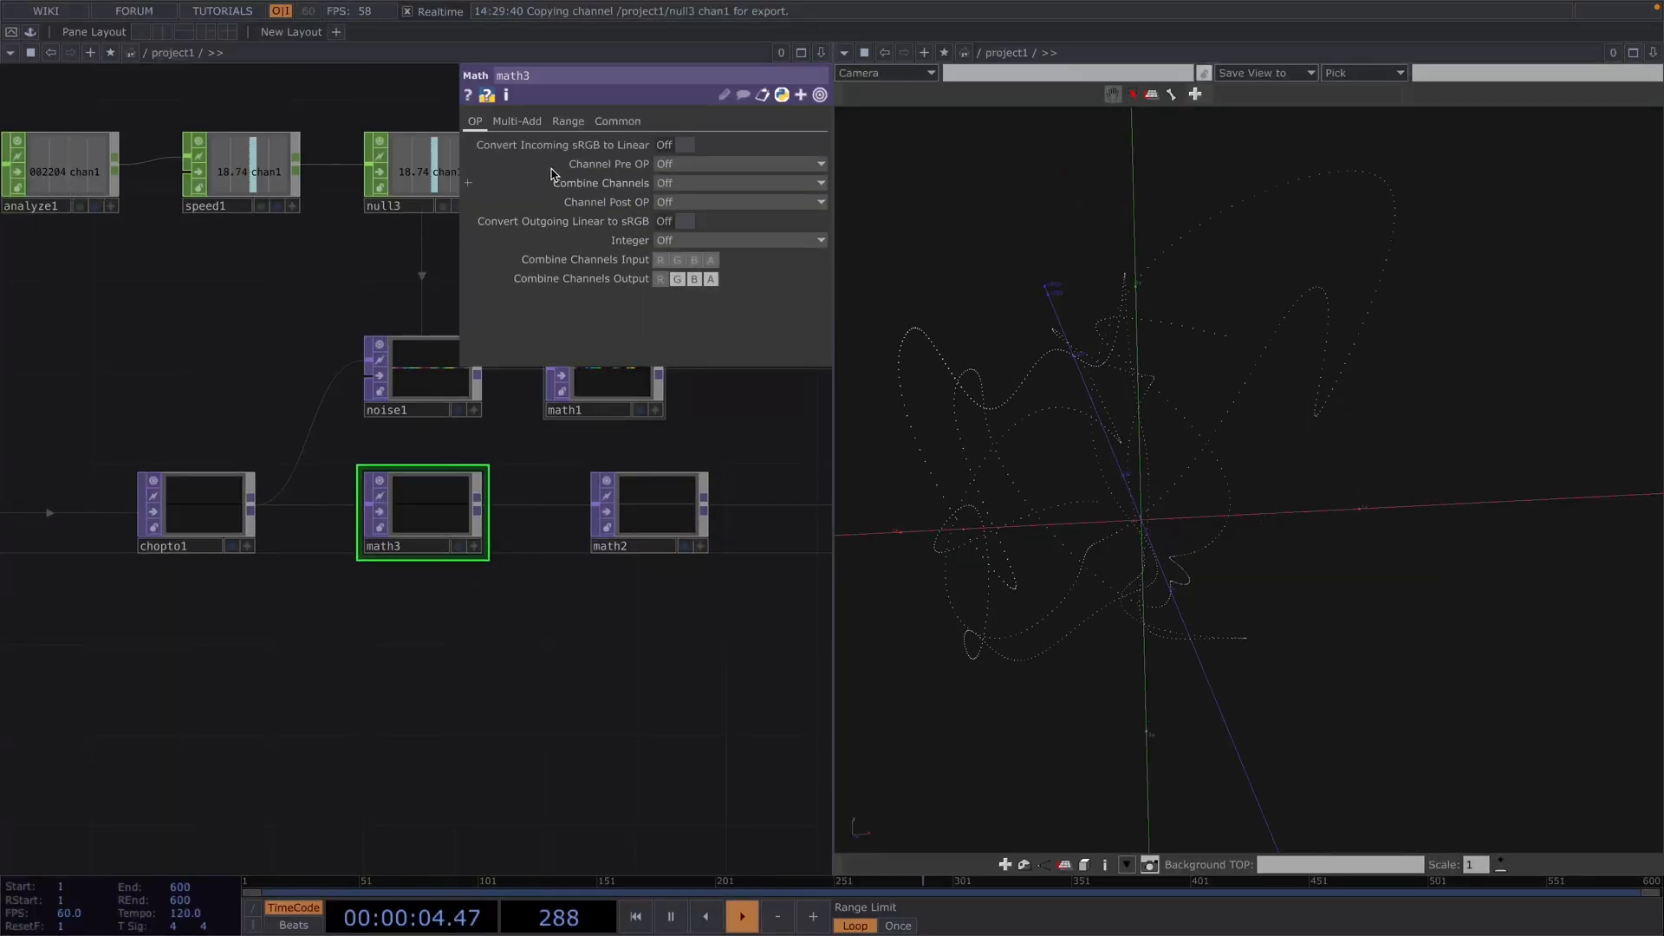
click(567, 119)
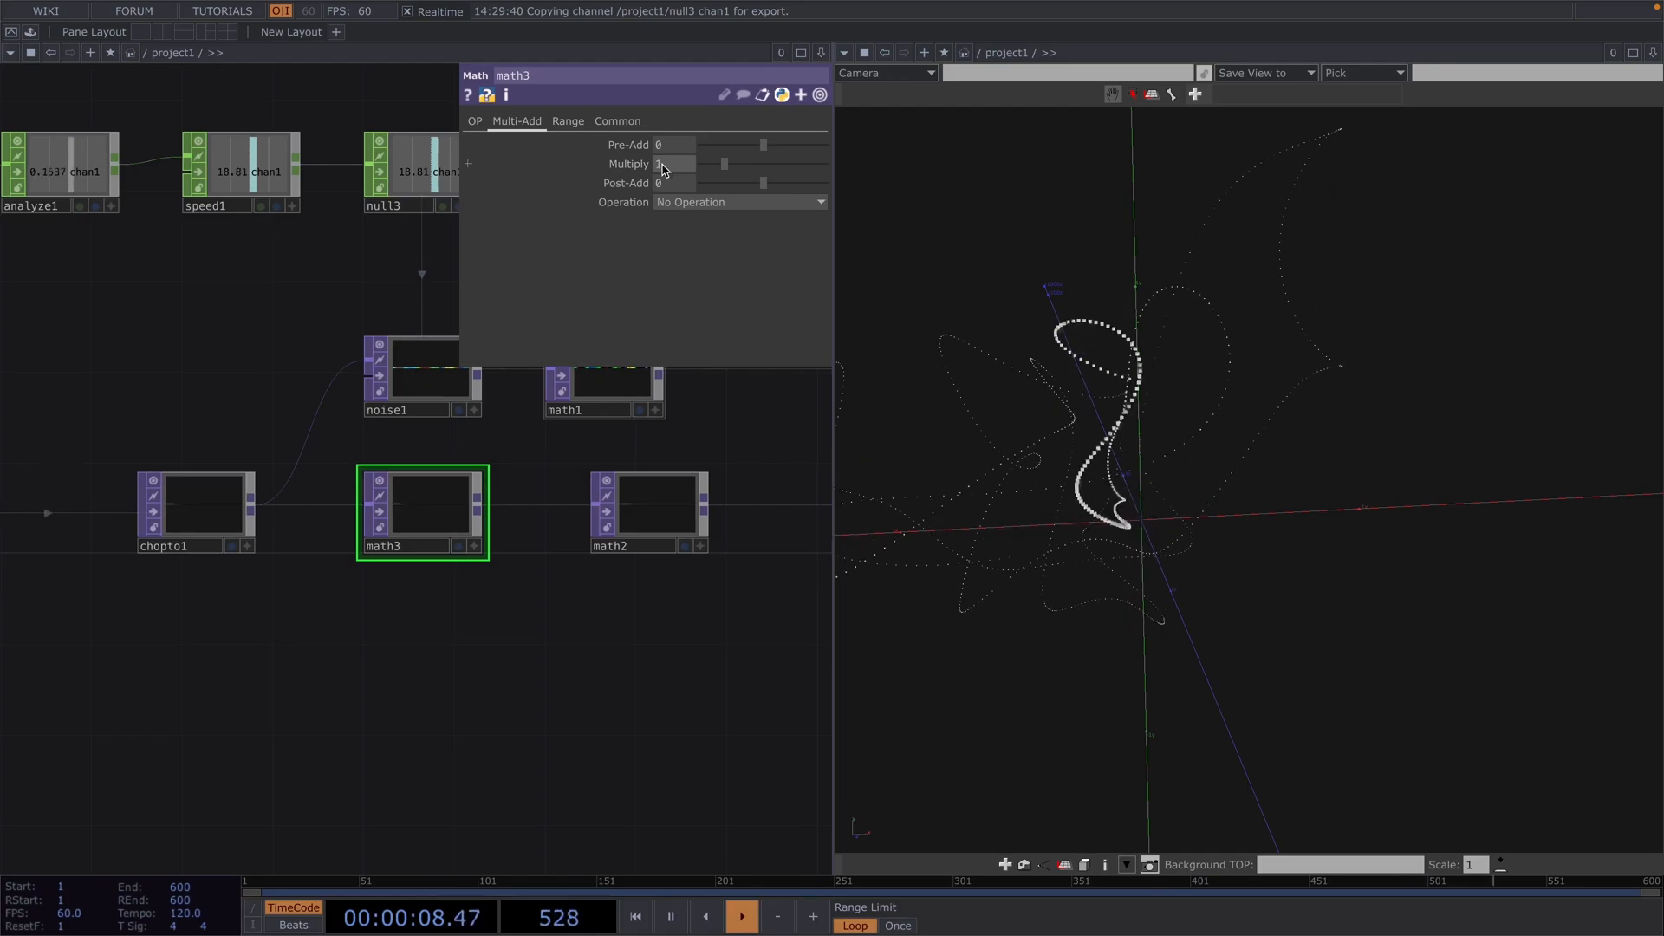
drag(663, 164, 733, 163)
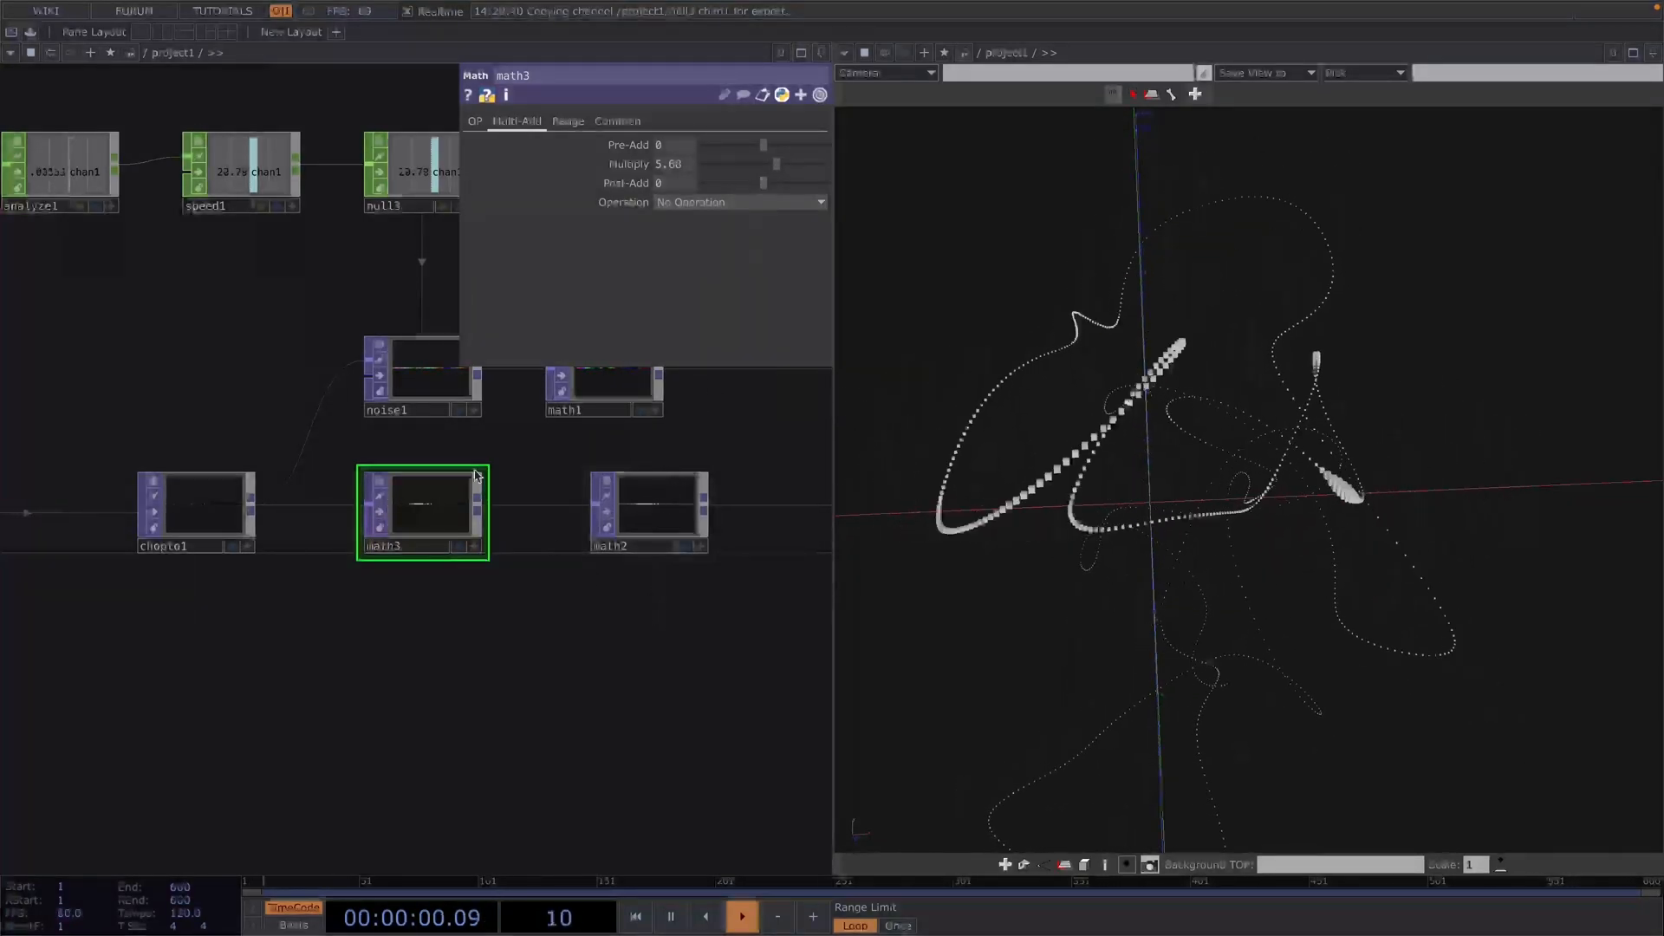
click(421, 377)
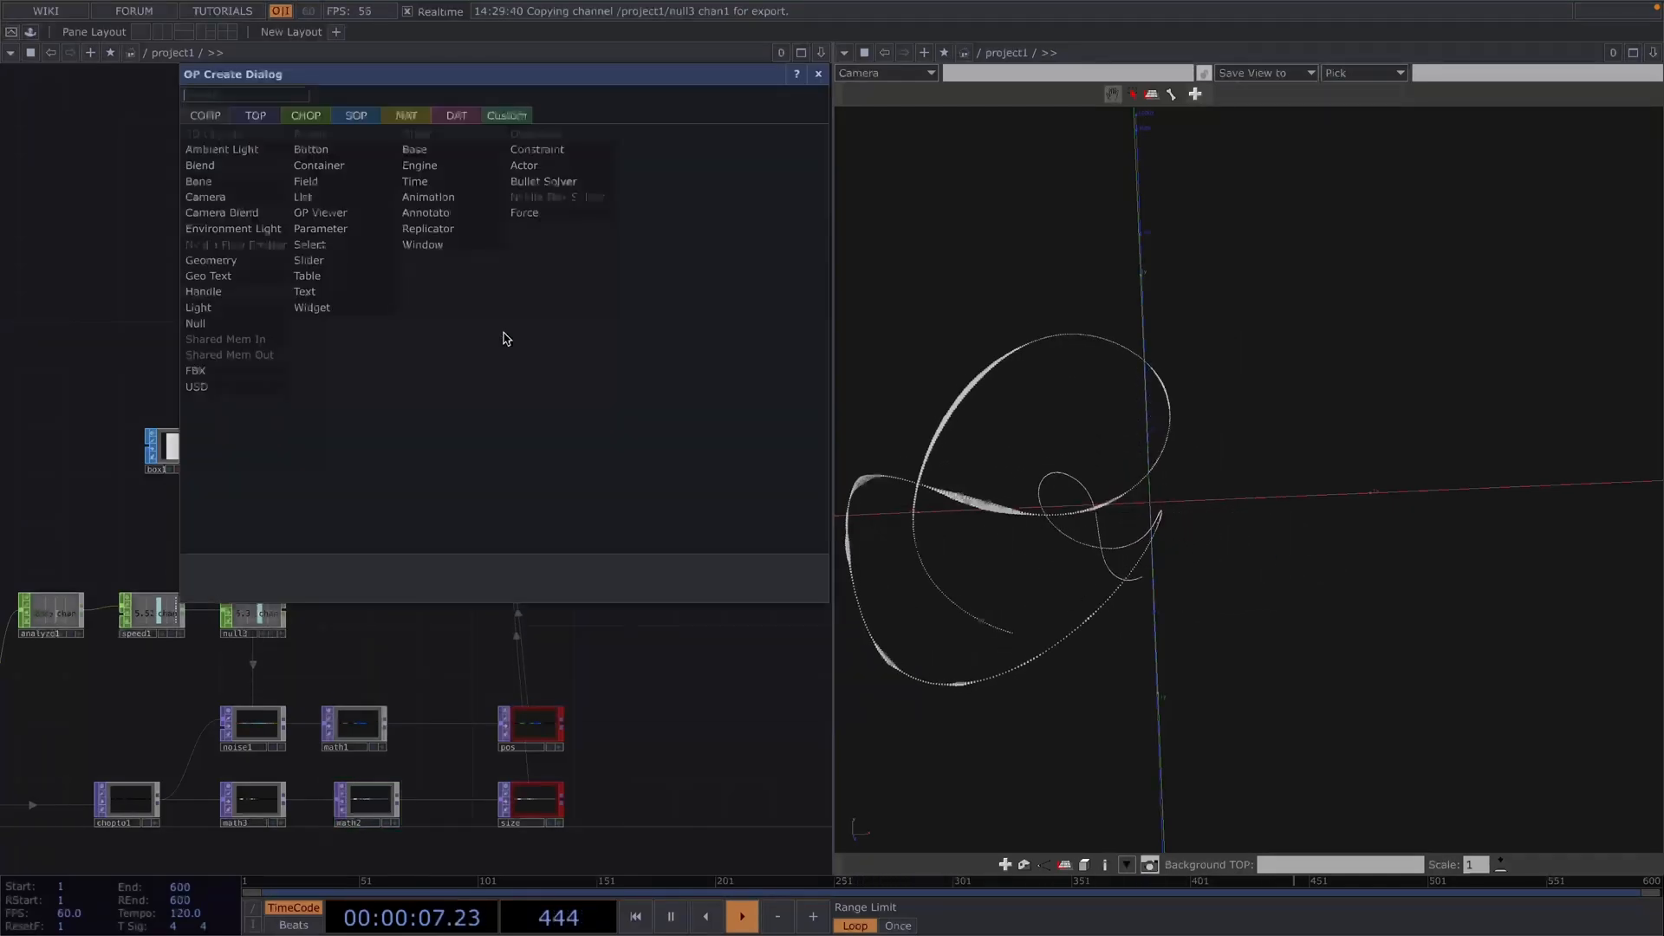
mouse_move(310, 245)
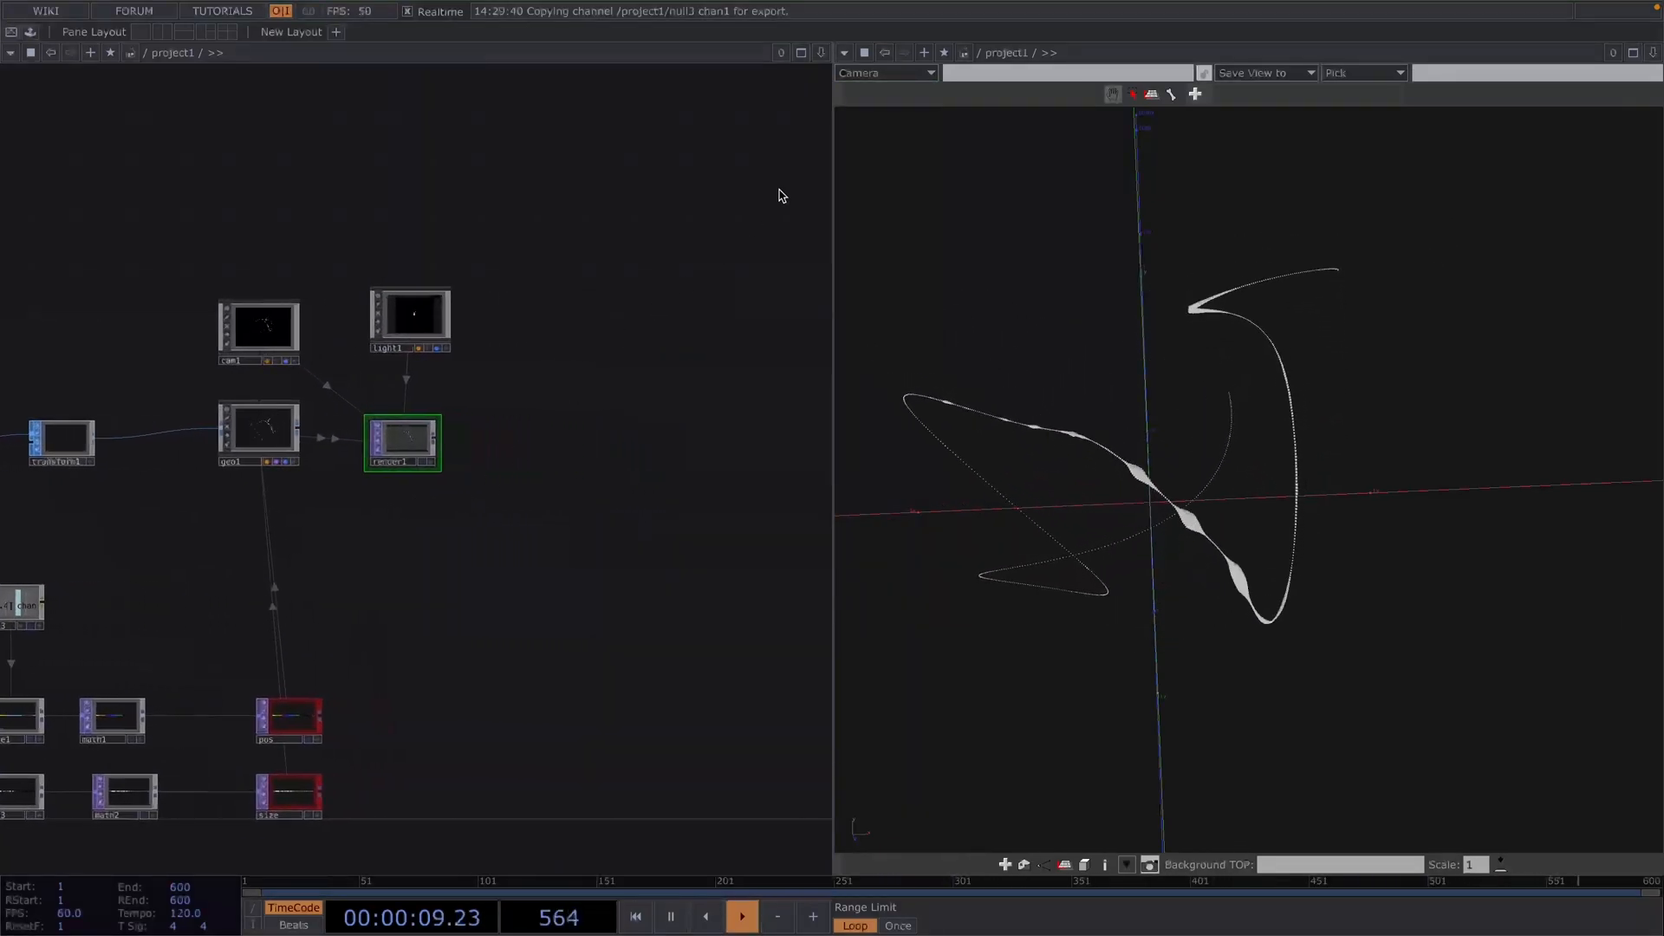
Make the right pane a network editor with TOP backdrops, then add an operator after render1.
click(844, 52)
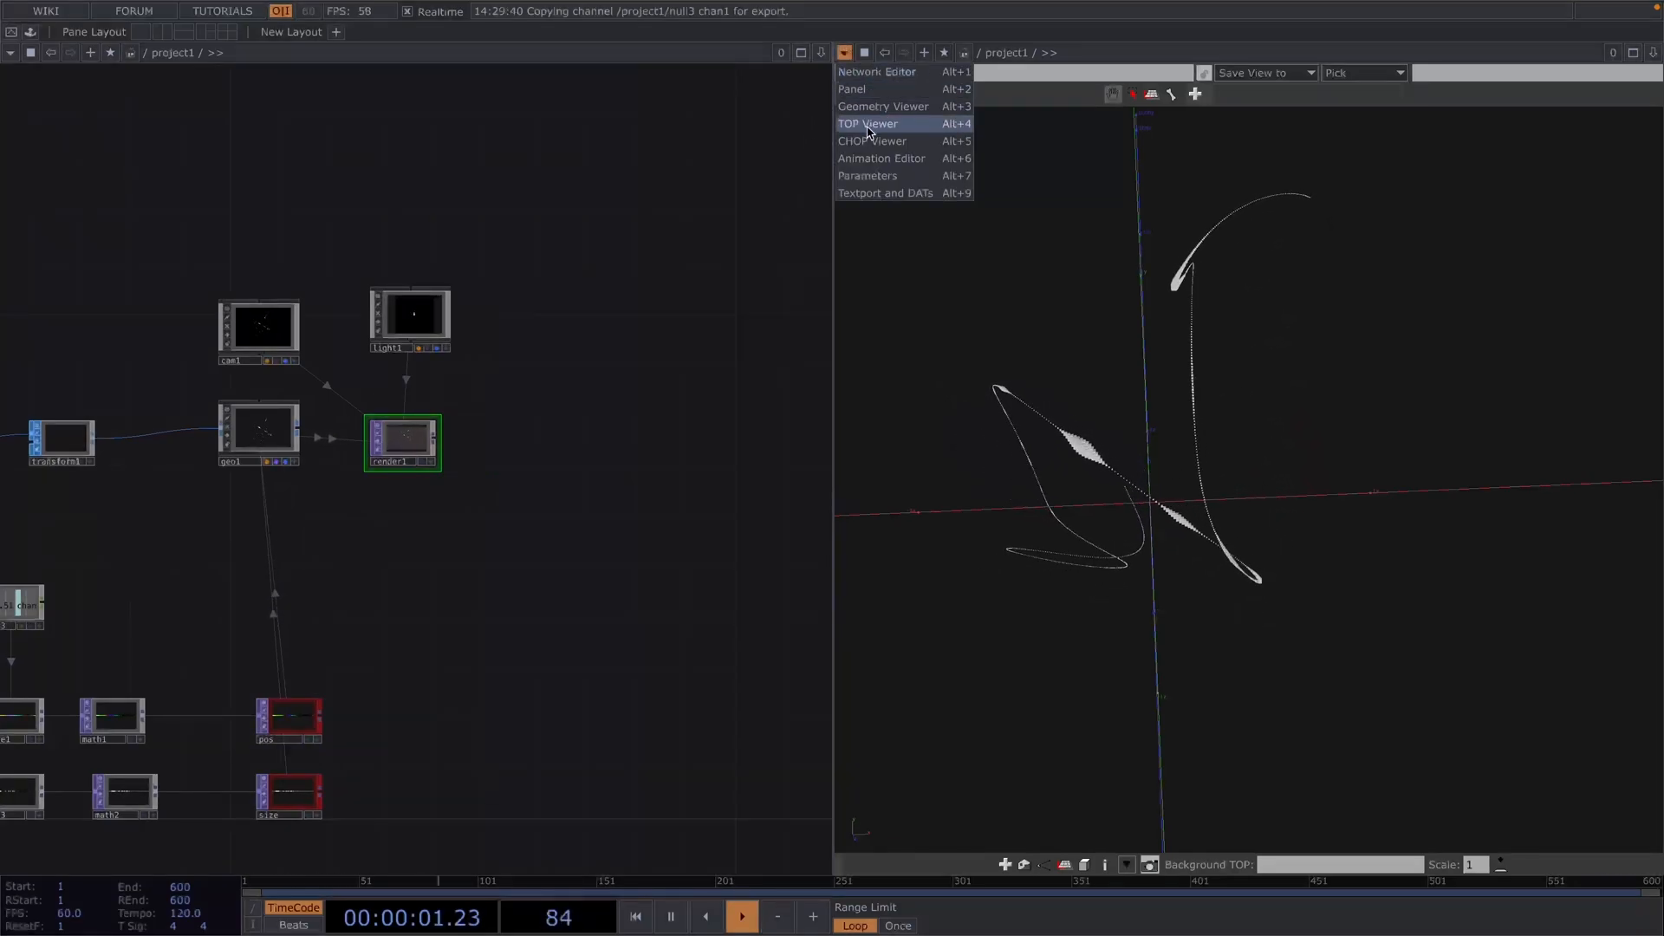
click(878, 71)
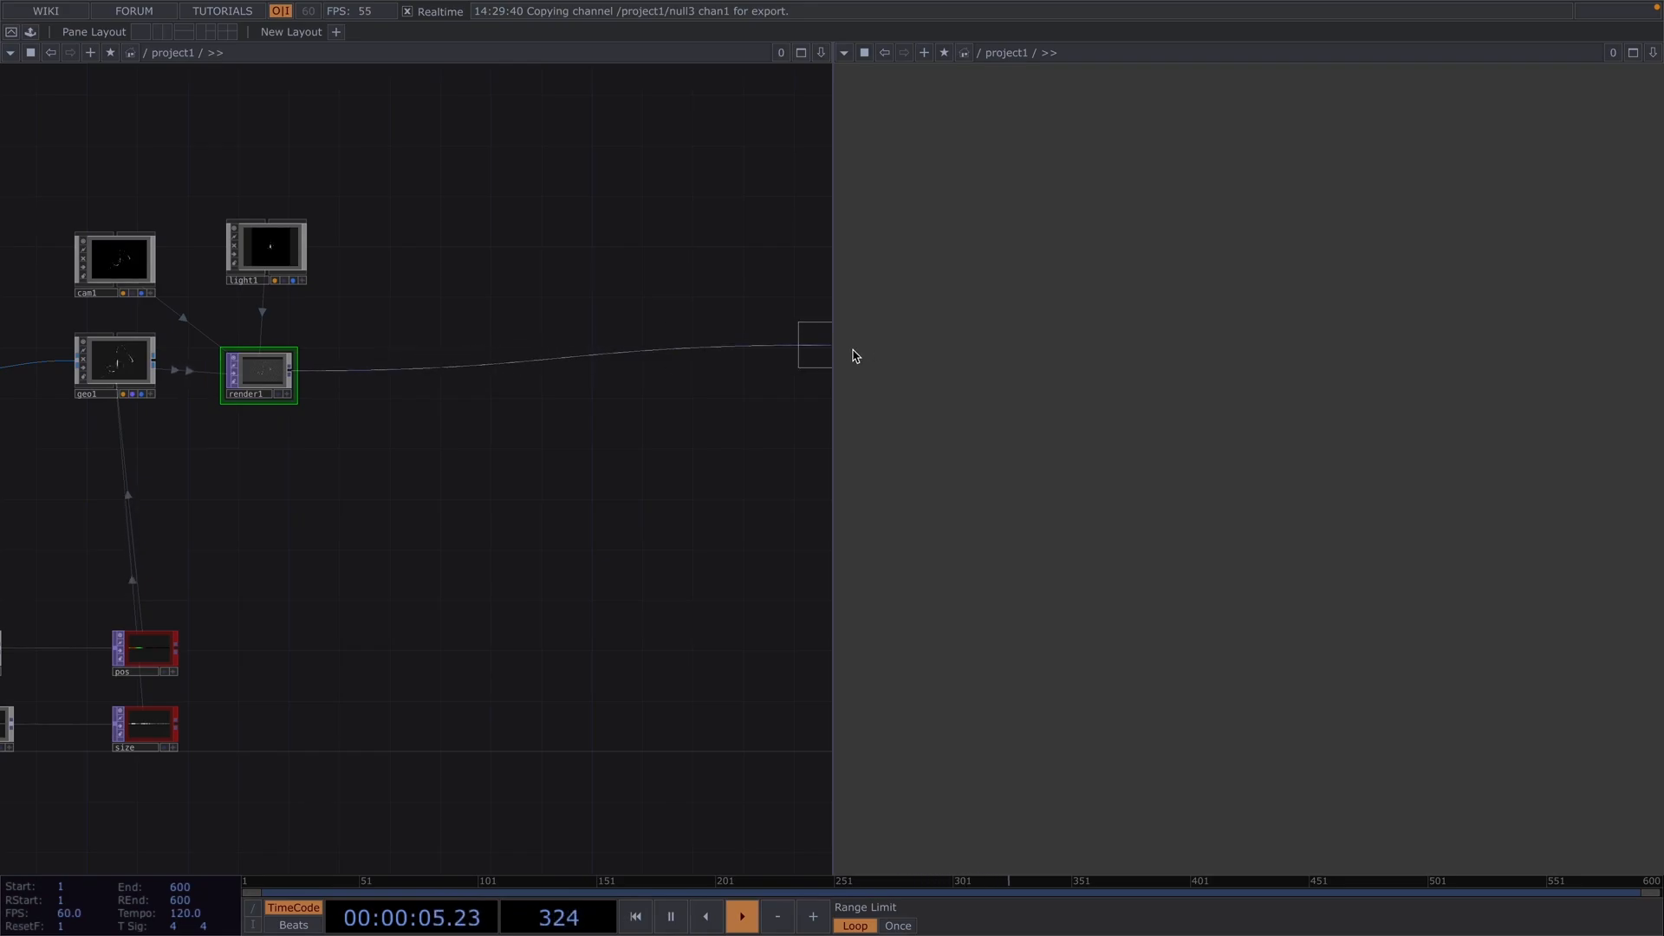
click(797, 358)
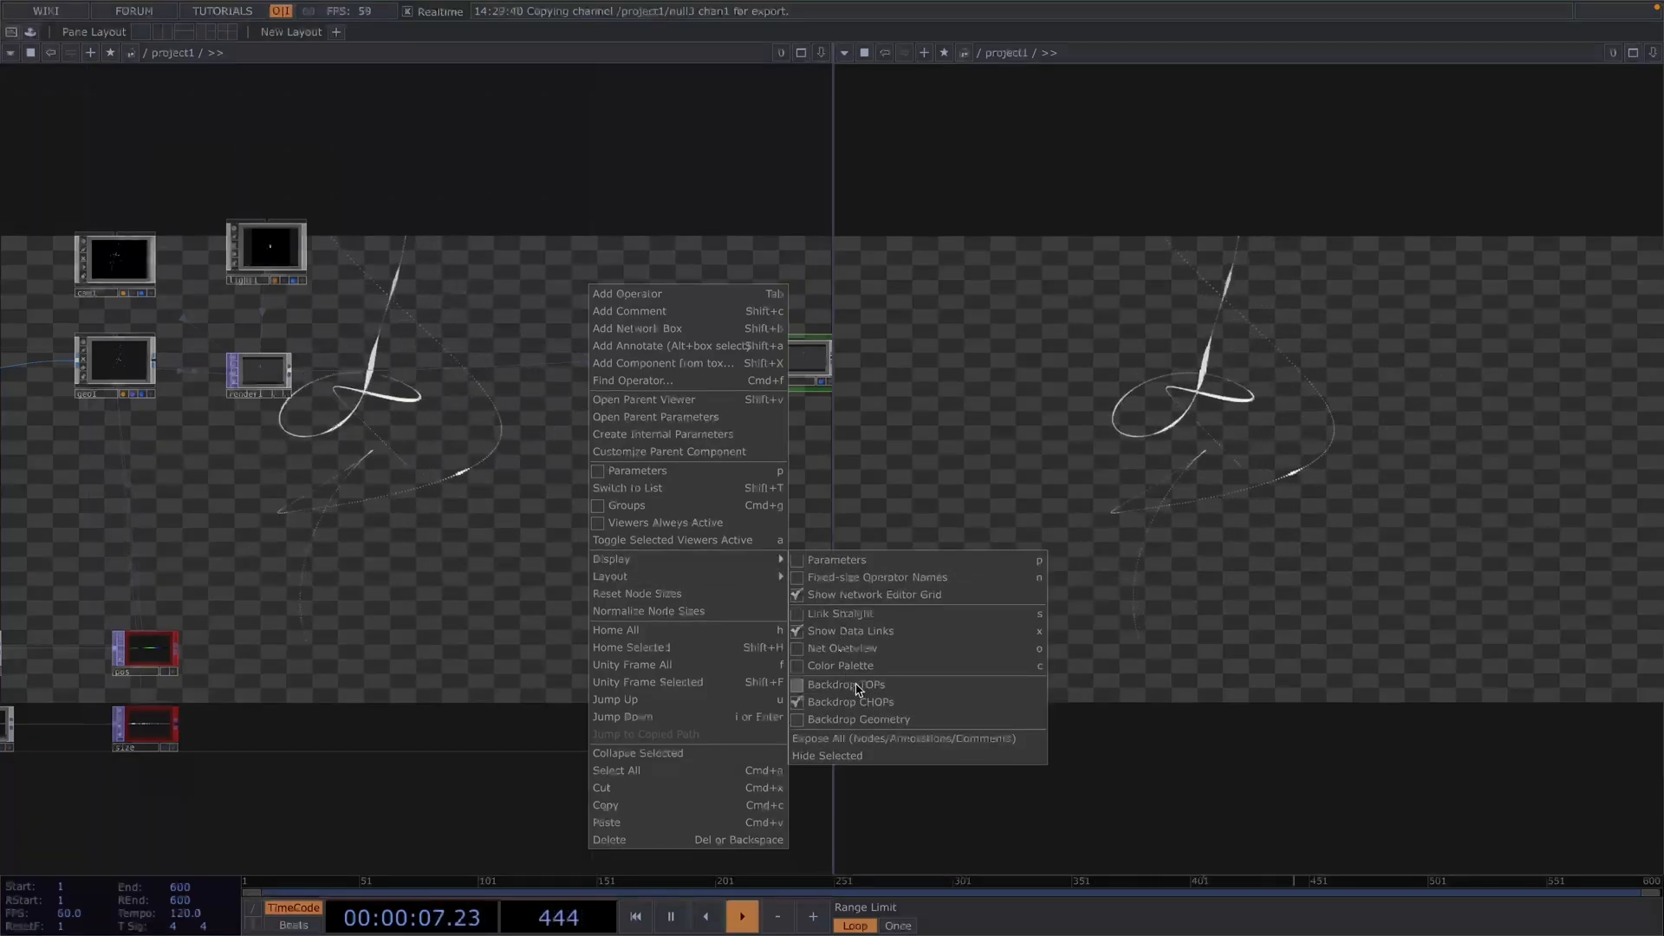
click(845, 684)
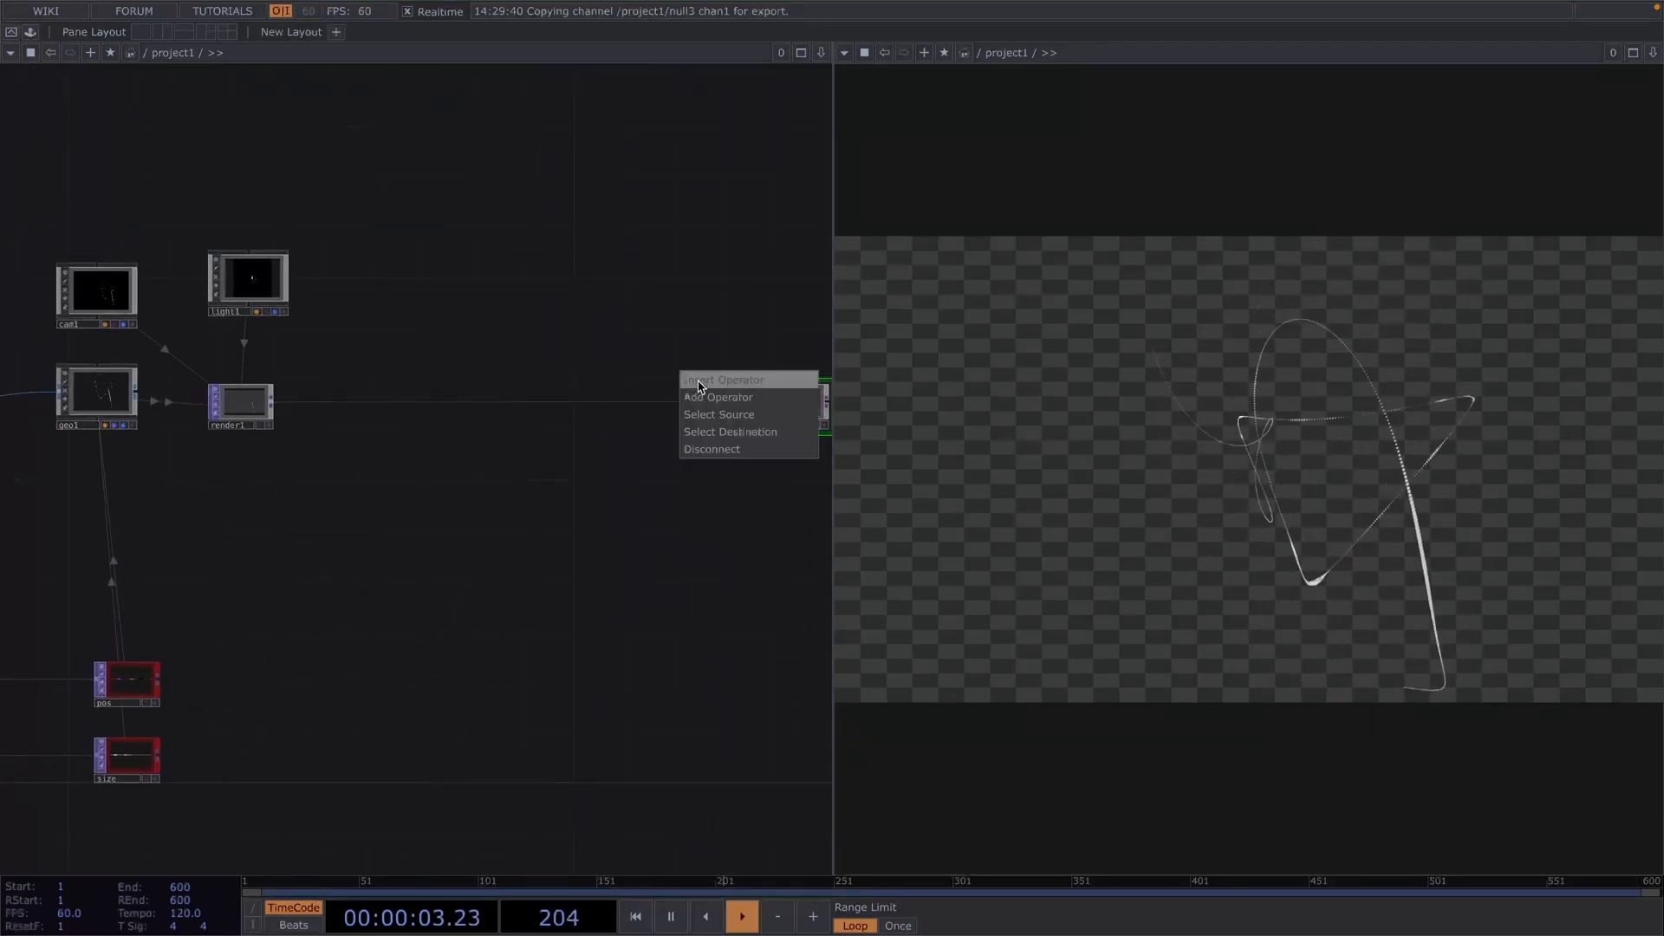
click(722, 379)
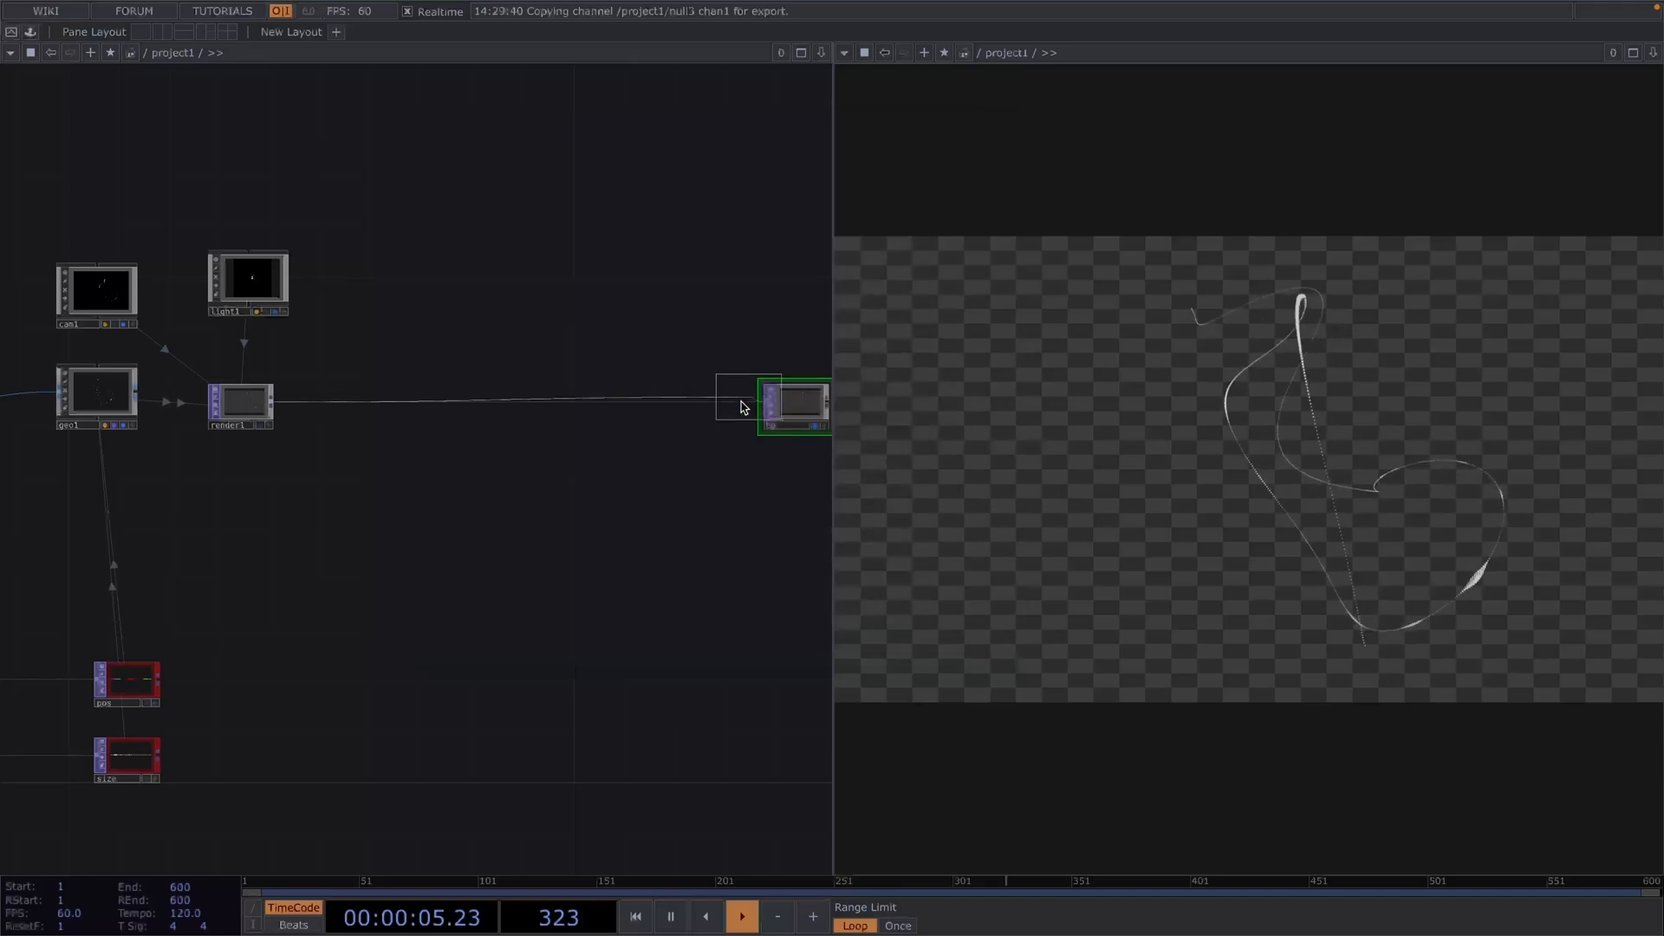
click(706, 403)
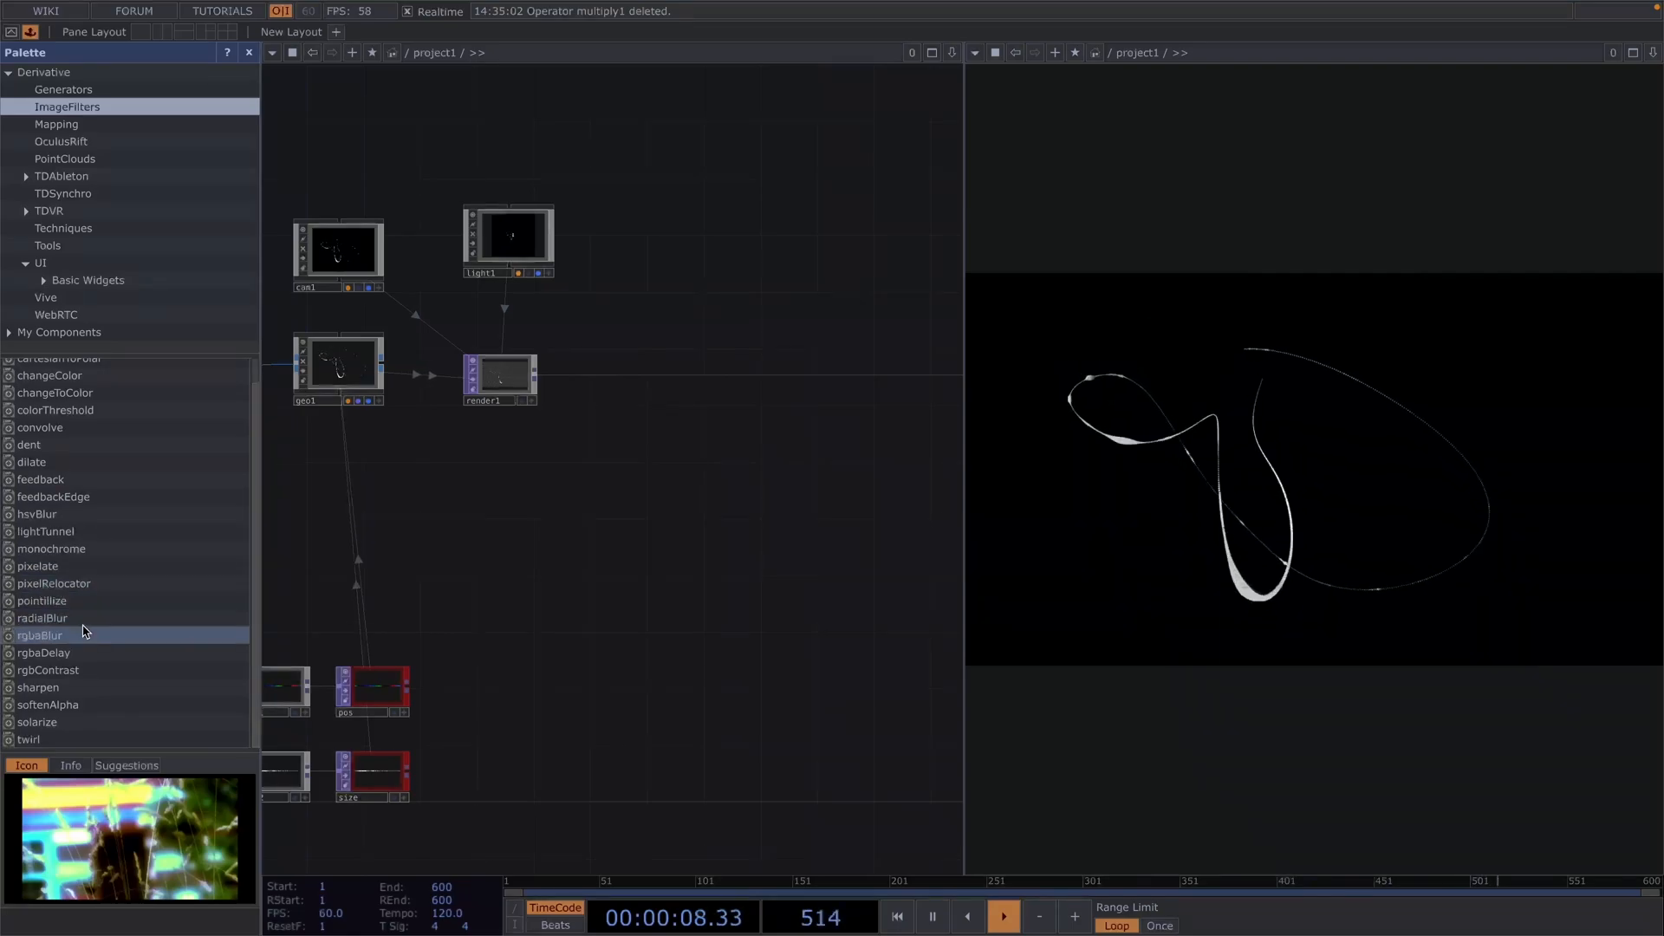
Insert the palette's bloom component between render1 and rgbkey1.
scroll(up, 3)
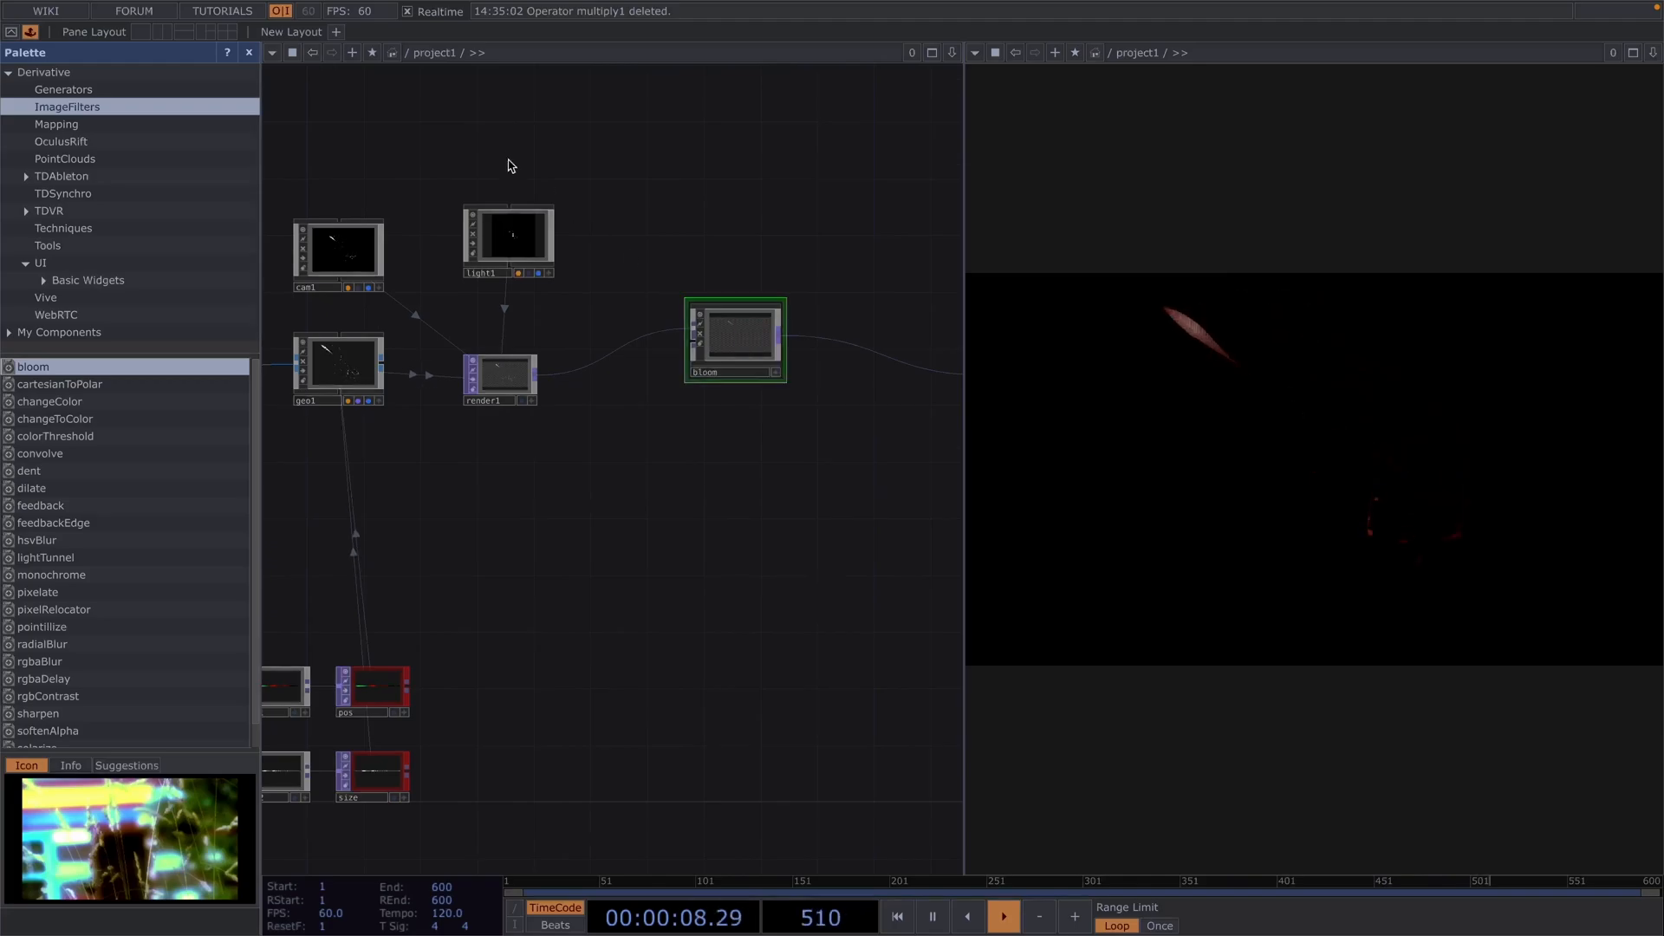
click(249, 52)
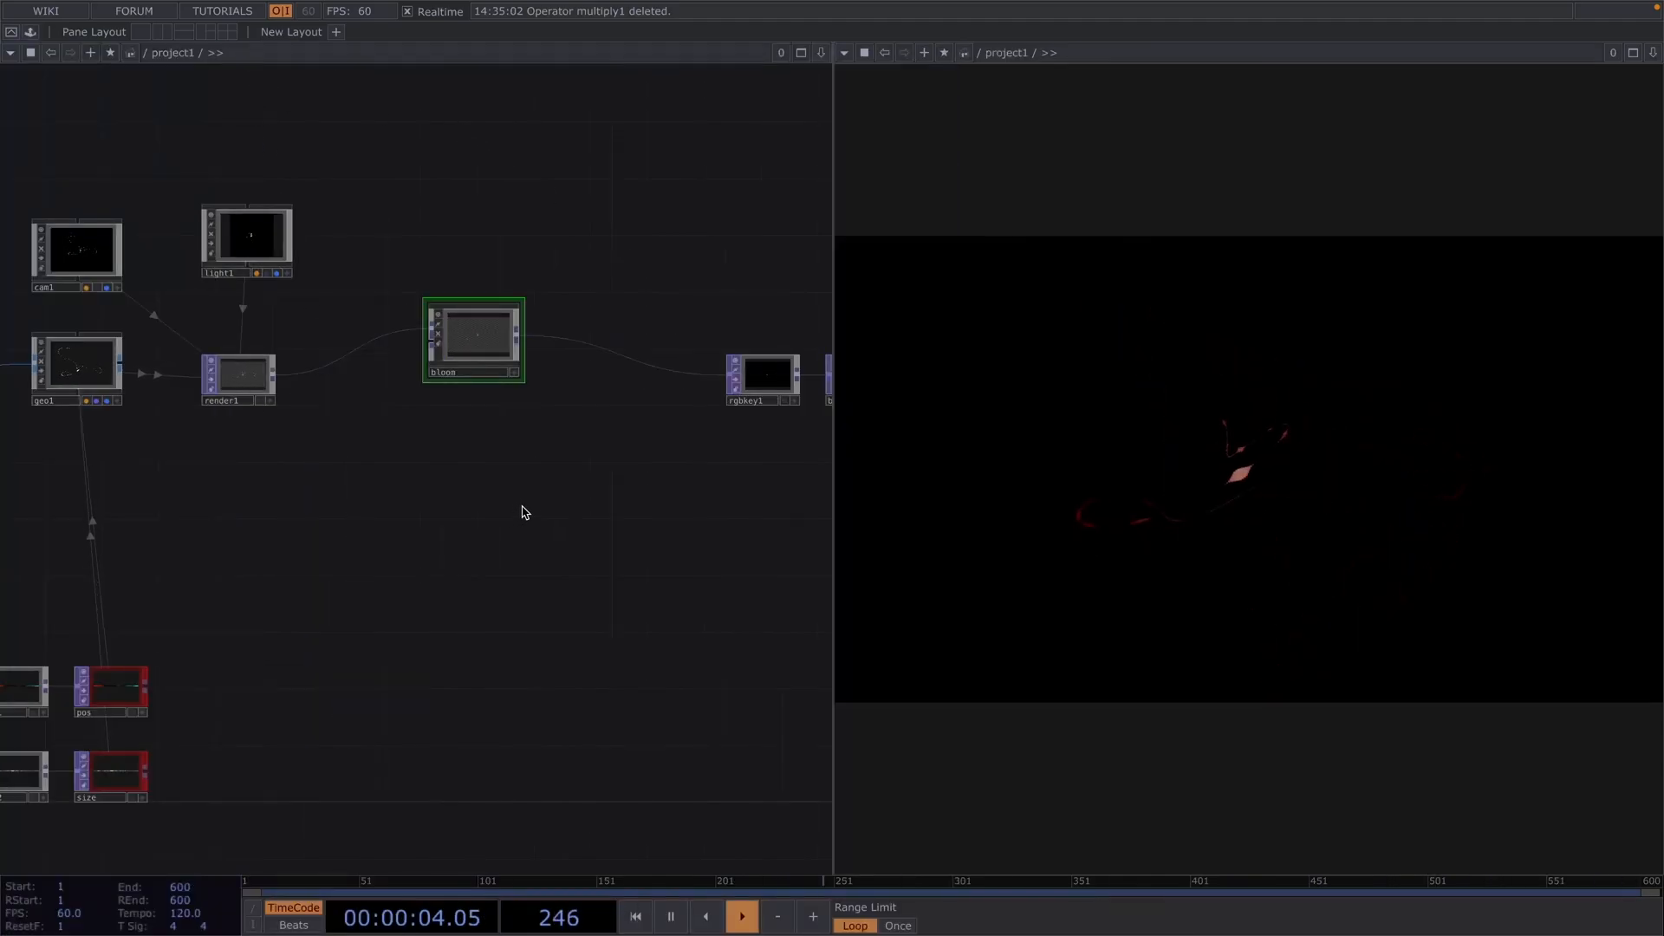
click(512, 315)
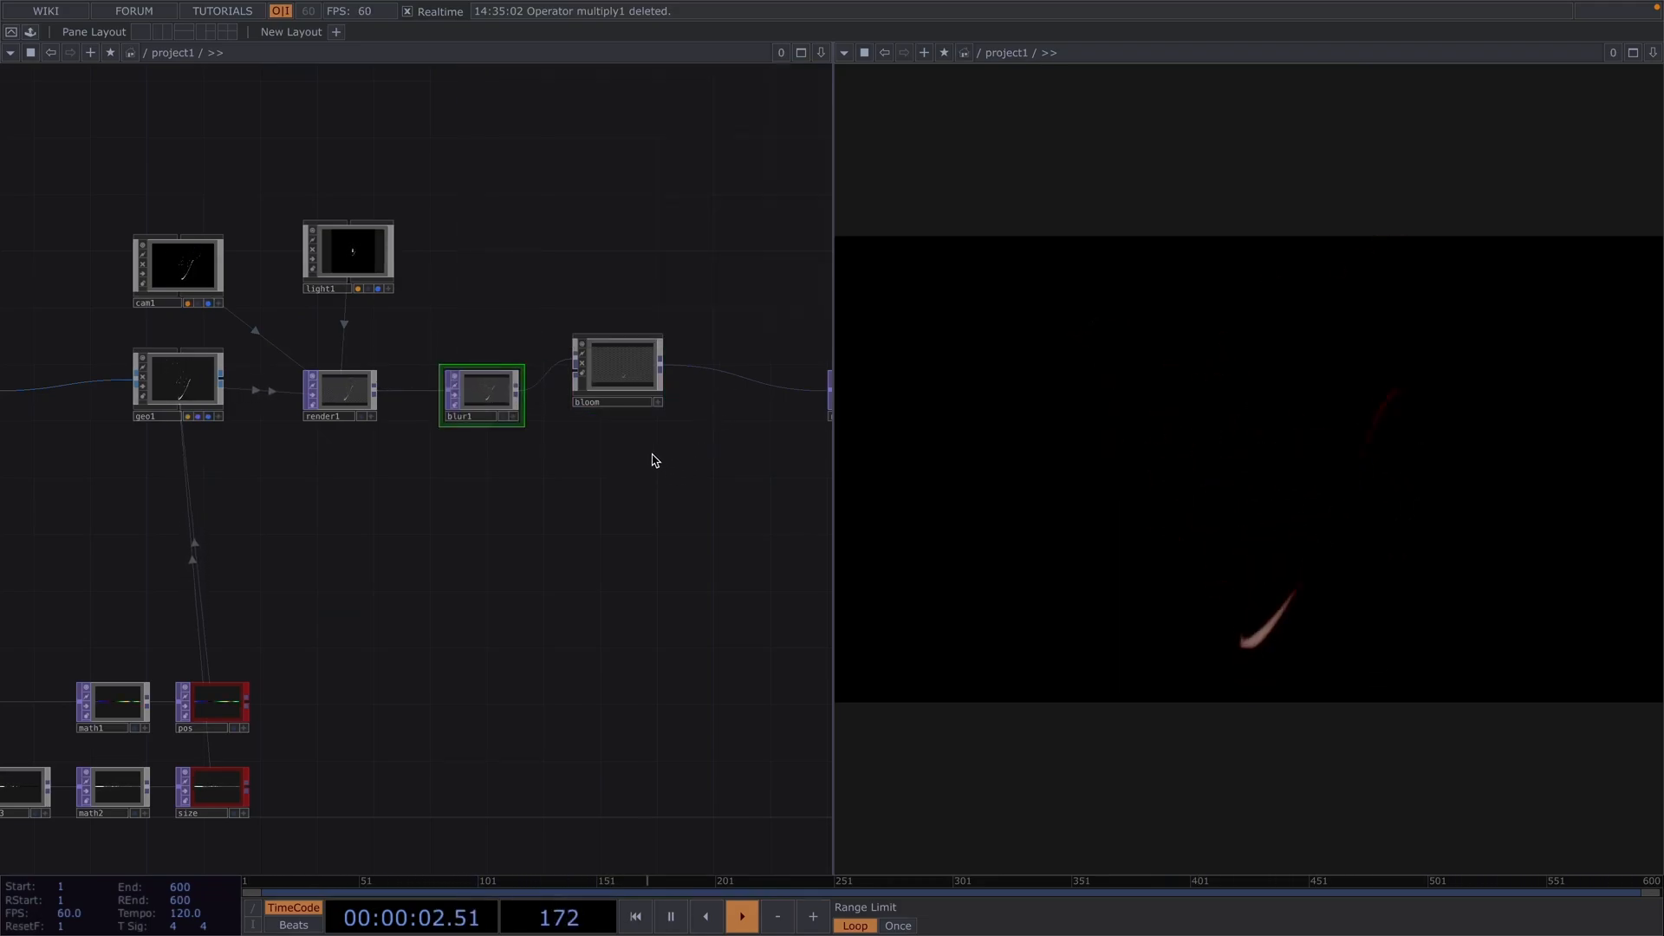
Place a Blur TOP on the render1-to-bloom wire.
click(615, 360)
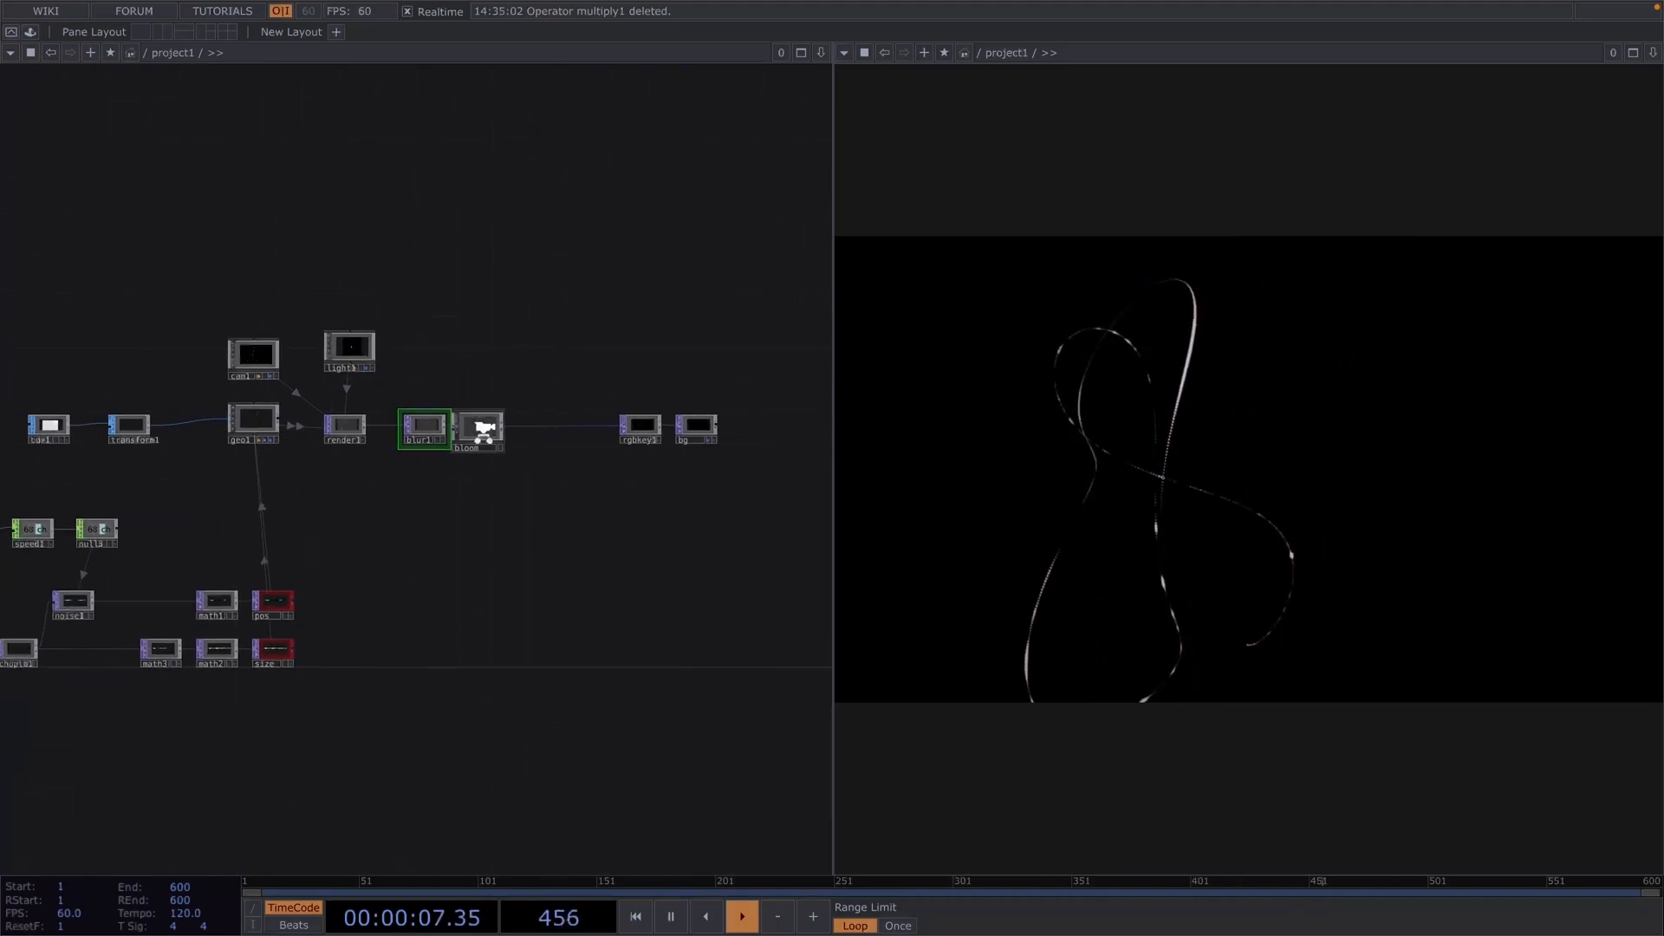
Insert a Lookup TOP (lookup1) between rgbkey1 and the bg output.
right_click(658, 425)
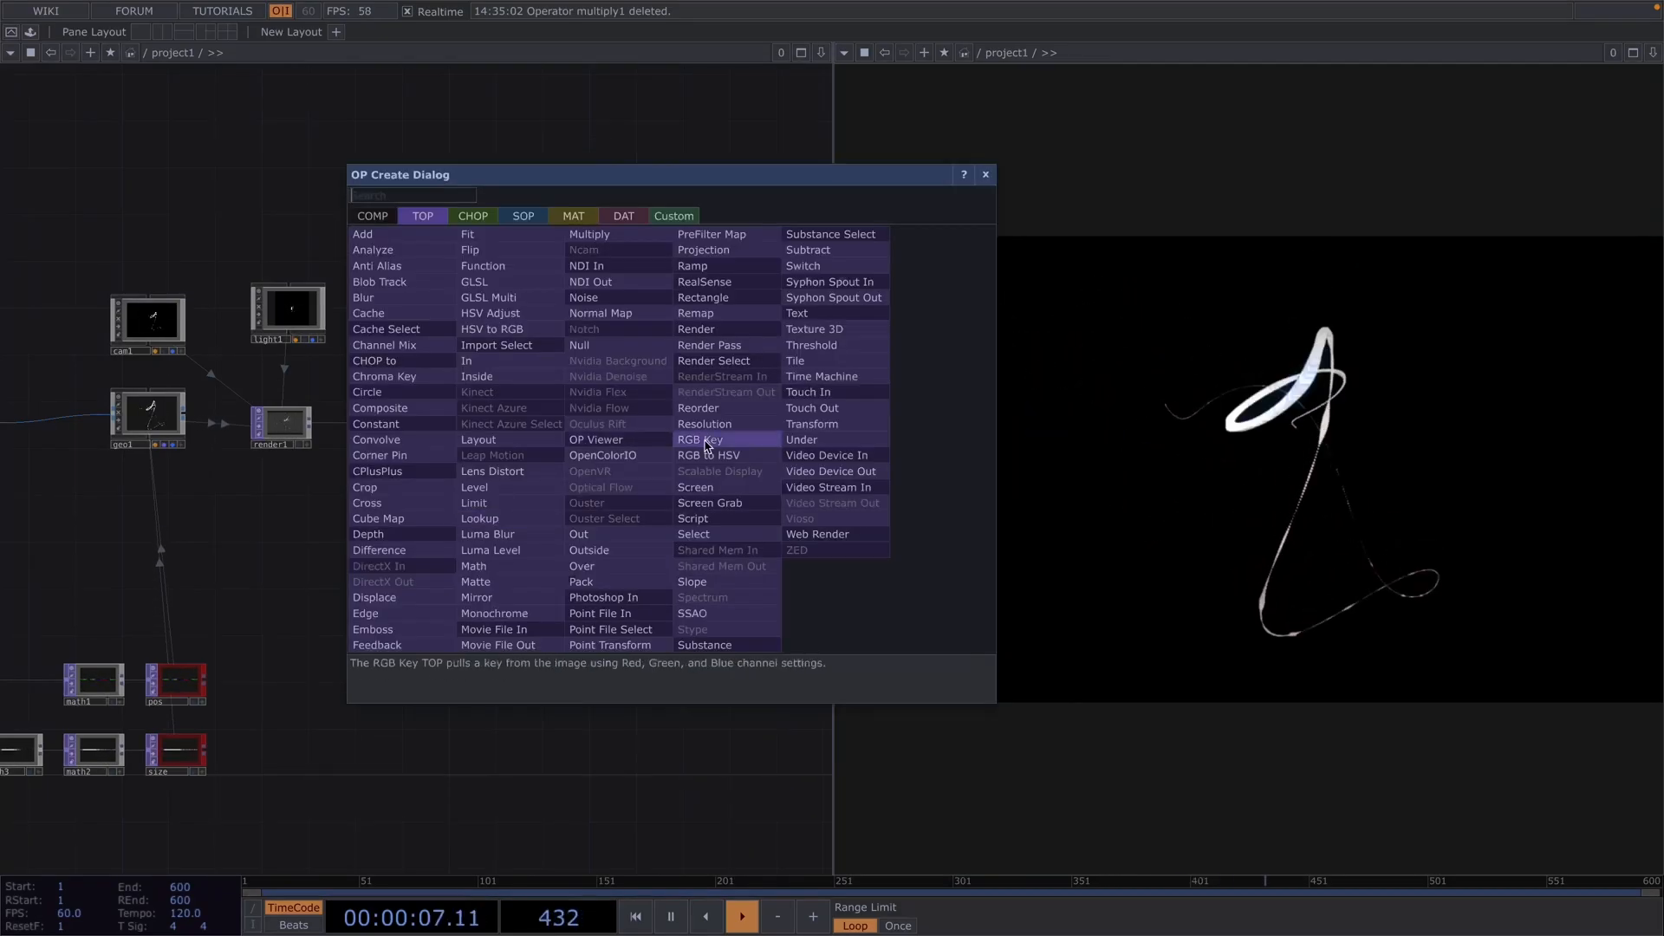
click(701, 439)
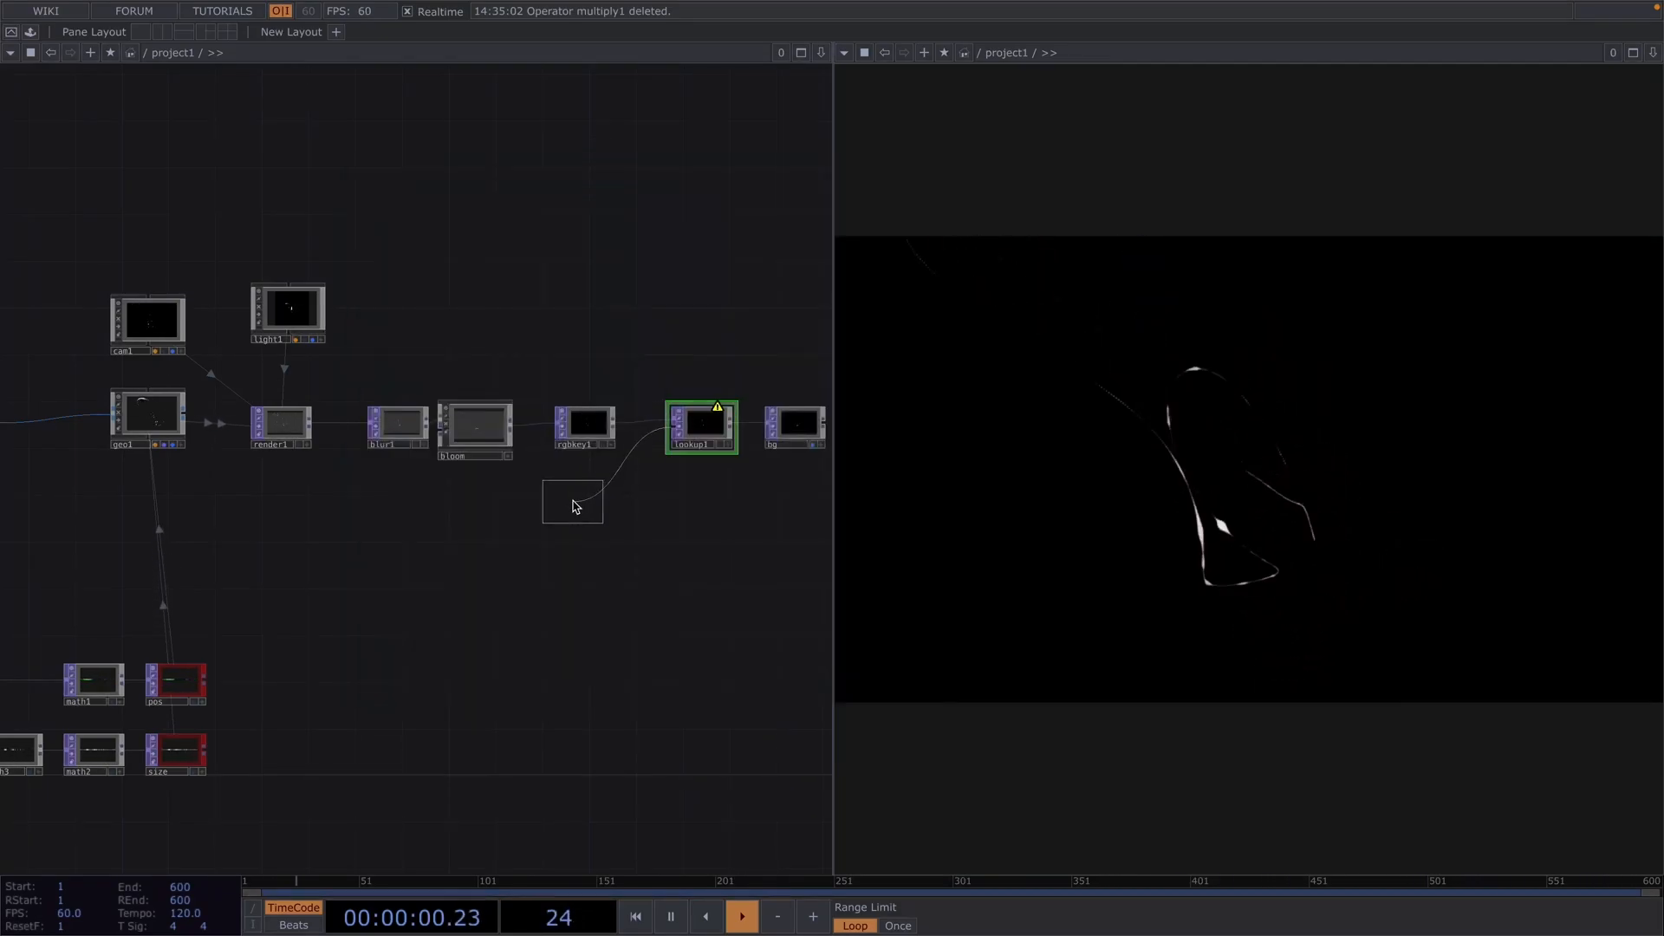